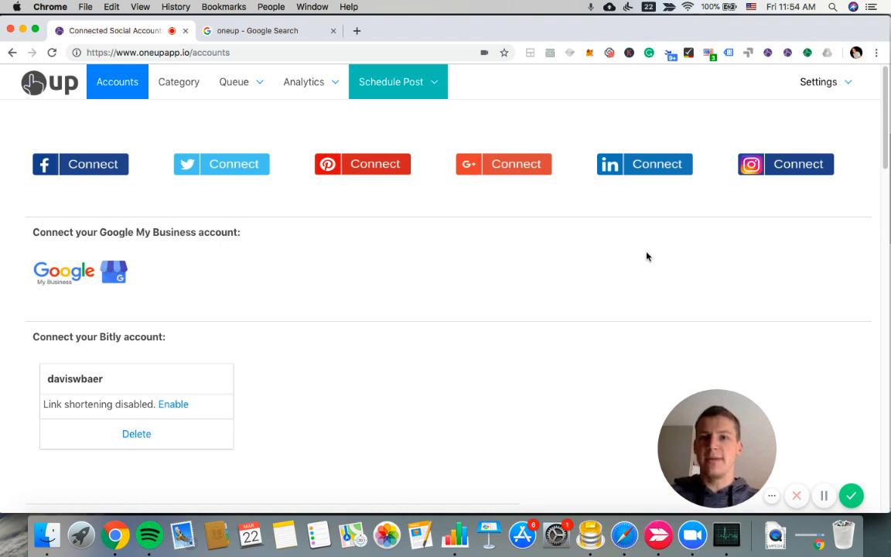
mouse_move(226, 302)
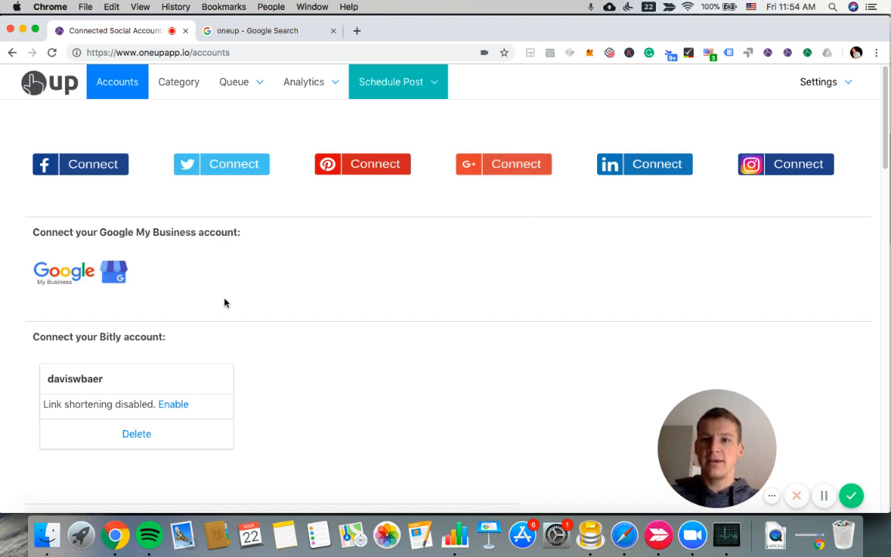
mouse_move(174, 177)
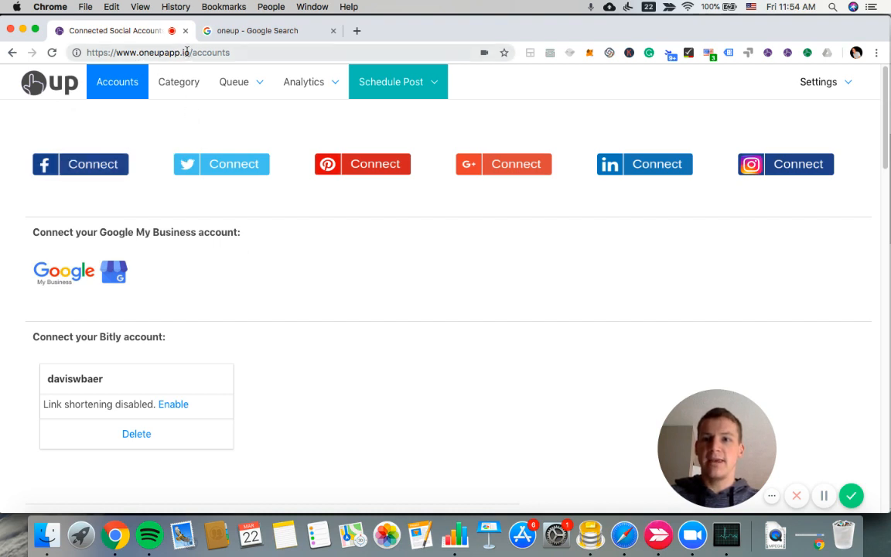
mouse_move(118, 82)
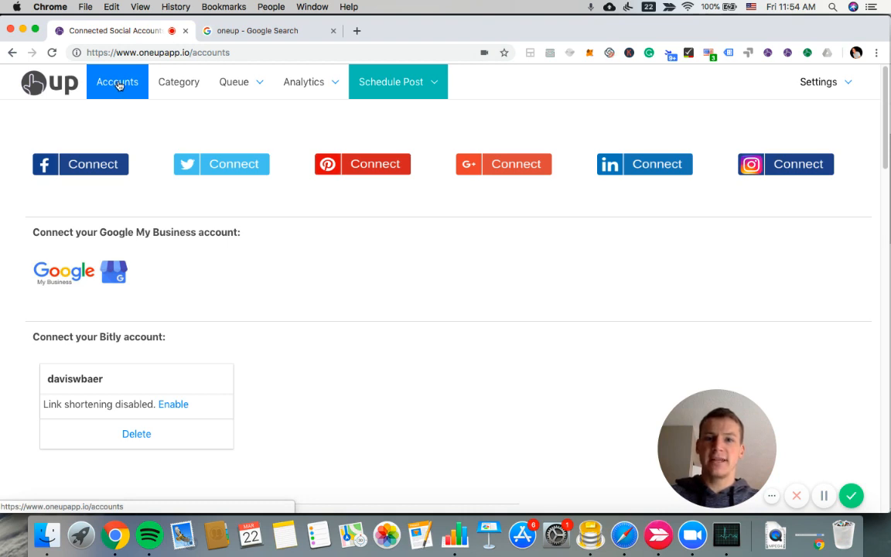
mouse_move(65, 273)
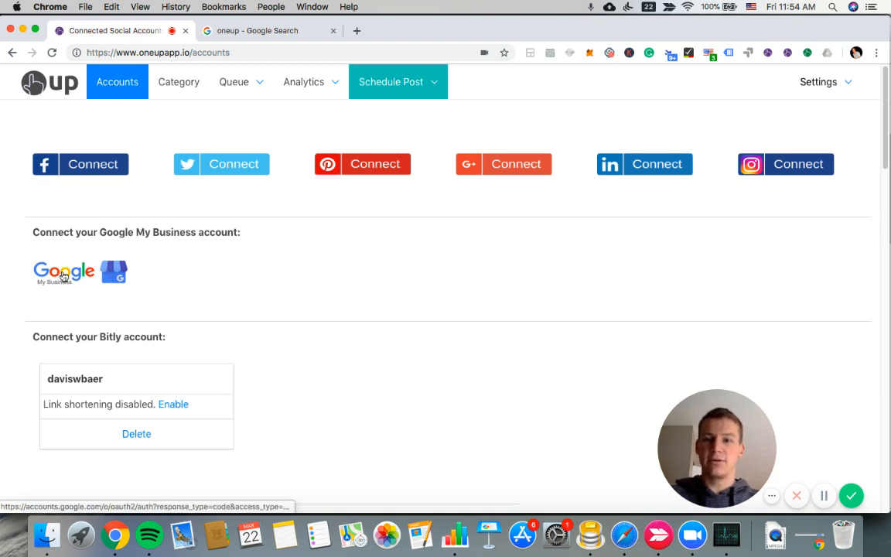
mouse_move(60, 244)
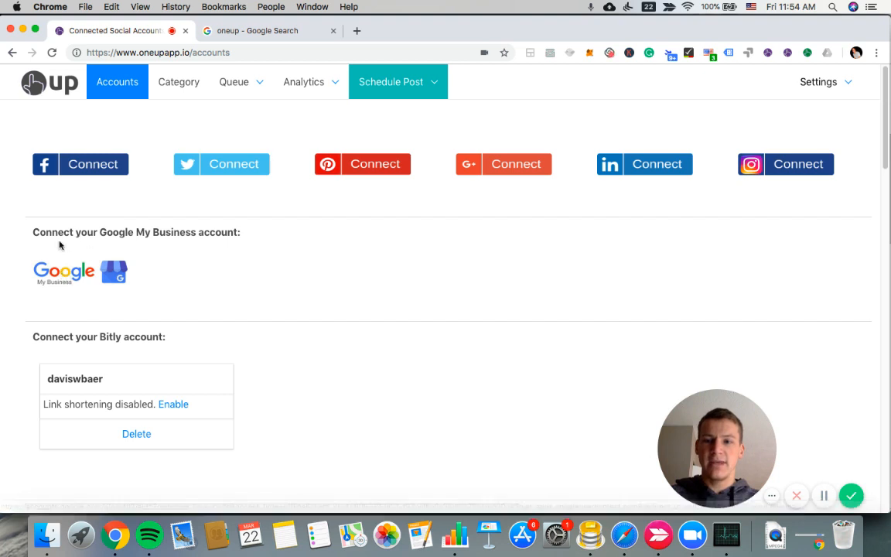
mouse_move(65, 273)
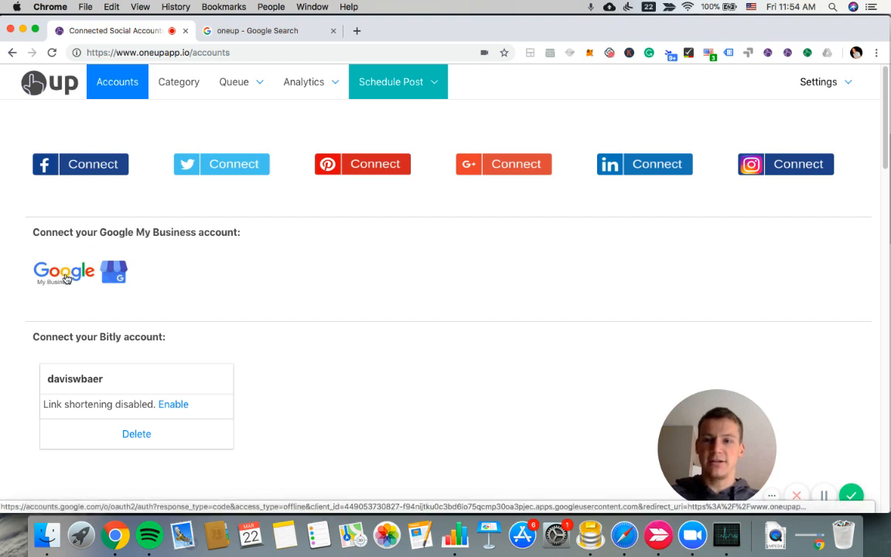
mouse_move(78, 255)
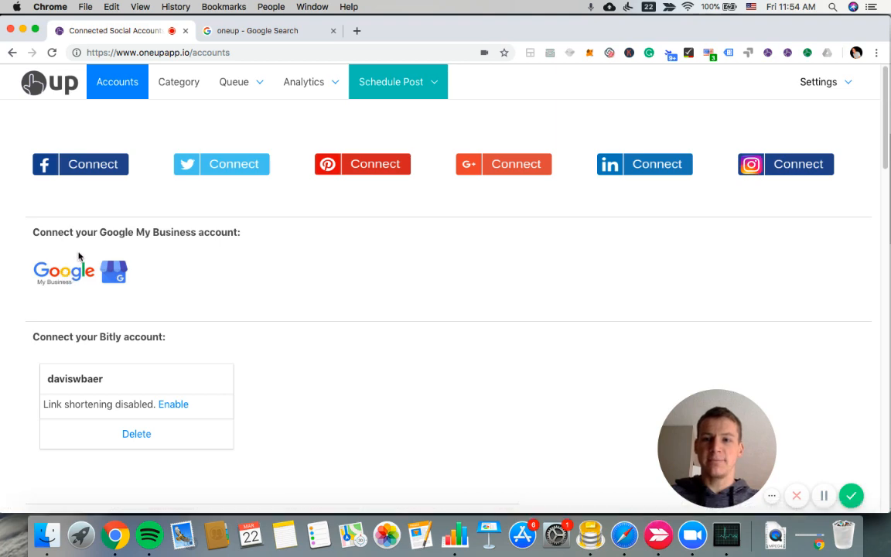
Choose Schedule a post from the Schedule Post menu to start a new single post.
scroll(down, 3)
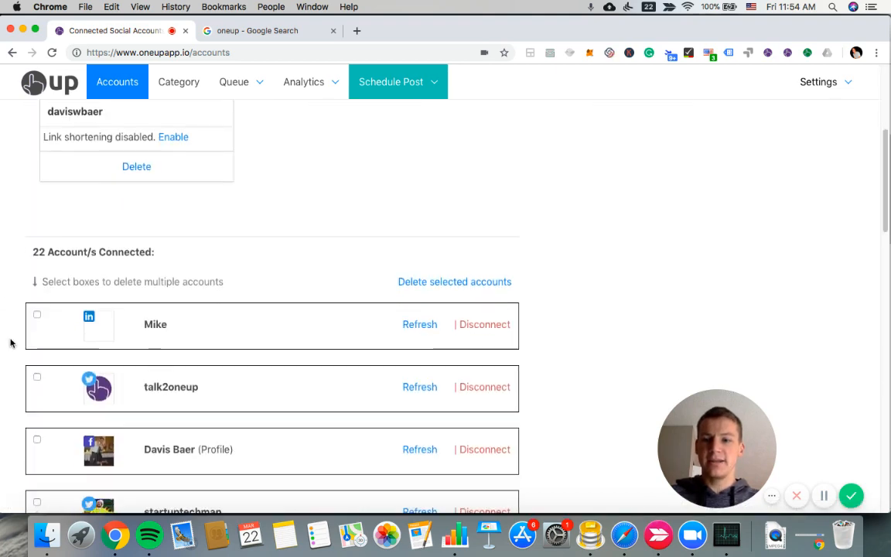
scroll(down, 3)
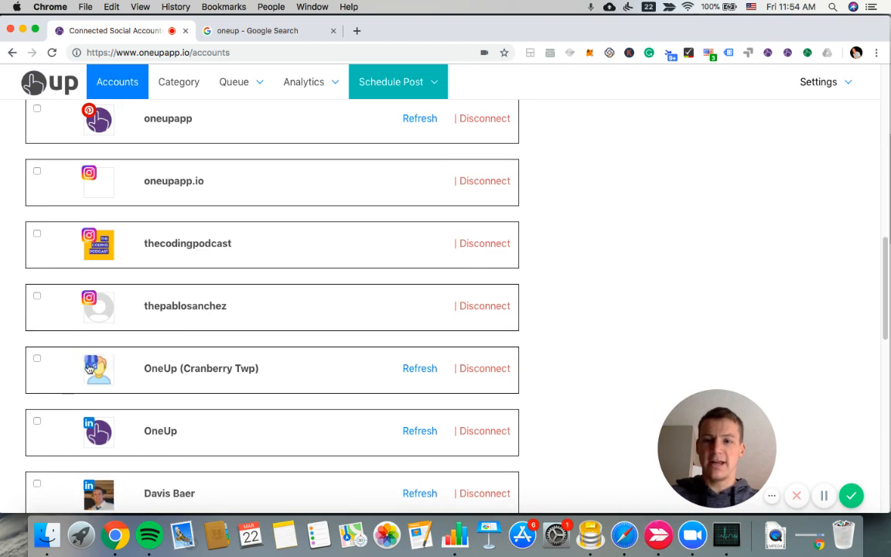
scroll(up, 3)
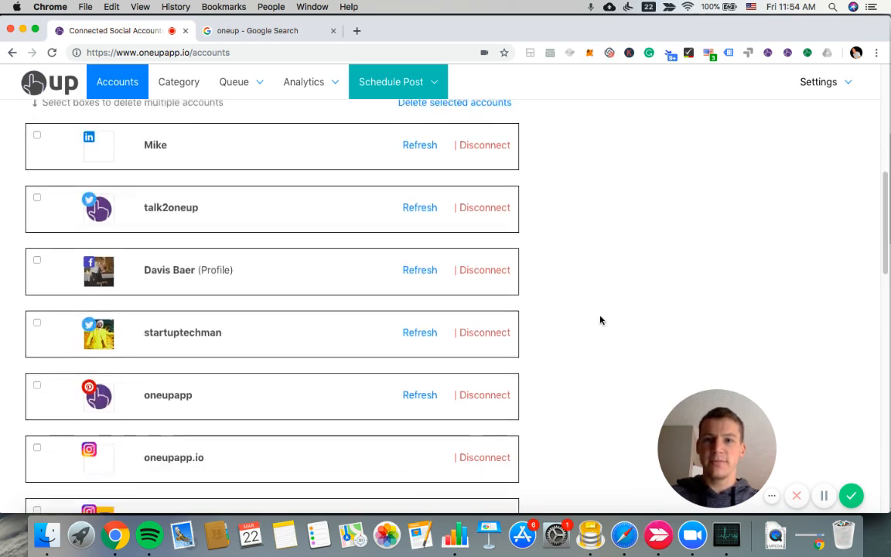
scroll(up, 3)
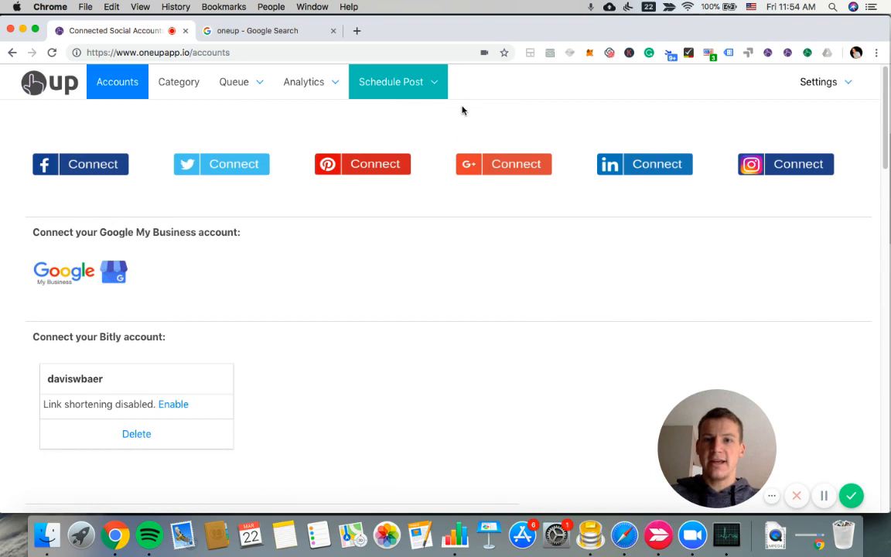
click(398, 81)
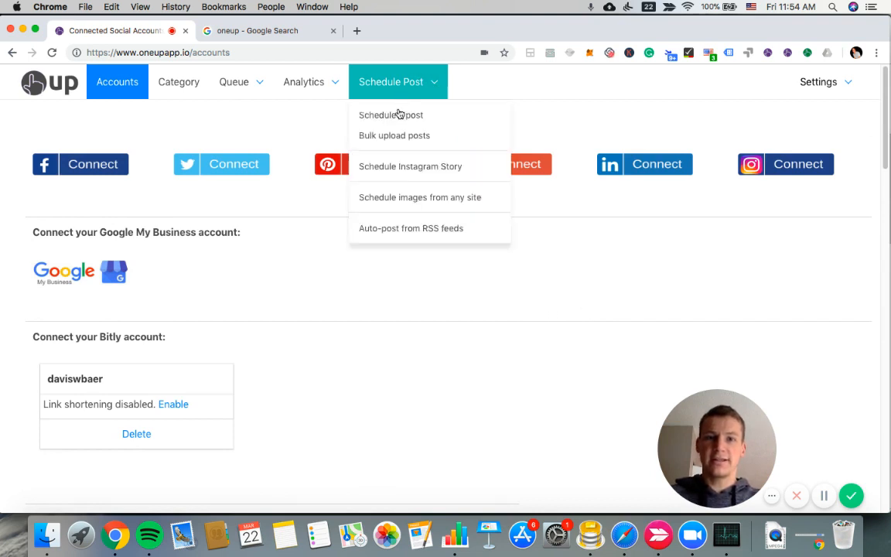
mouse_move(391, 115)
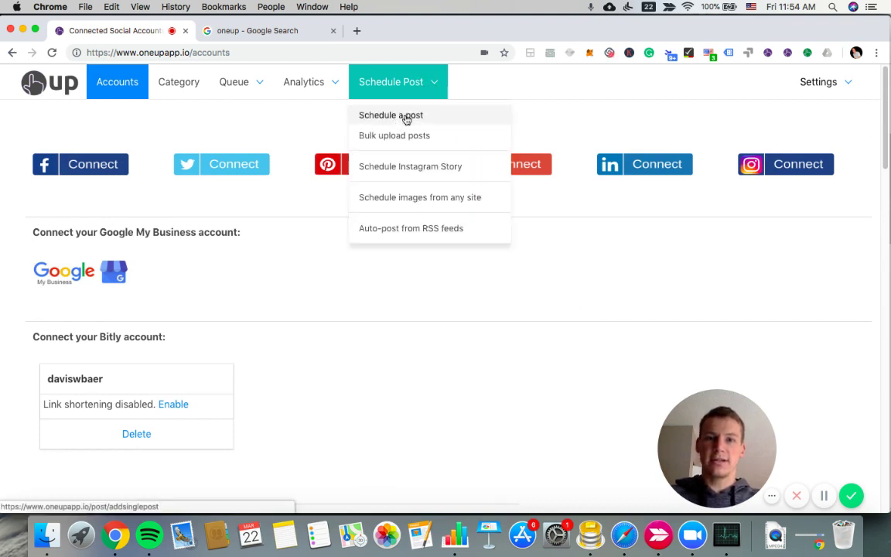
click(390, 114)
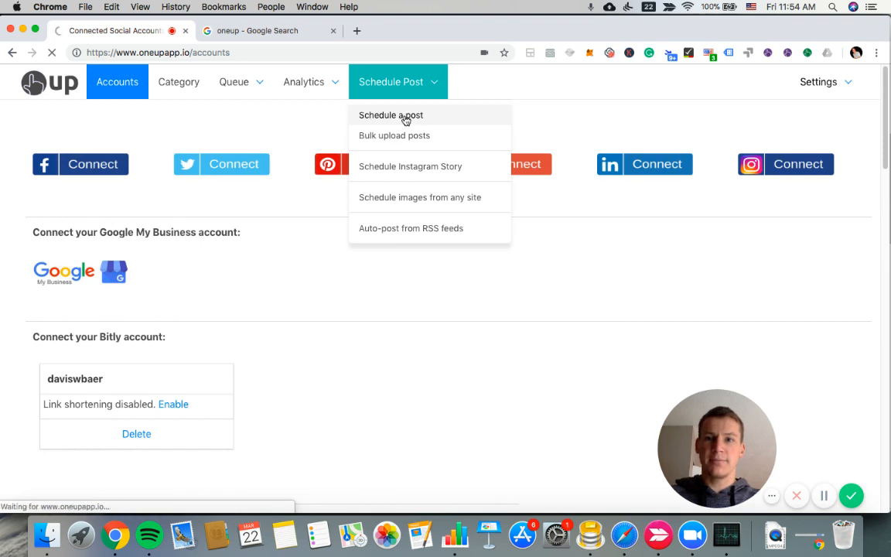
click(390, 114)
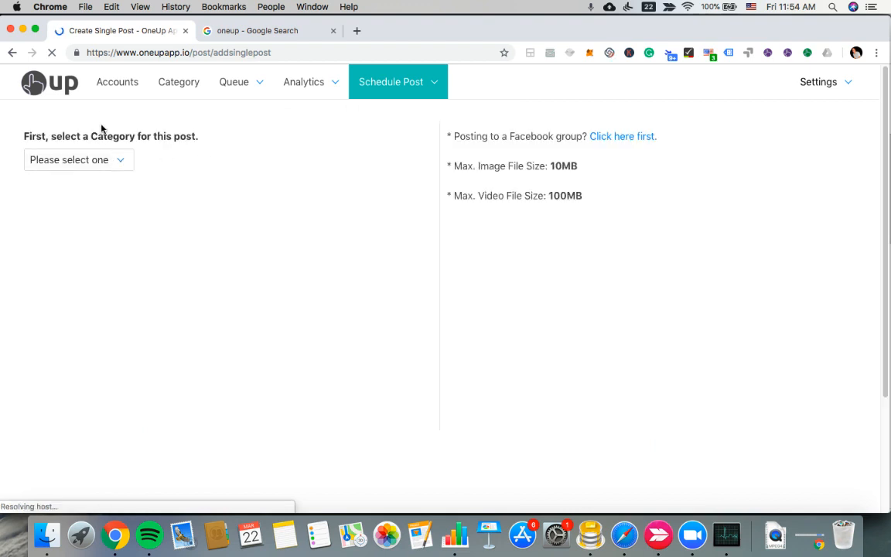
Set the category to GMB posts and select the Cranberry Twp account.
click(77, 160)
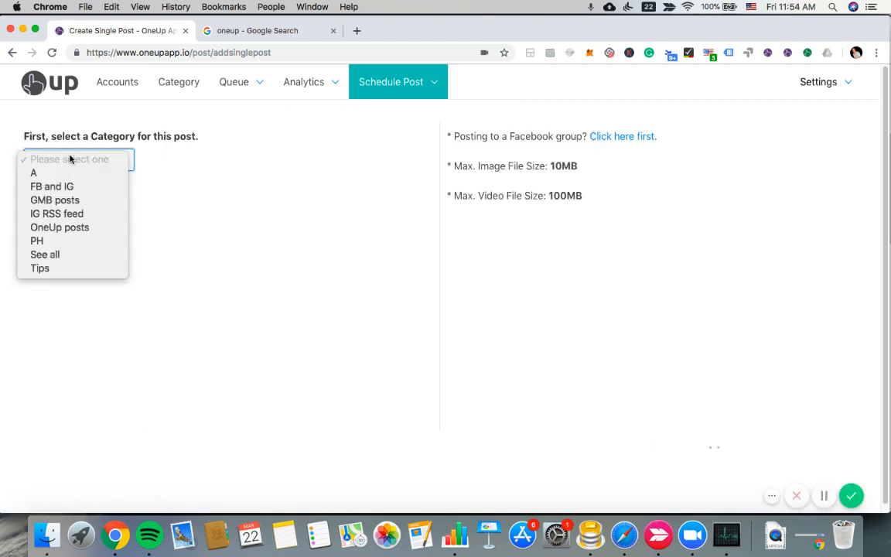
click(55, 199)
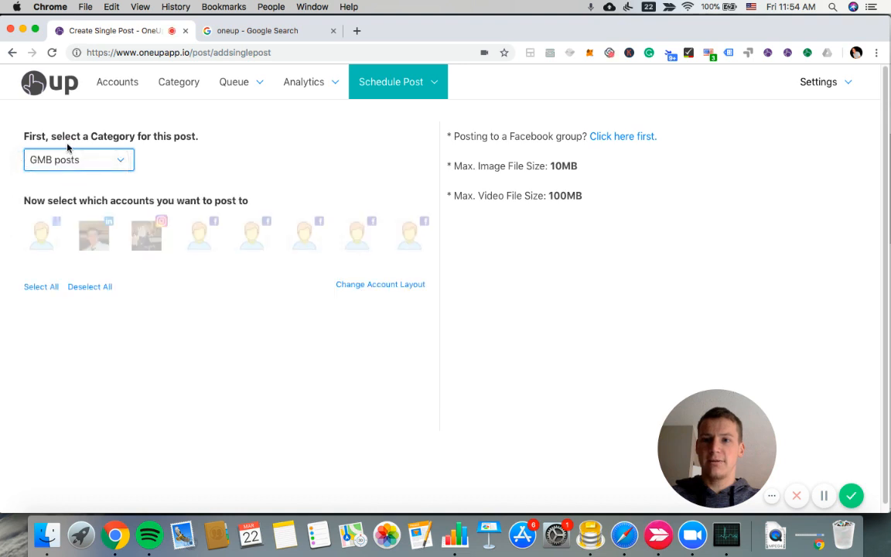
mouse_move(43, 236)
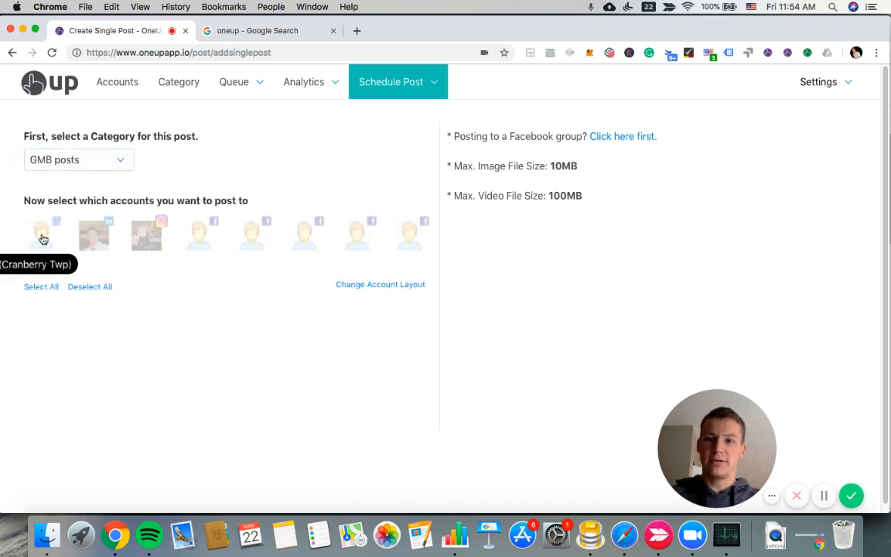
click(43, 234)
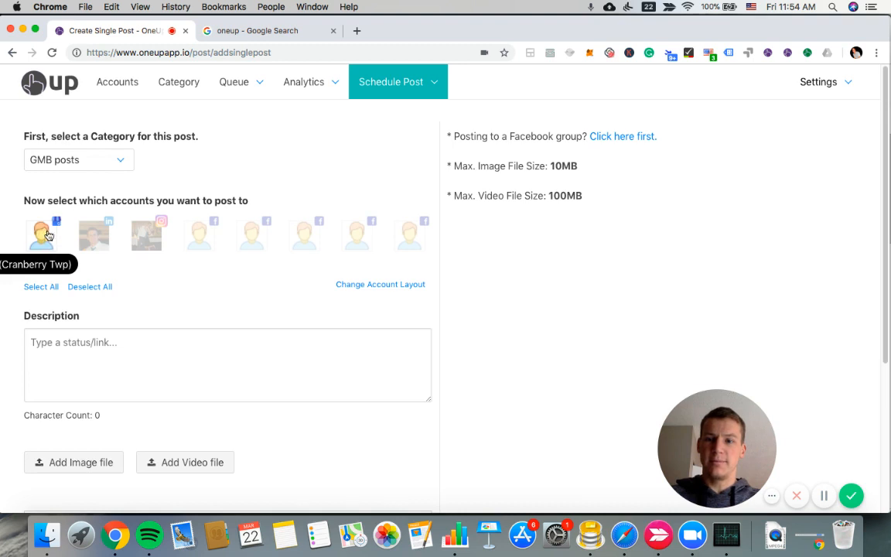
scroll(down, 3)
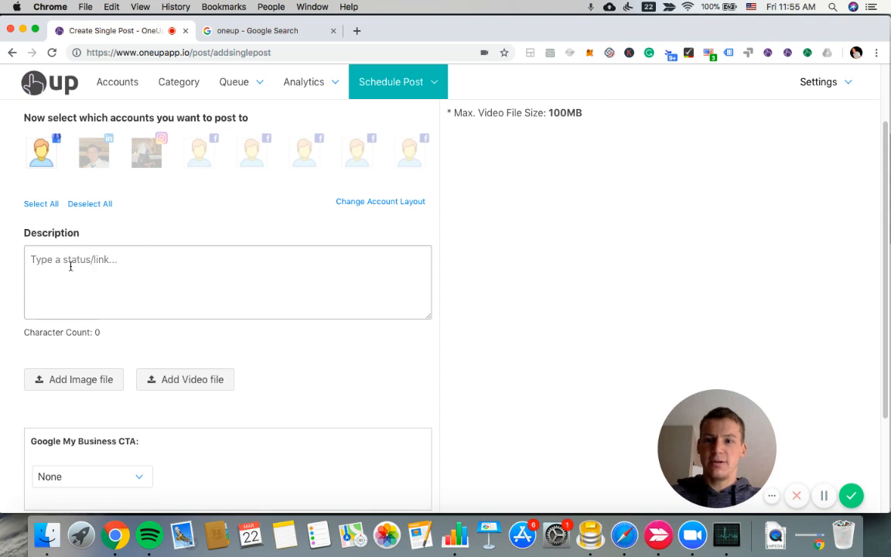
Write the description "Check out our weekly specials!" and bring up the Add Image window.
click(227, 282)
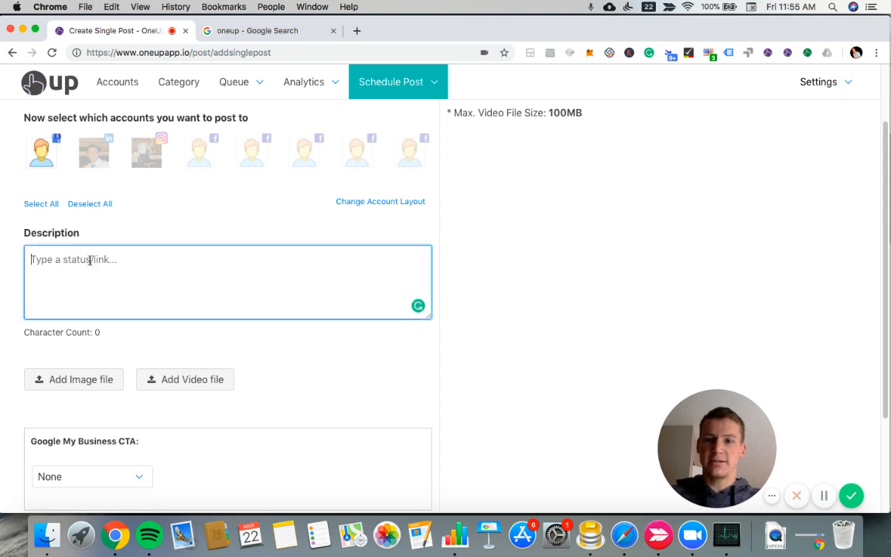
mouse_move(90, 260)
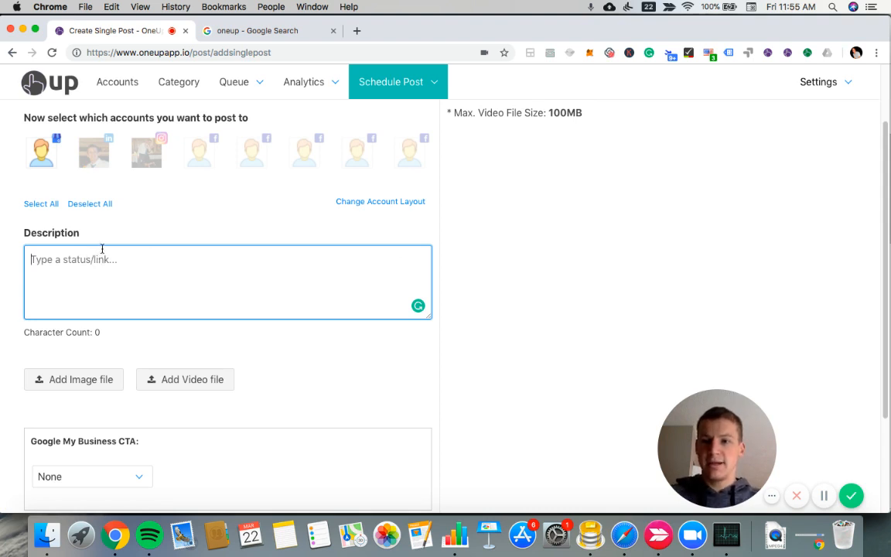
text(Chec)
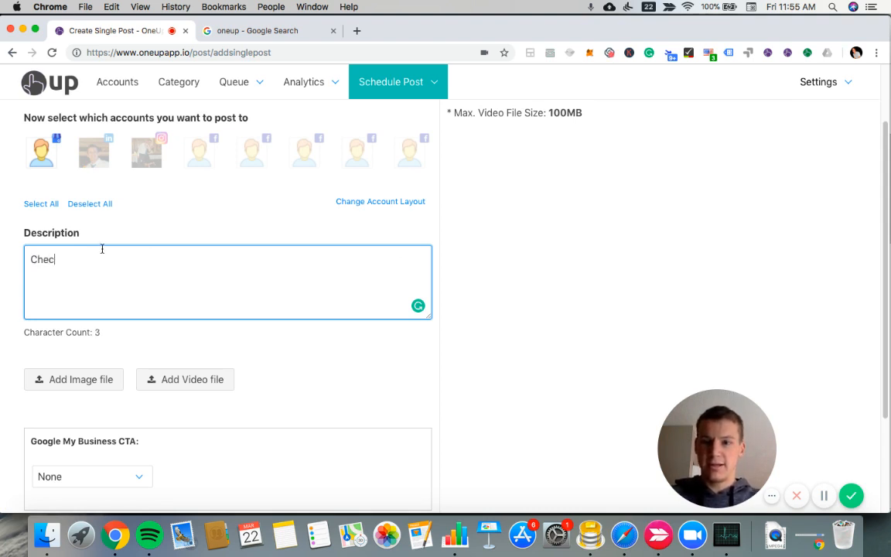
text(k out our)
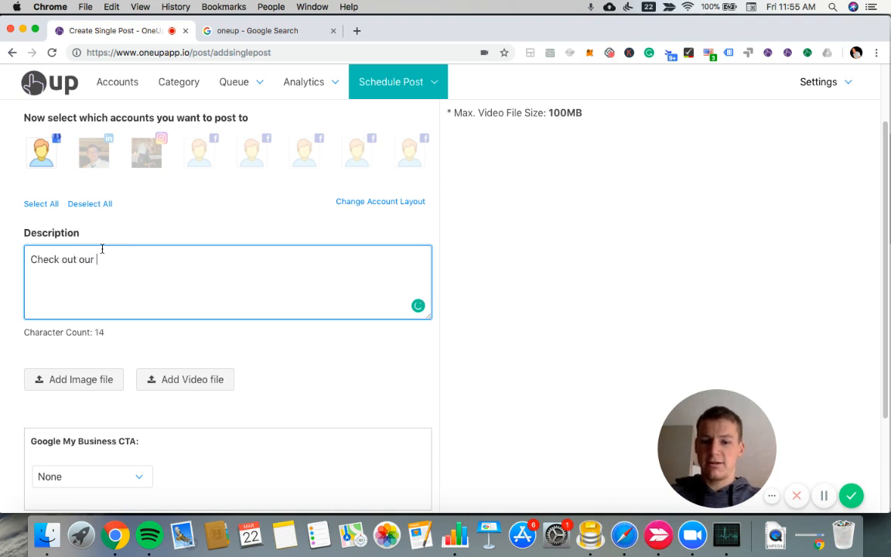
text(weekly specials!)
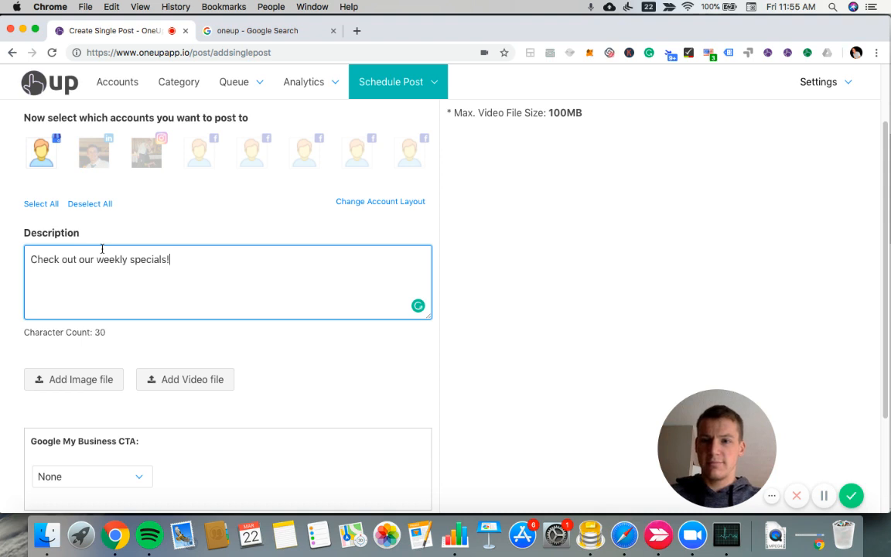
scroll(down, 3)
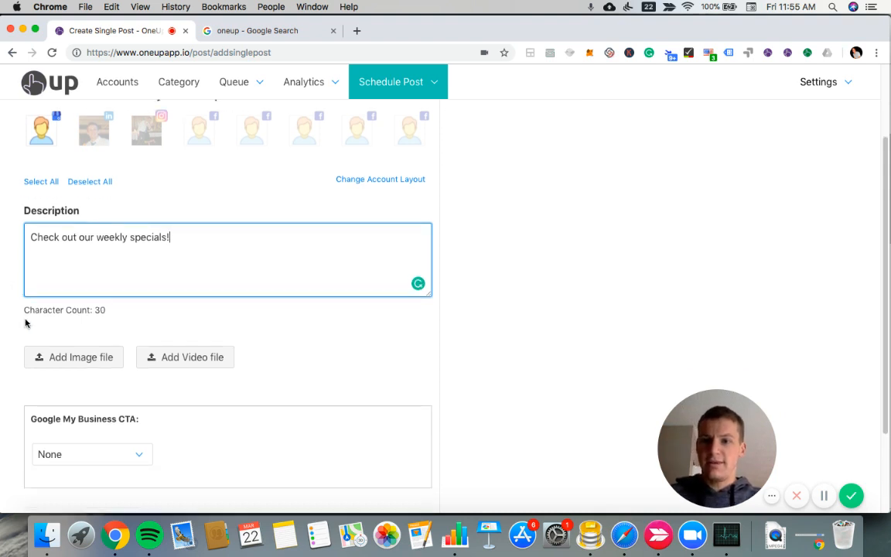
mouse_move(56, 362)
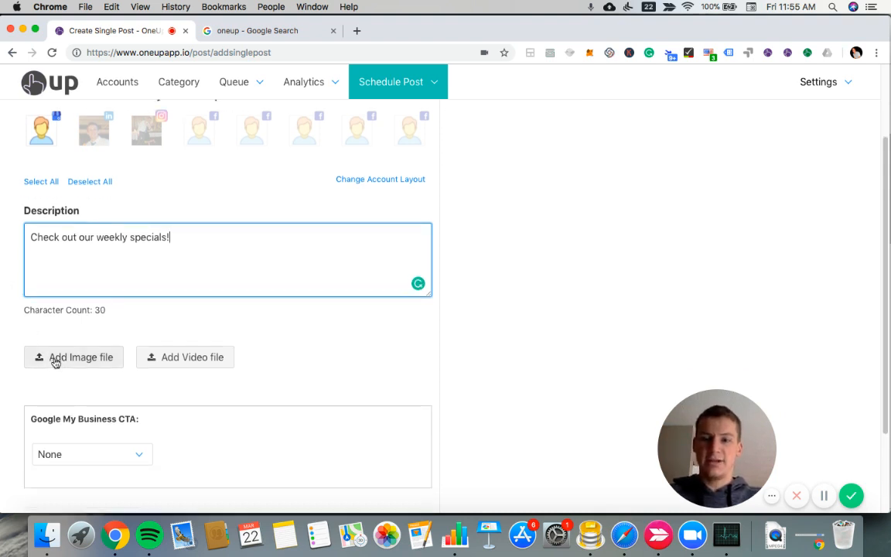
click(74, 356)
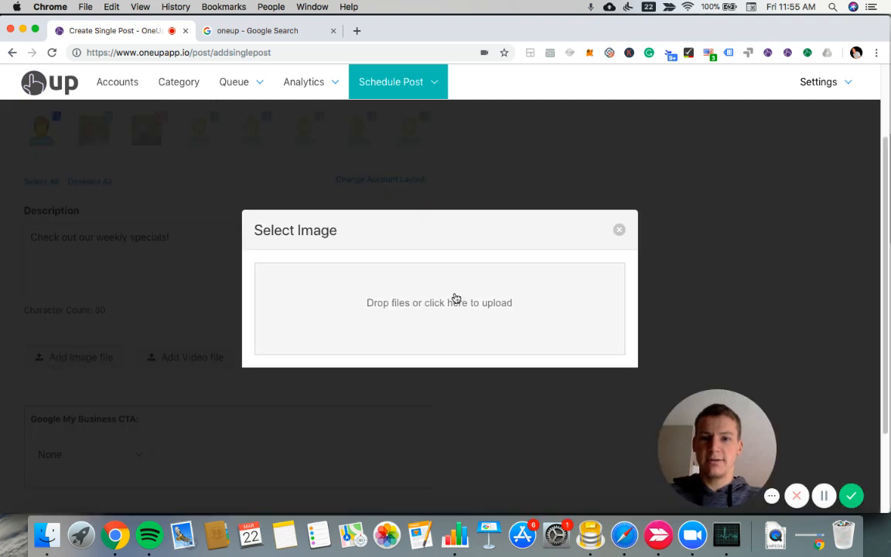
mouse_move(455, 273)
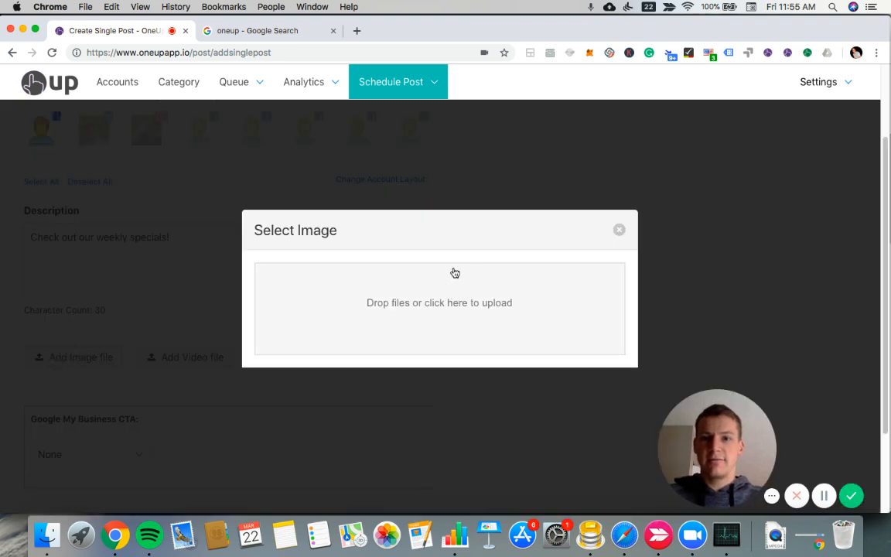
Upload the Weekly Specials image from the Desktop through the Finder file dialog.
click(440, 302)
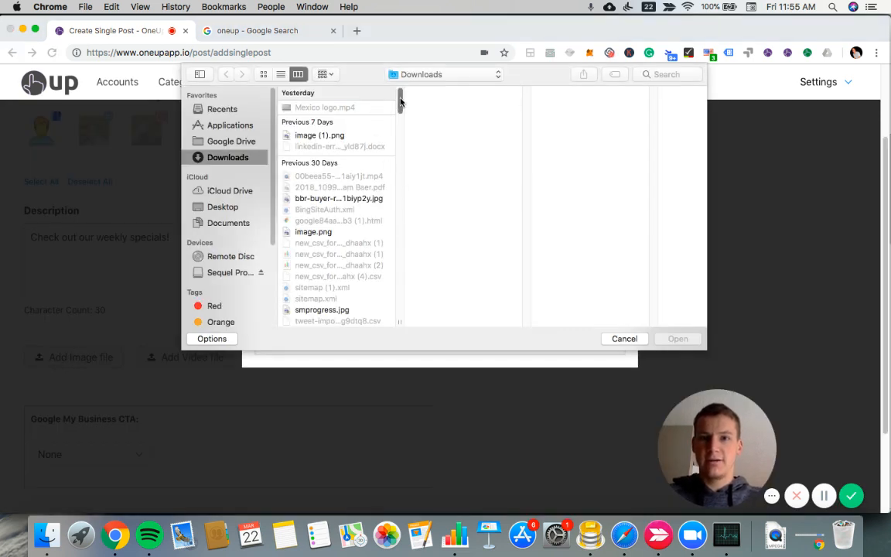
scroll(down, 3)
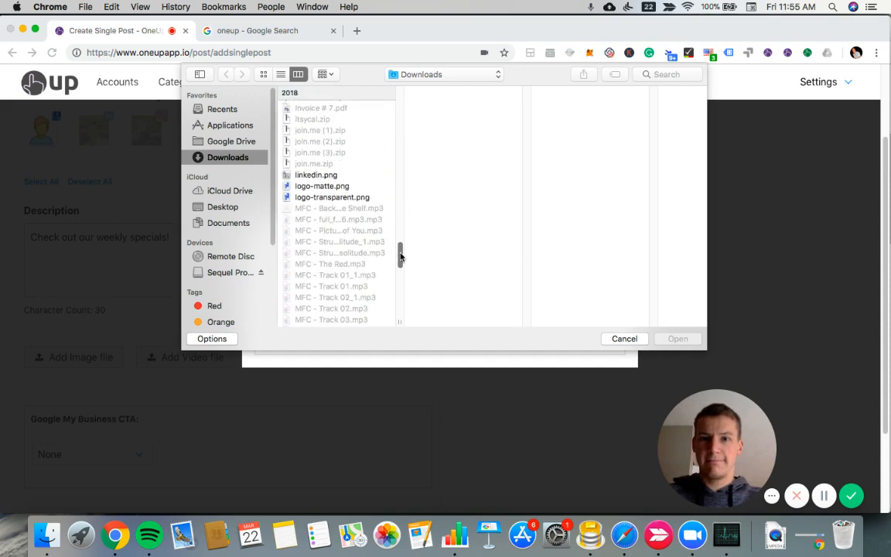
scroll(down, 3)
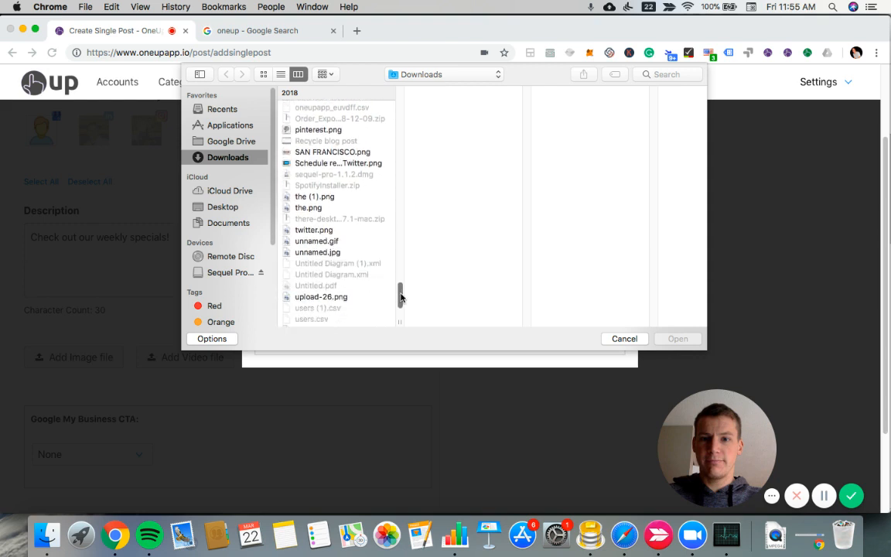
scroll(down, 3)
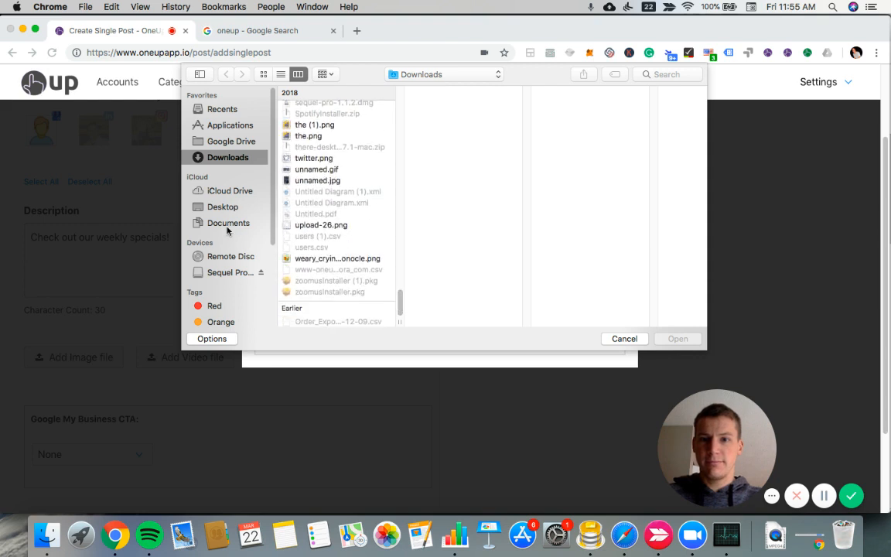
click(223, 207)
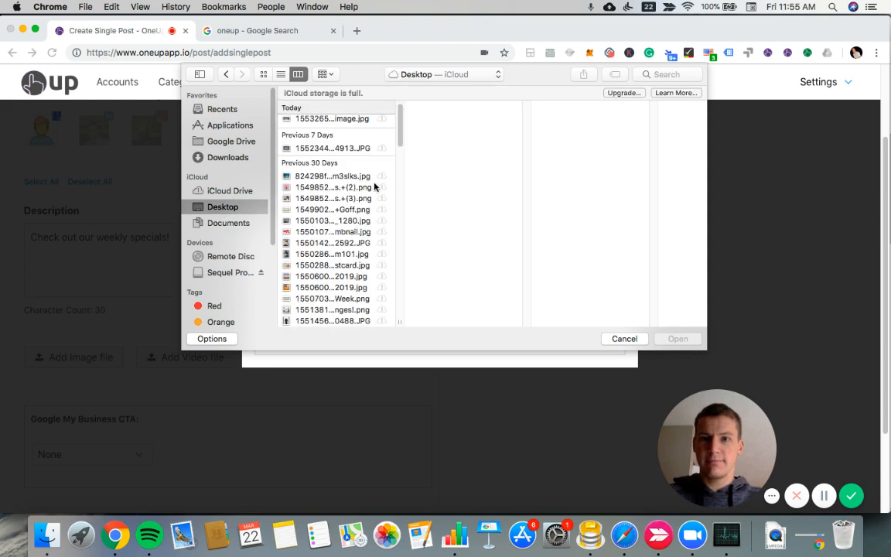
scroll(down, 3)
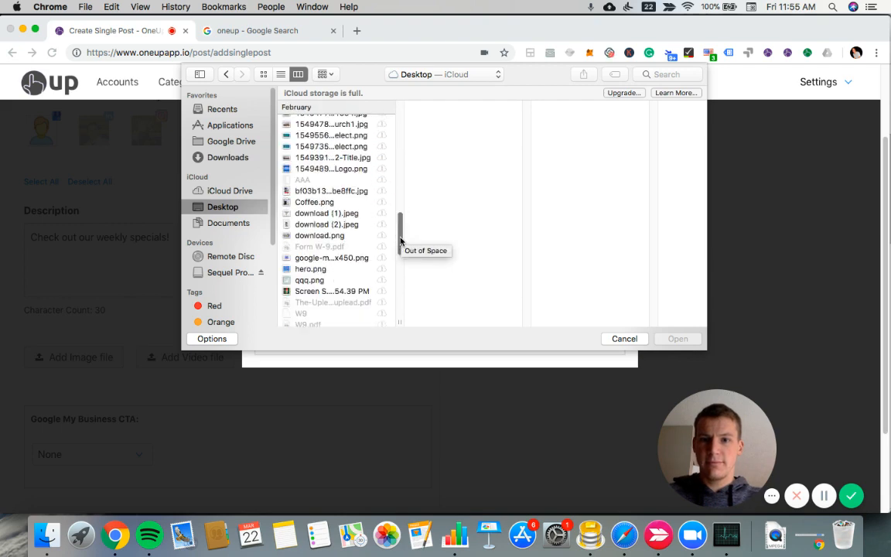
scroll(down, 3)
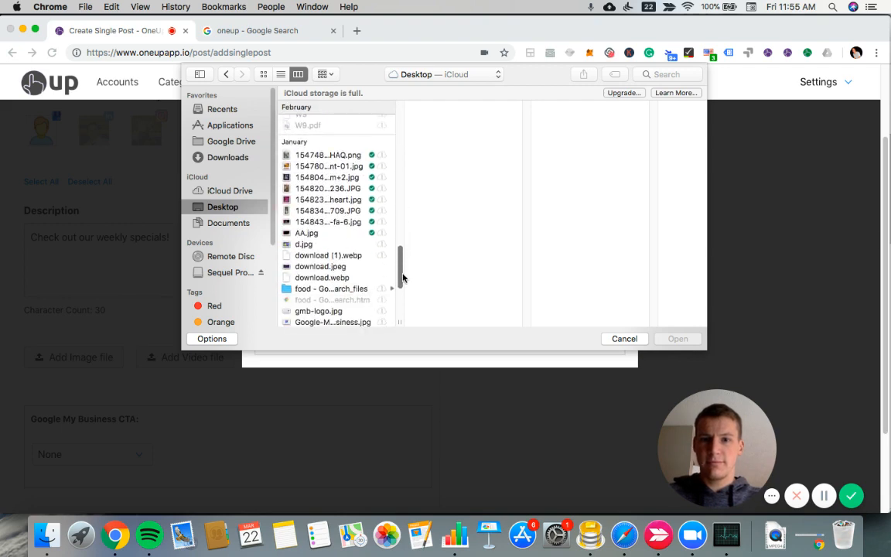
click(327, 280)
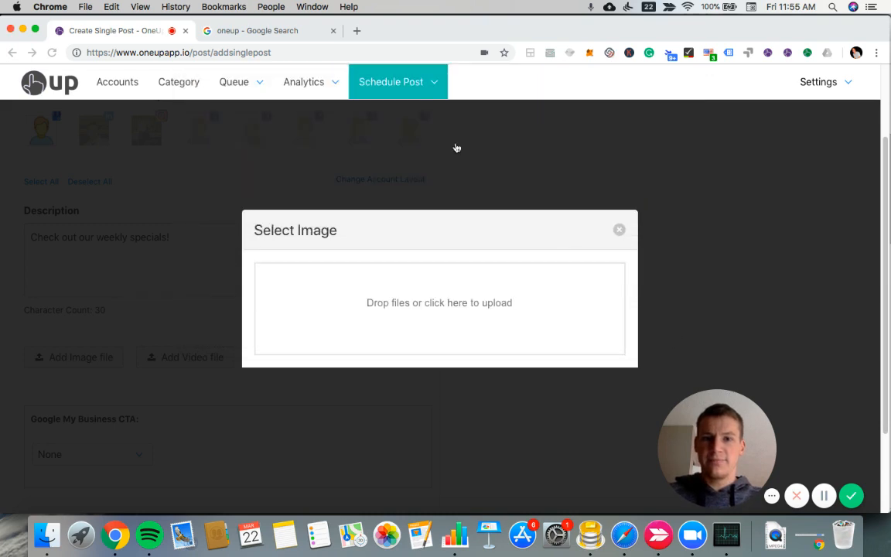
click(439, 302)
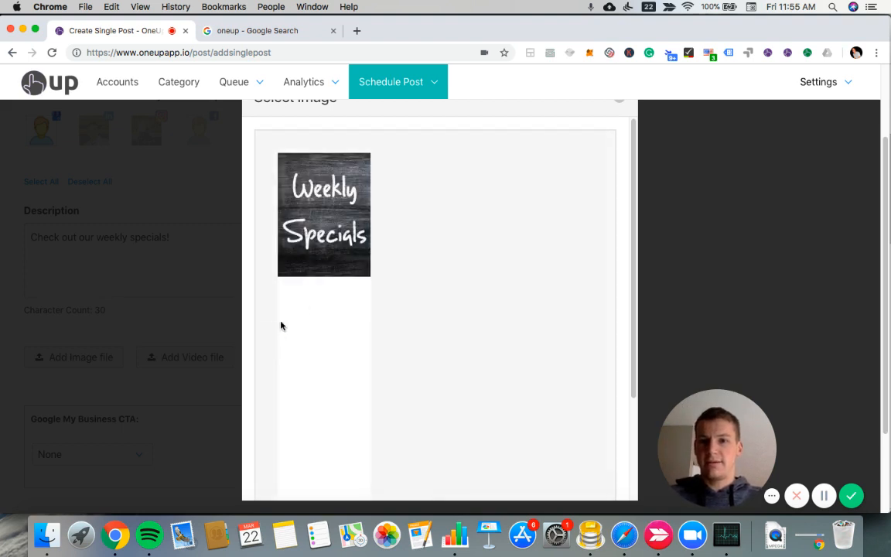
mouse_move(86, 399)
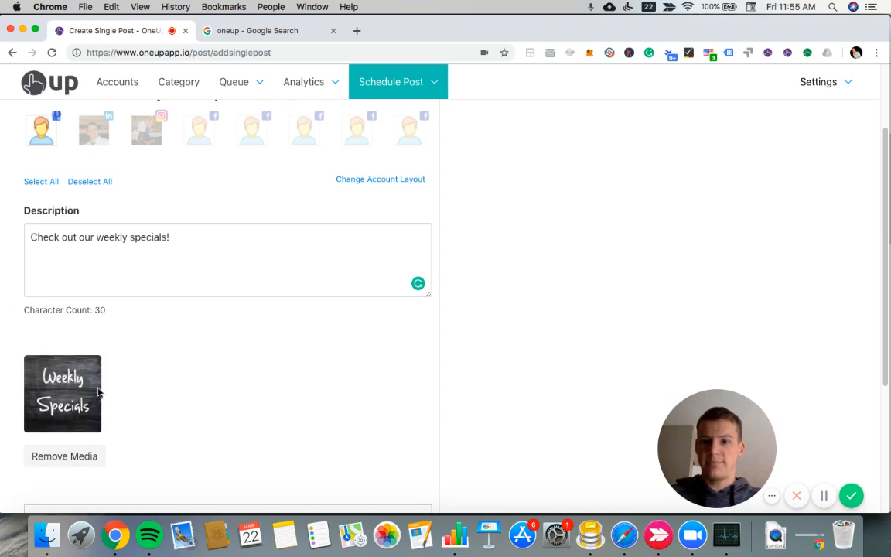
Choose Learn More button as the Google My Business call-to-action.
scroll(down, 3)
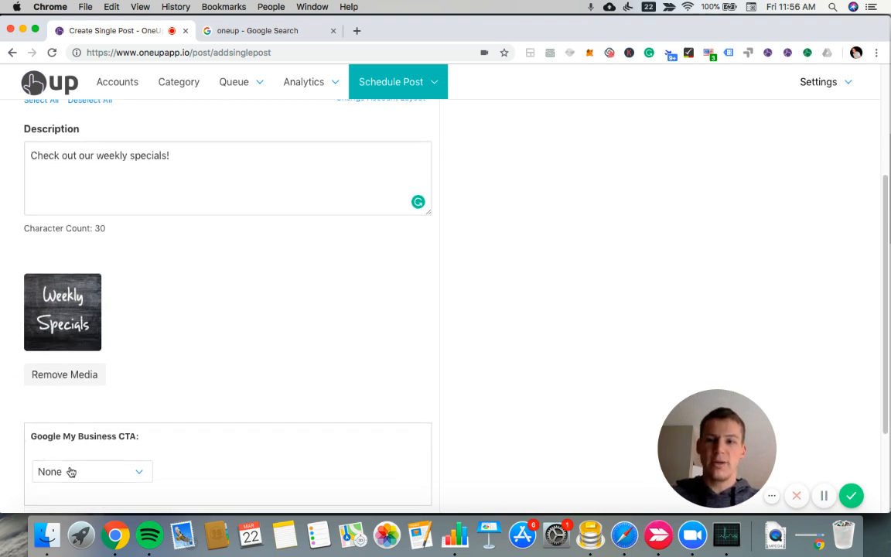
mouse_move(107, 448)
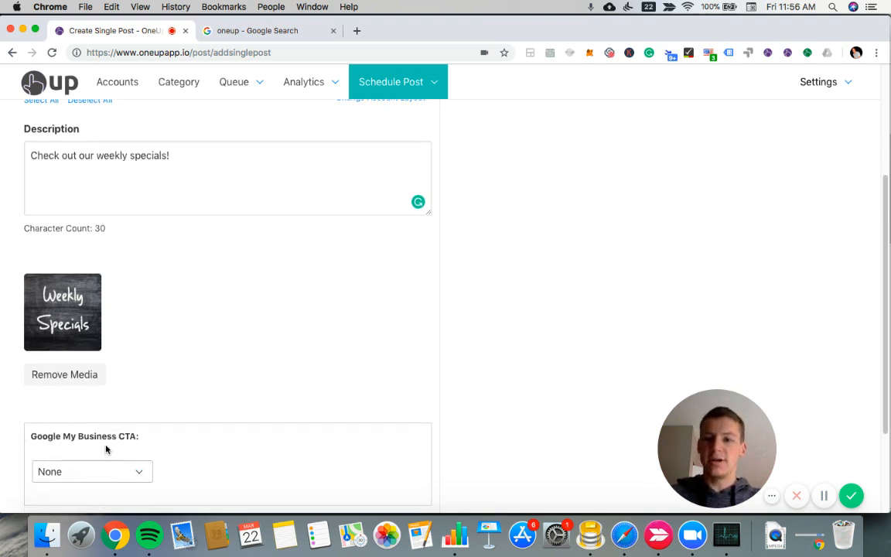
scroll(down, 3)
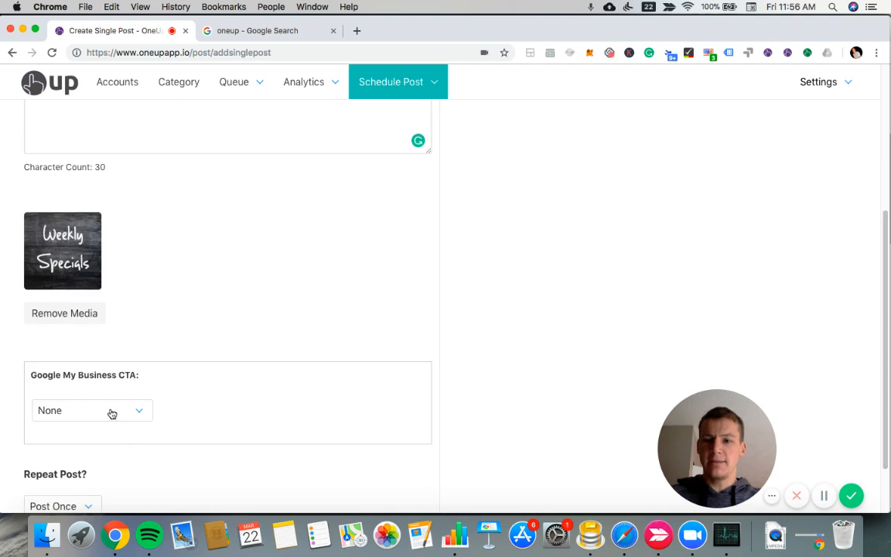
click(91, 411)
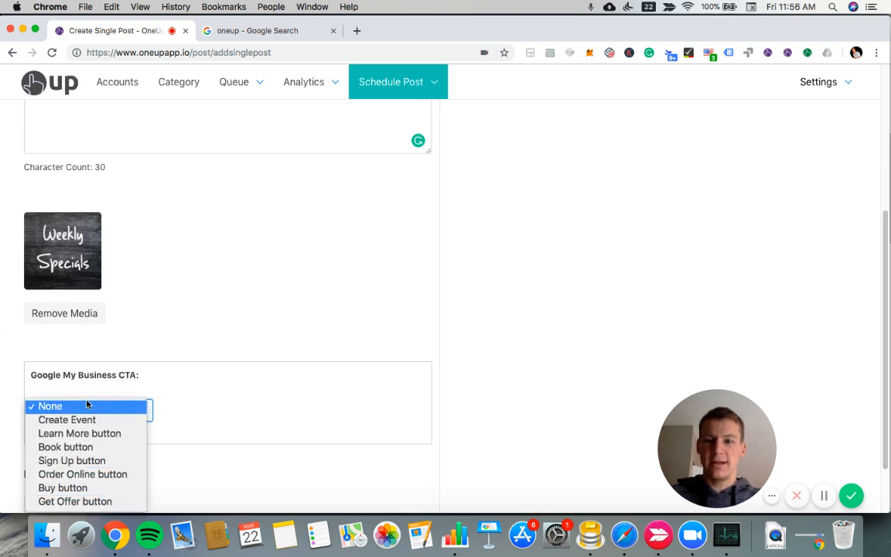
mouse_move(78, 434)
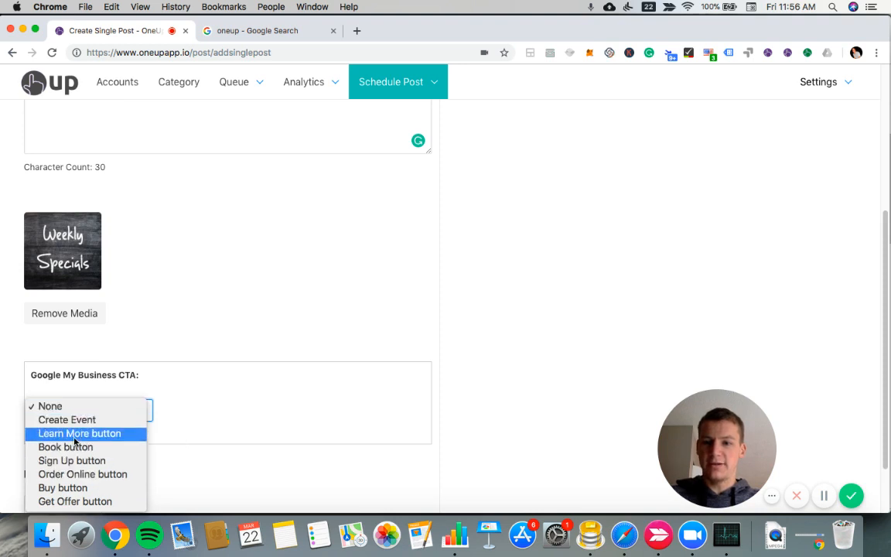
click(79, 433)
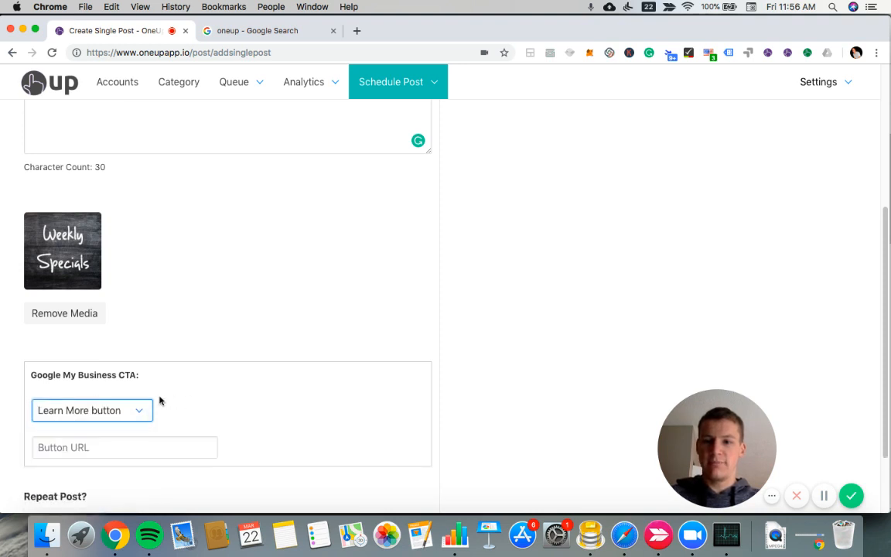
Enter mywebsite.com as the Learn More button URL.
scroll(down, 3)
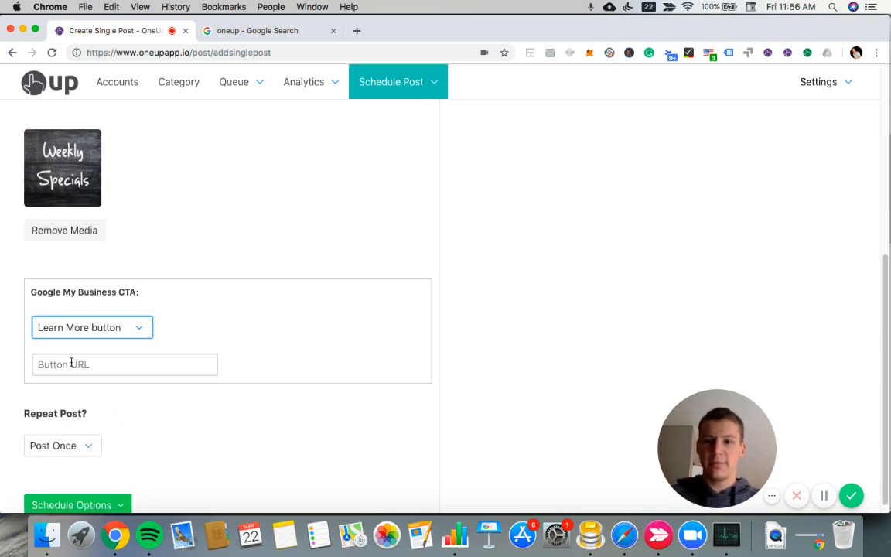
click(123, 365)
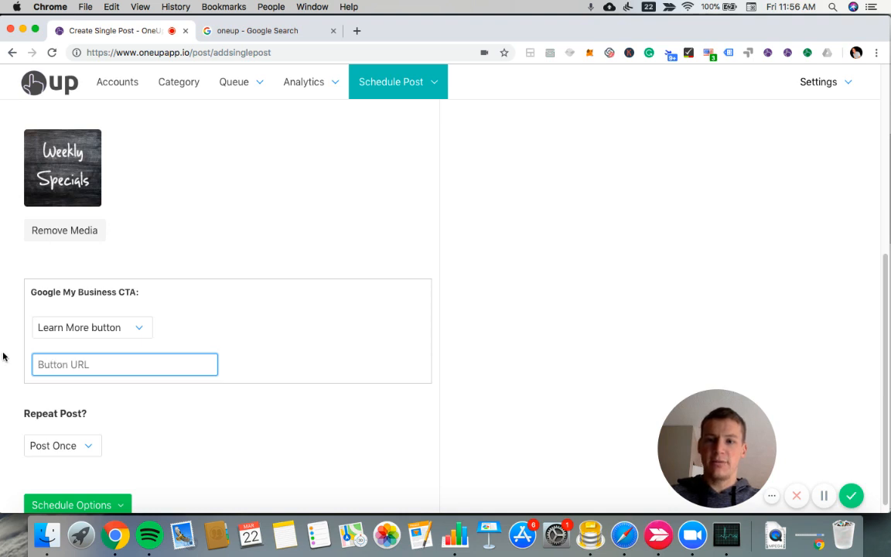
mouse_move(300, 279)
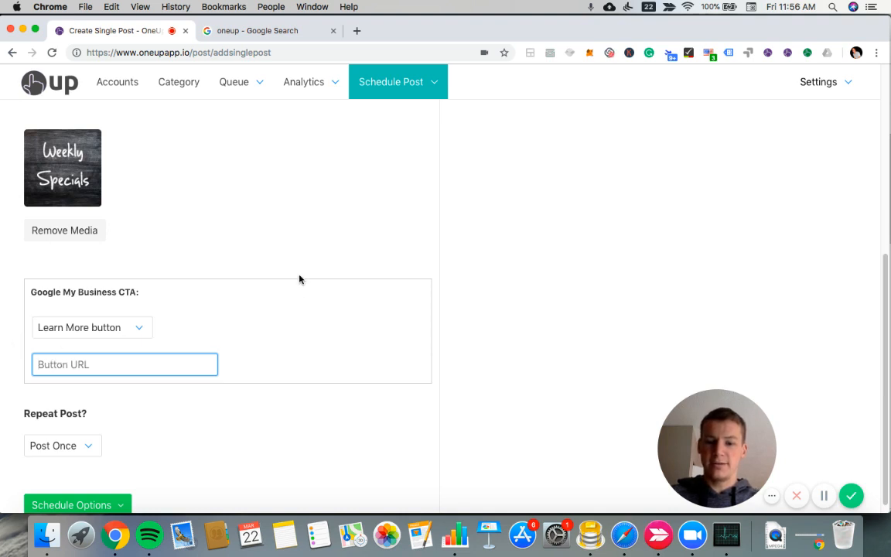
text(m)
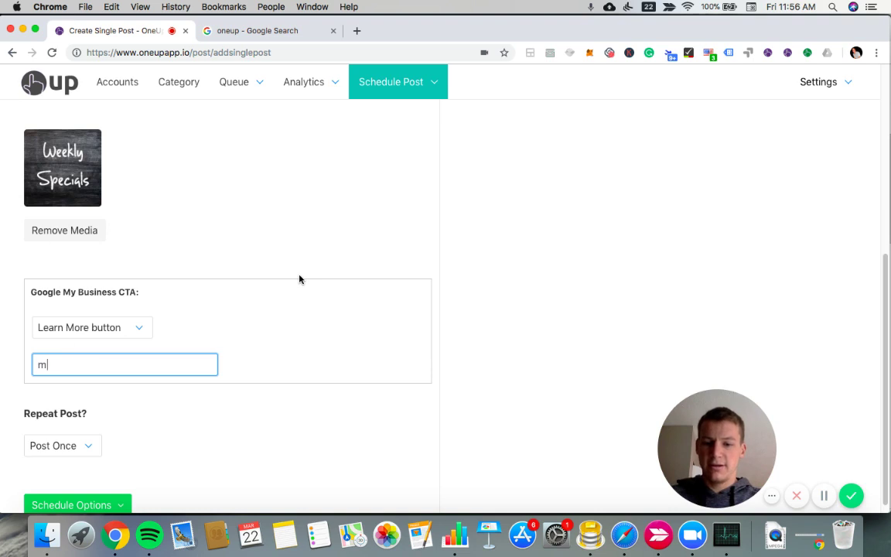
text(ywebsite)
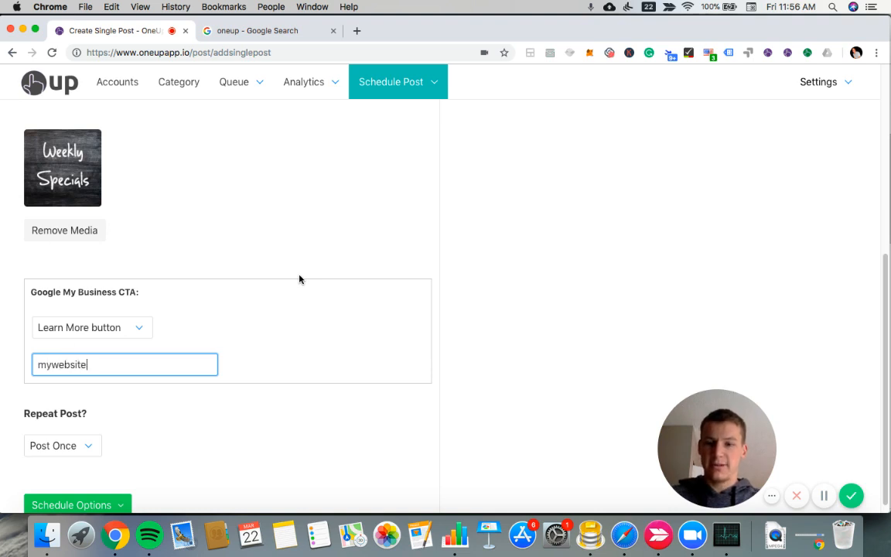
text(.com)
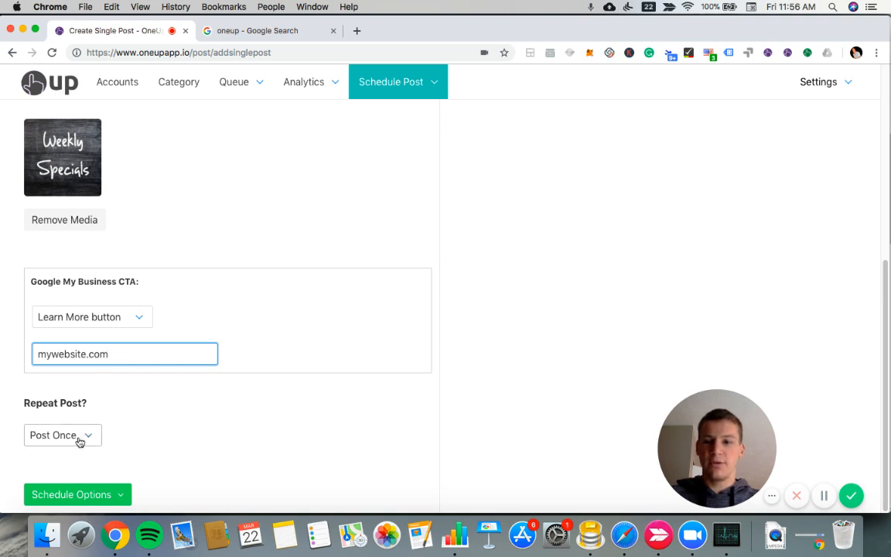
Set the Repeat Post option to Repeat.
click(62, 435)
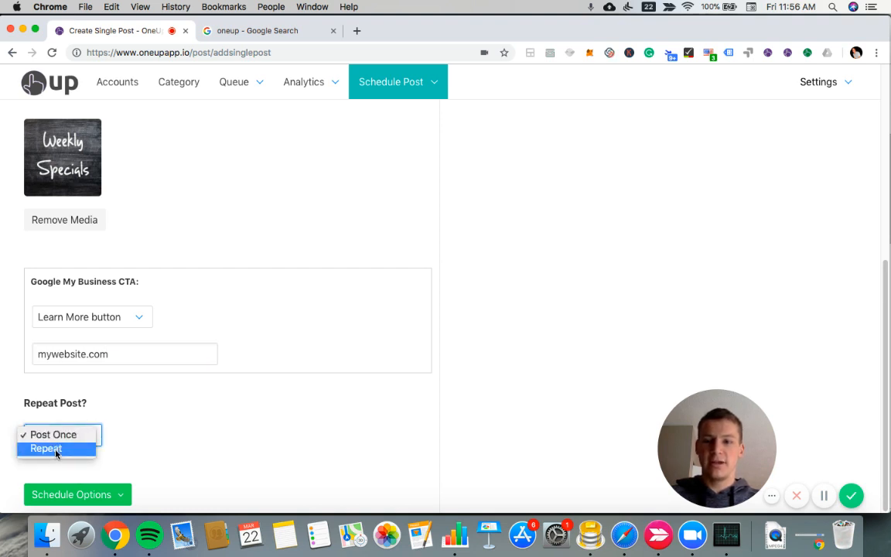
click(47, 448)
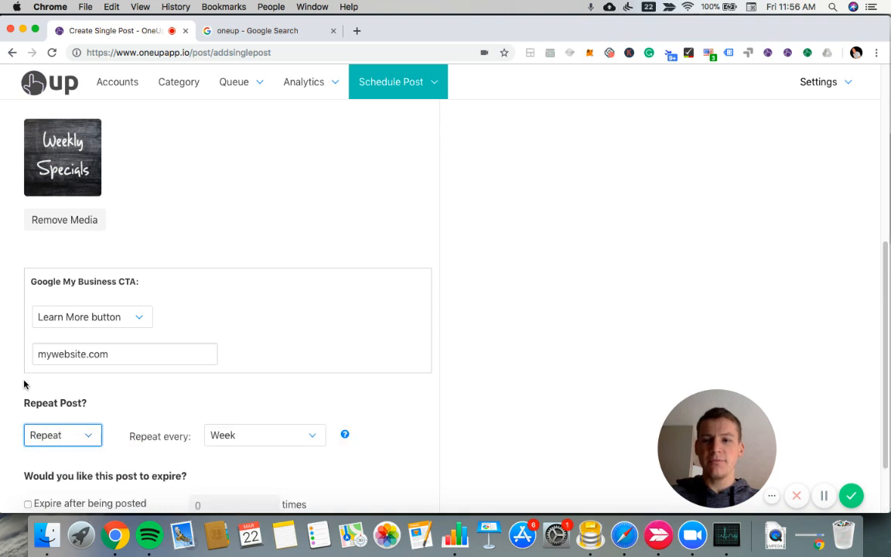
scroll(down, 3)
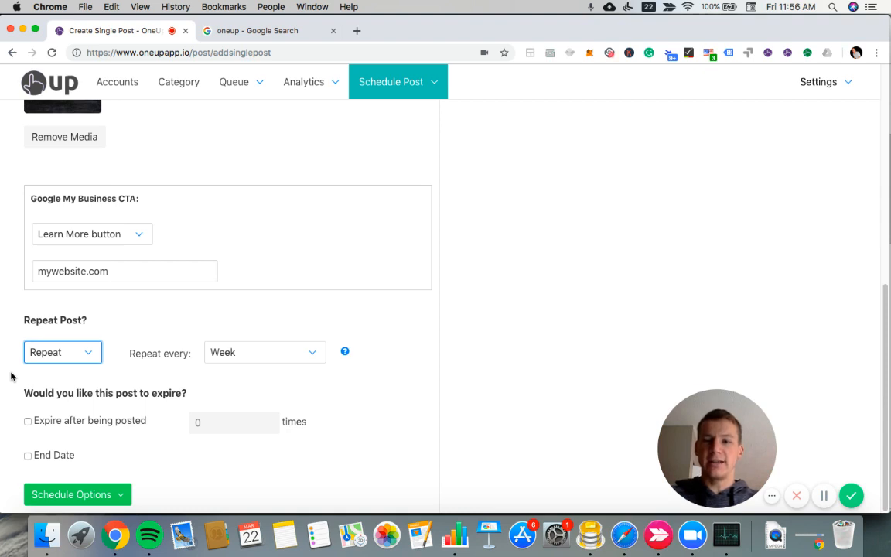
mouse_move(112, 302)
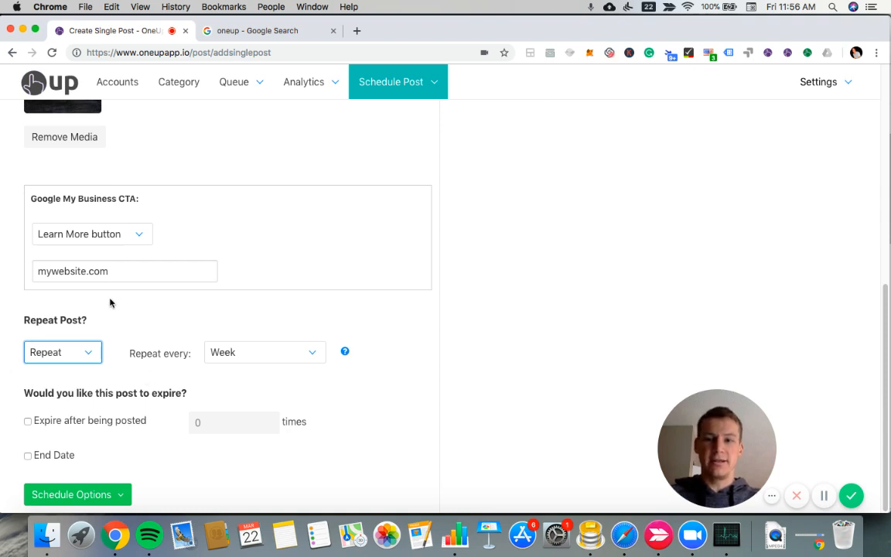
mouse_move(21, 384)
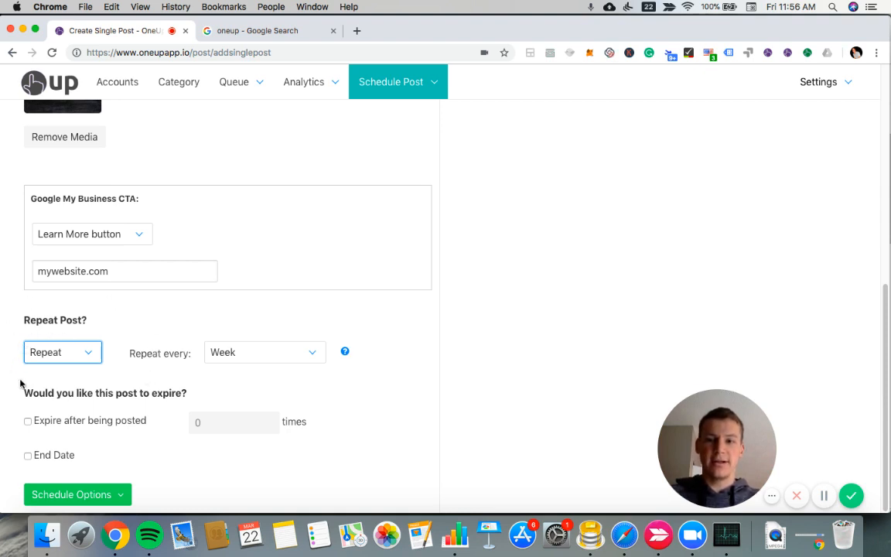
mouse_move(86, 368)
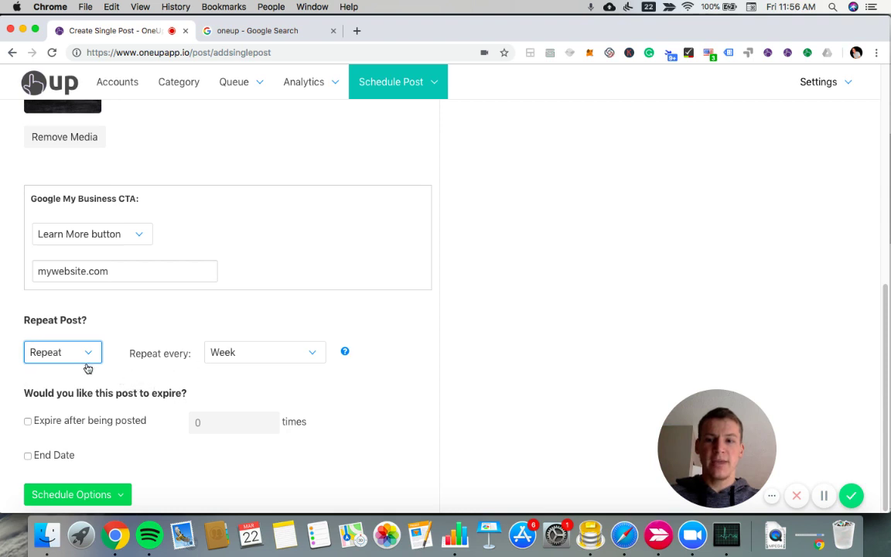
mouse_move(226, 356)
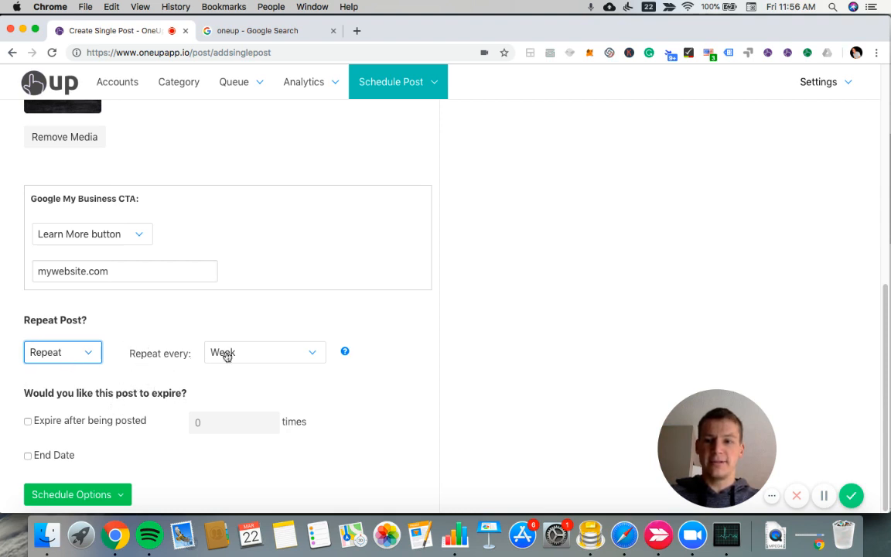
mouse_move(263, 358)
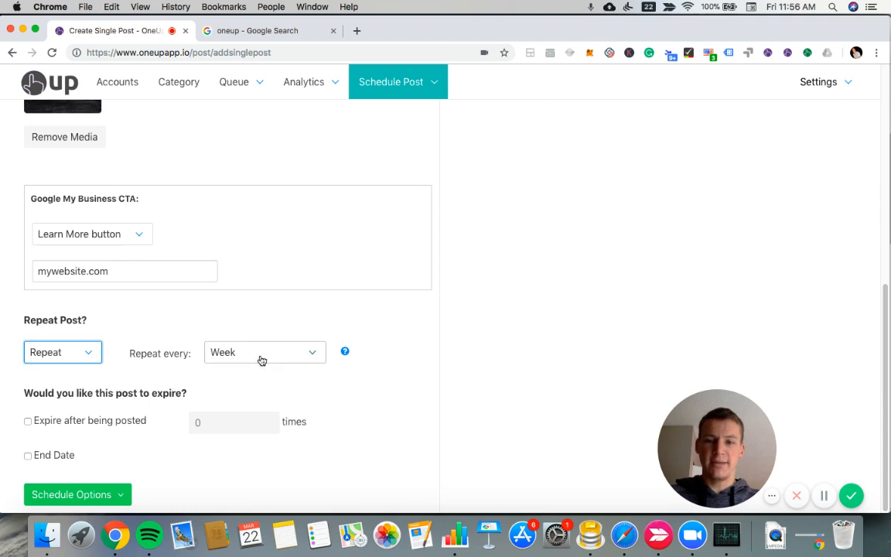
Try Month as the repeat interval, then settle on repeating every Week.
click(263, 353)
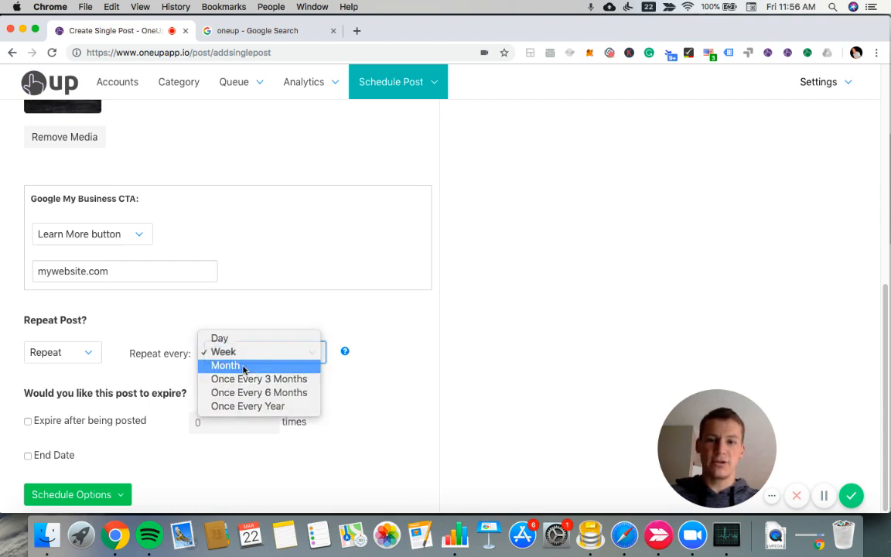
click(226, 365)
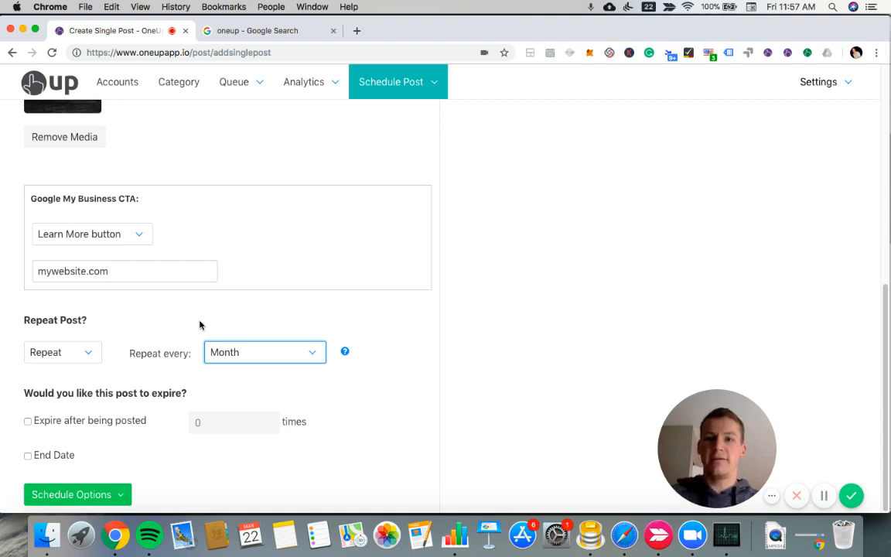
mouse_move(244, 320)
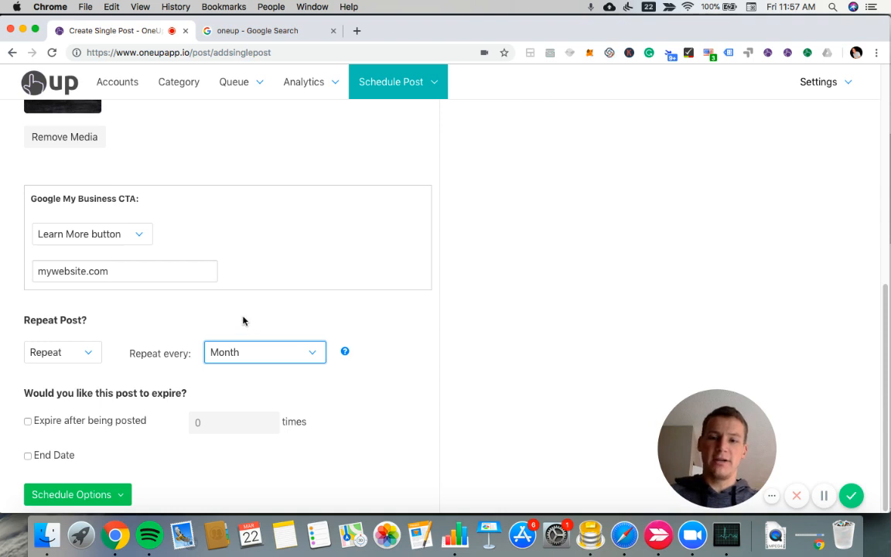
mouse_move(285, 307)
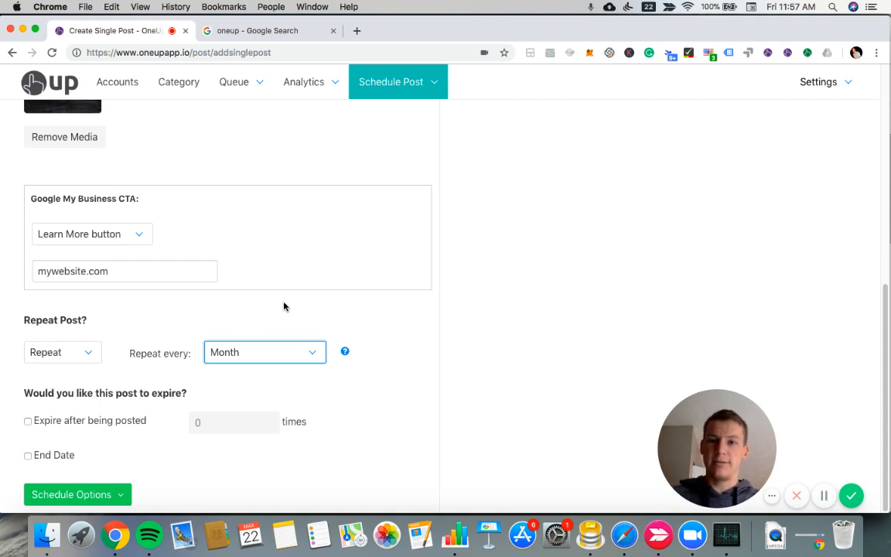
mouse_move(110, 357)
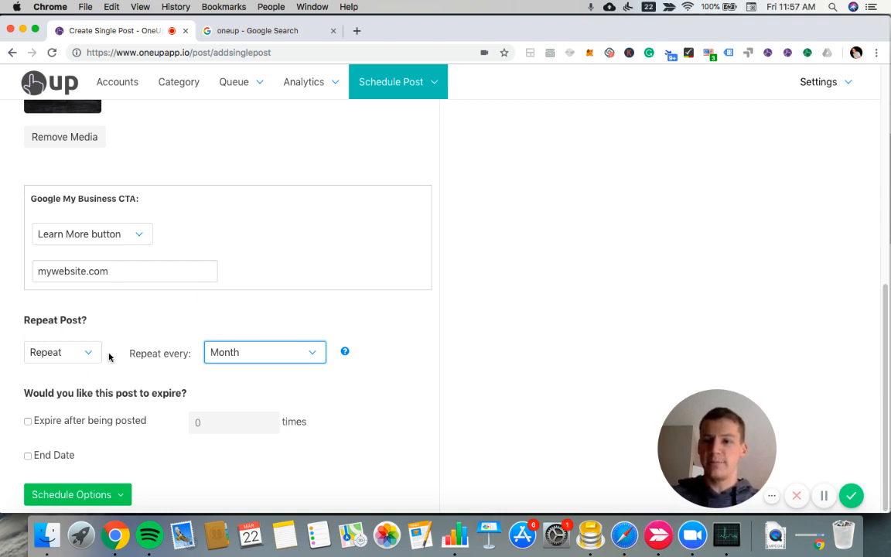
click(263, 353)
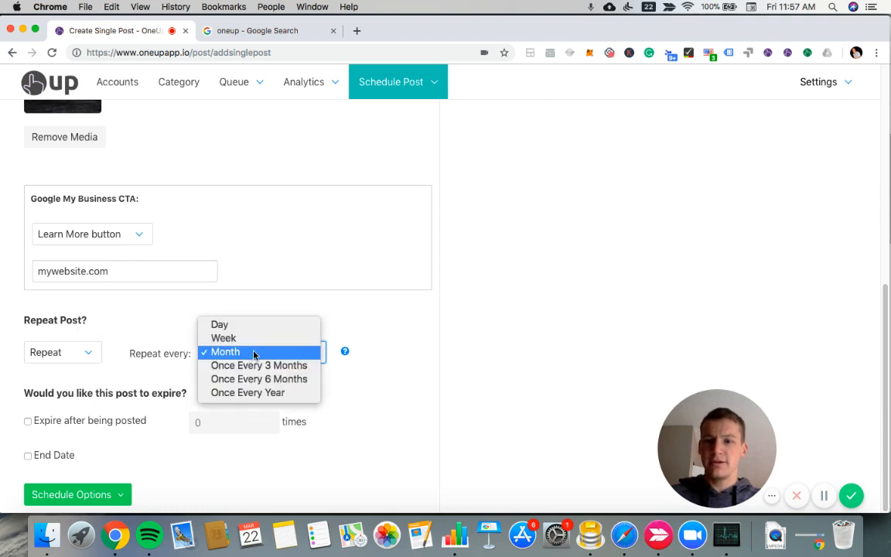
click(223, 337)
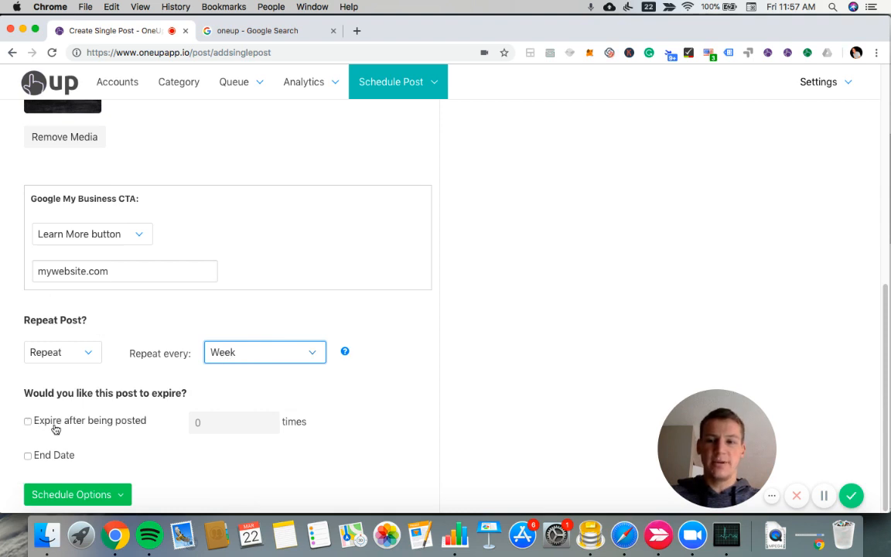
mouse_move(226, 436)
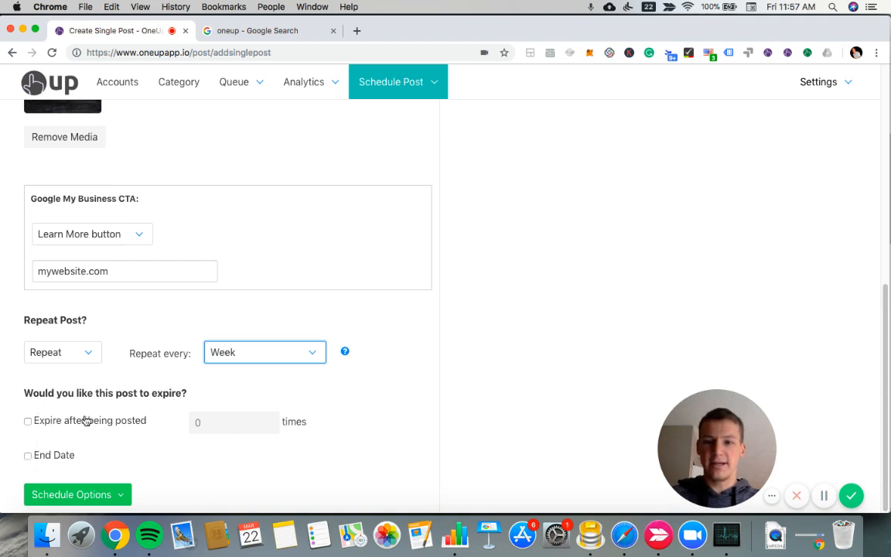
mouse_move(163, 432)
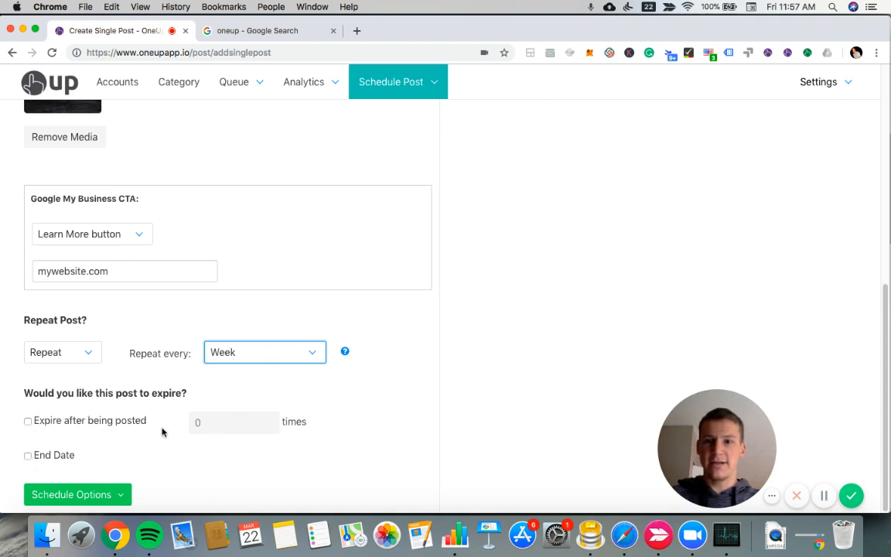
Bring up the Schedule Options for publishing the weekly post.
click(71, 496)
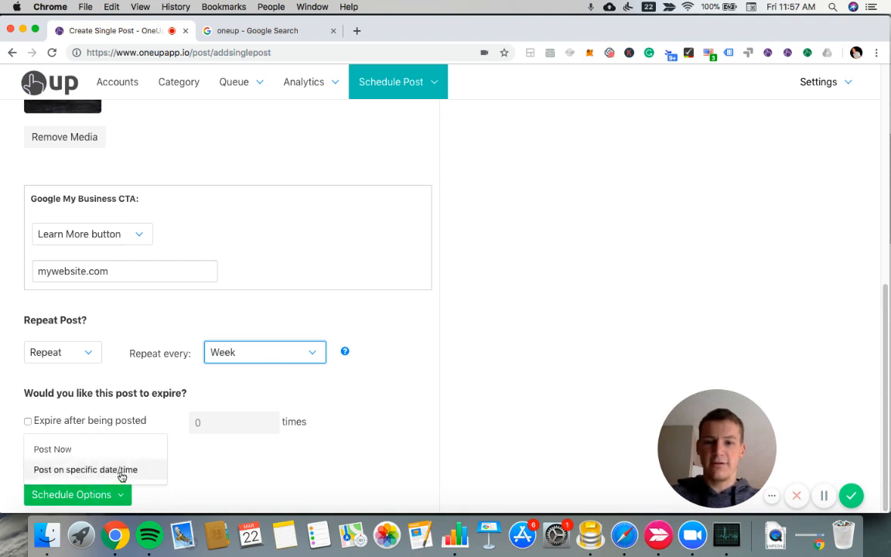
mouse_move(52, 449)
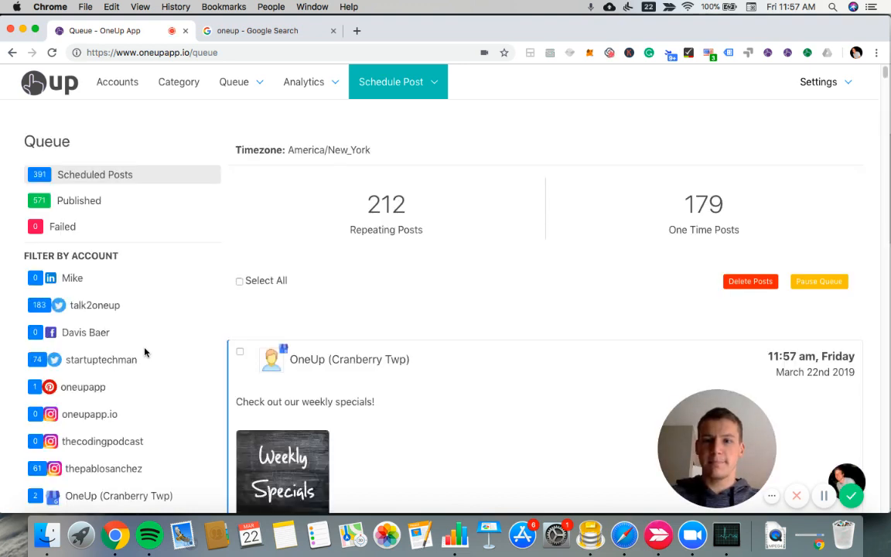
mouse_move(198, 173)
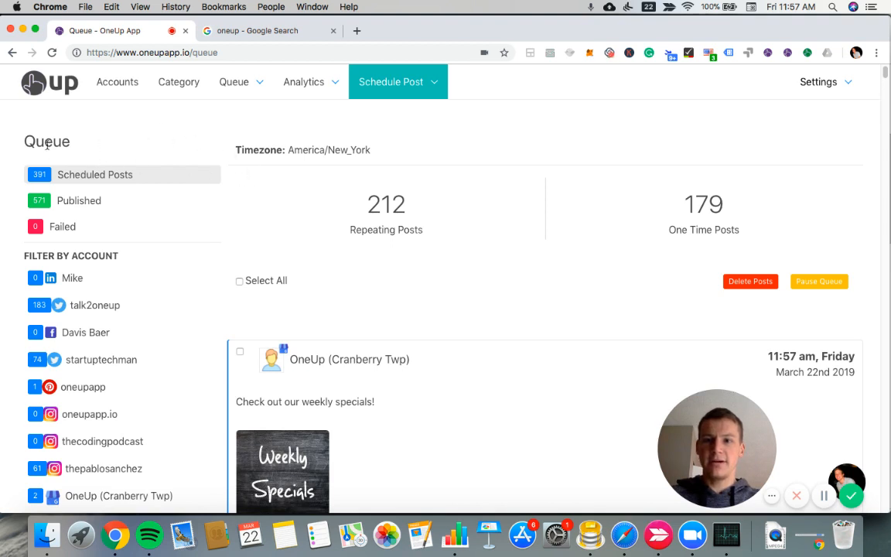
mouse_move(498, 315)
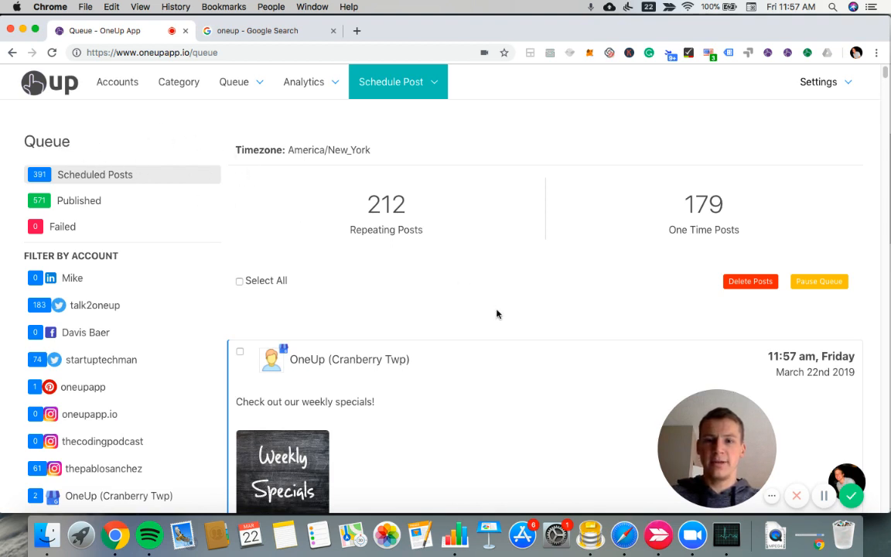
scroll(down, 3)
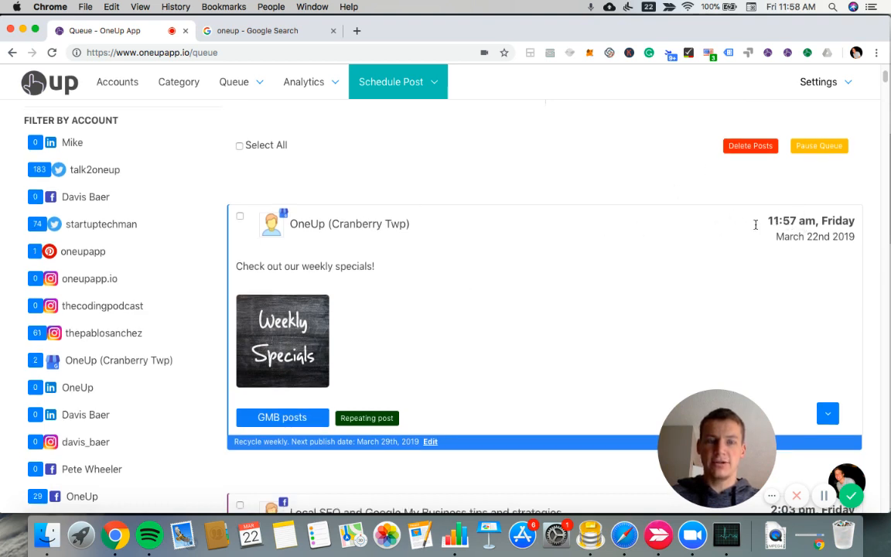
scroll(down, 3)
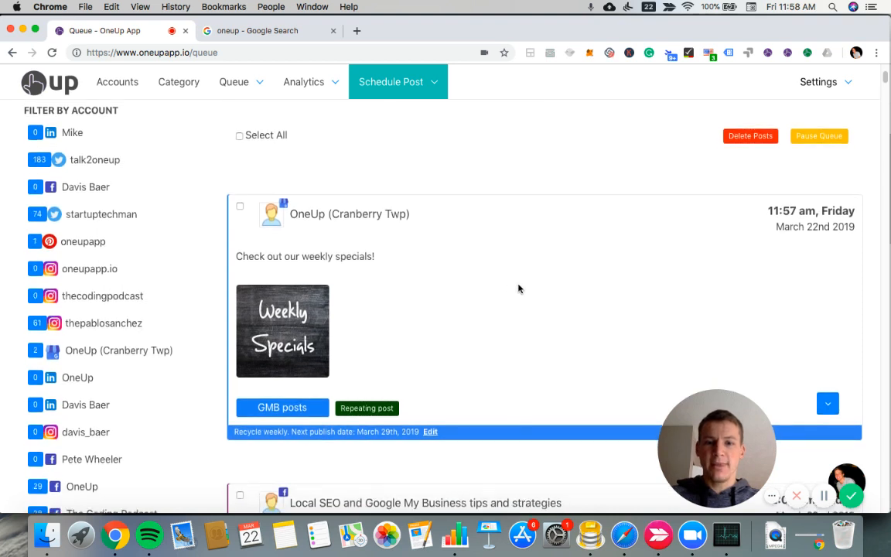
scroll(down, 3)
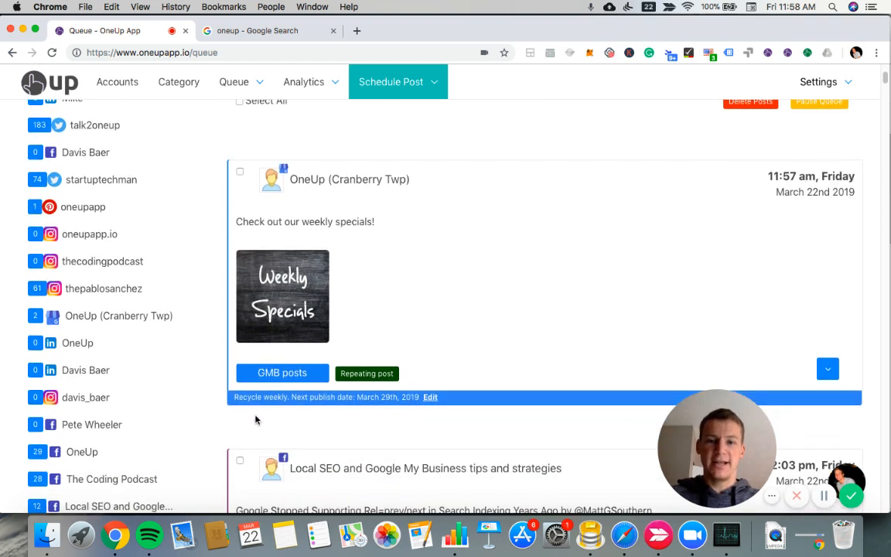
mouse_move(246, 403)
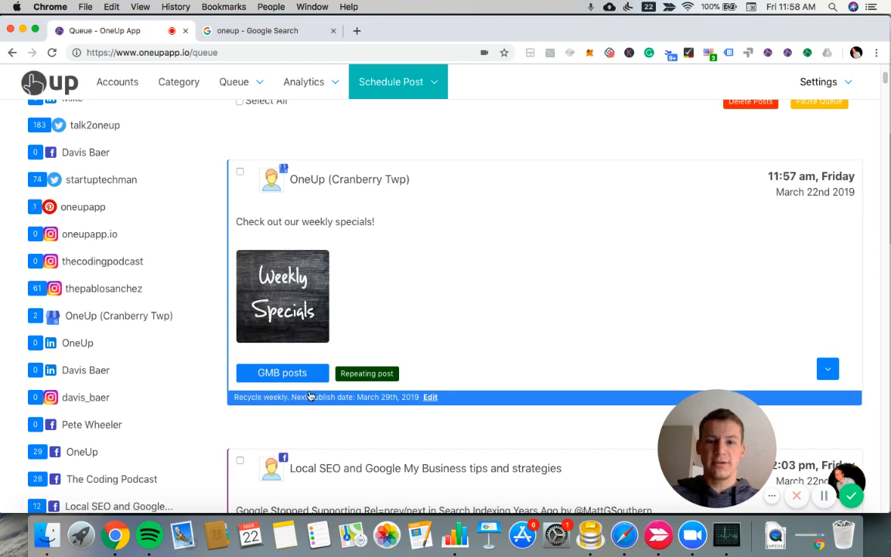
mouse_move(789, 195)
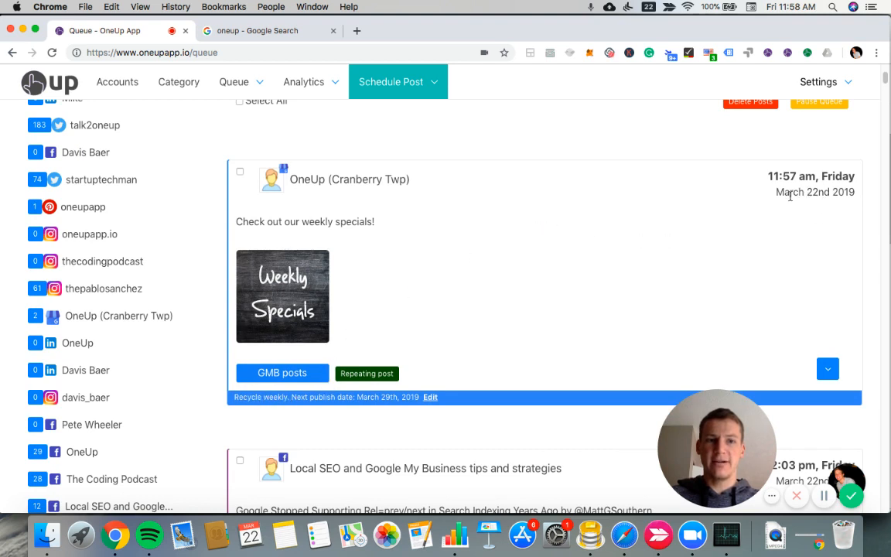
mouse_move(410, 330)
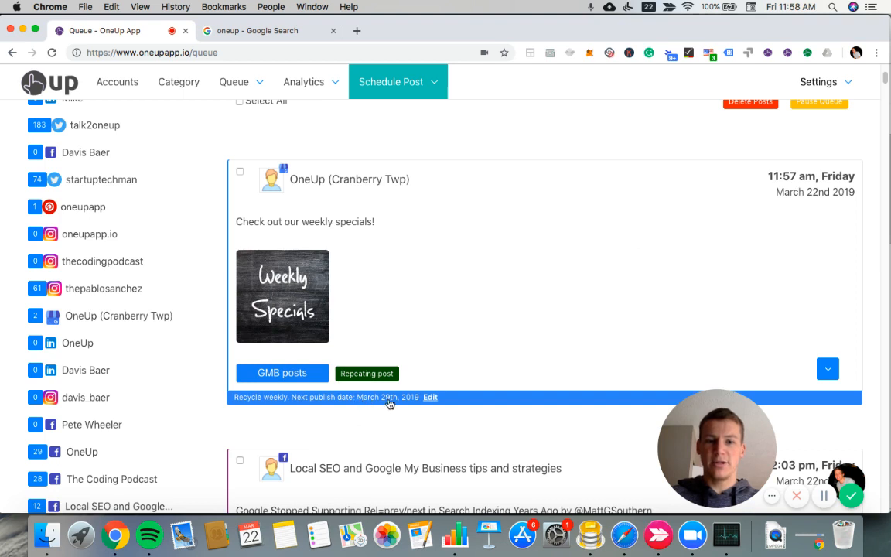
mouse_move(462, 334)
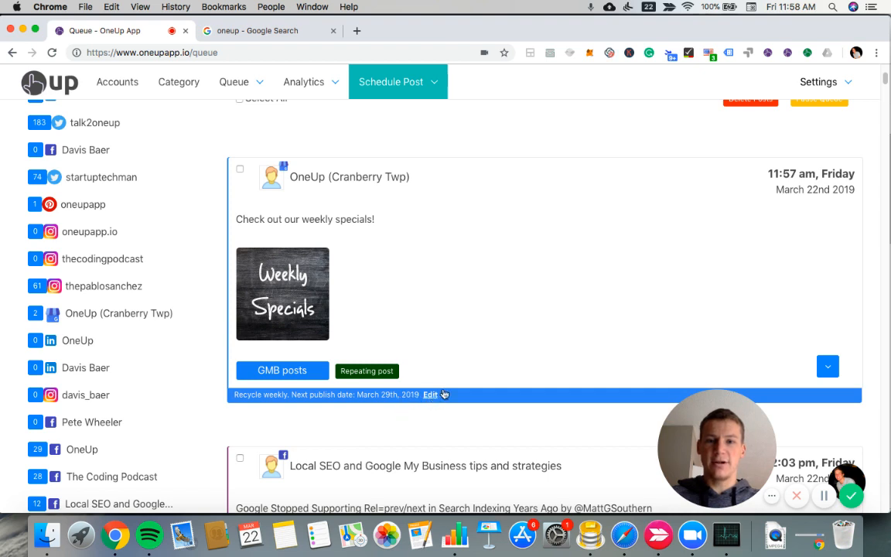
mouse_move(440, 319)
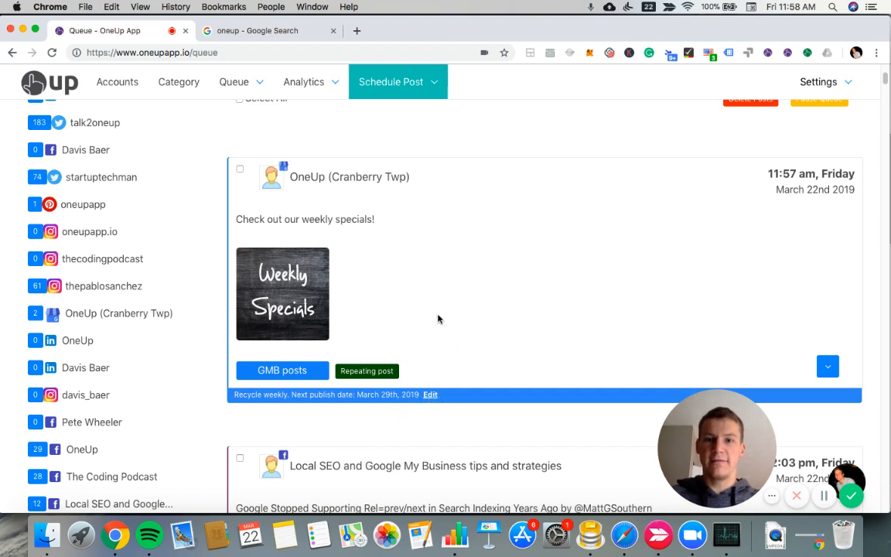
mouse_move(381, 291)
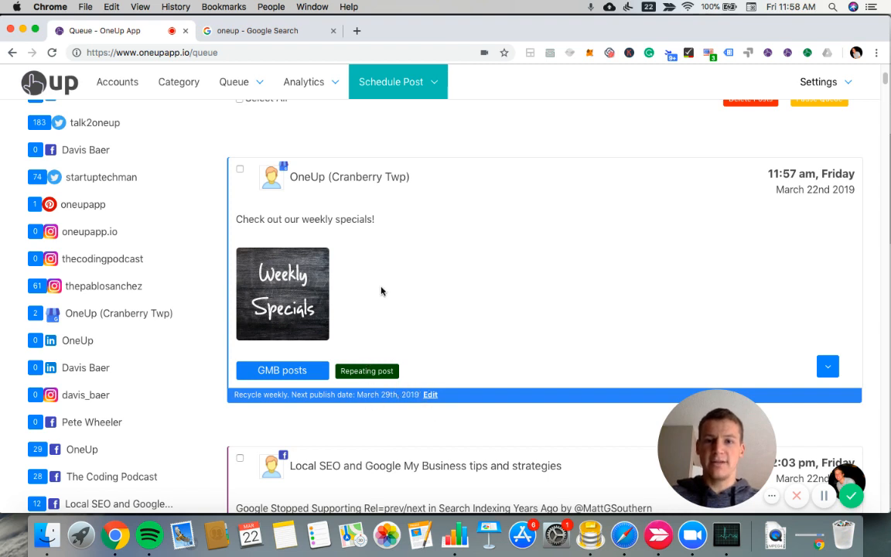
click(827, 366)
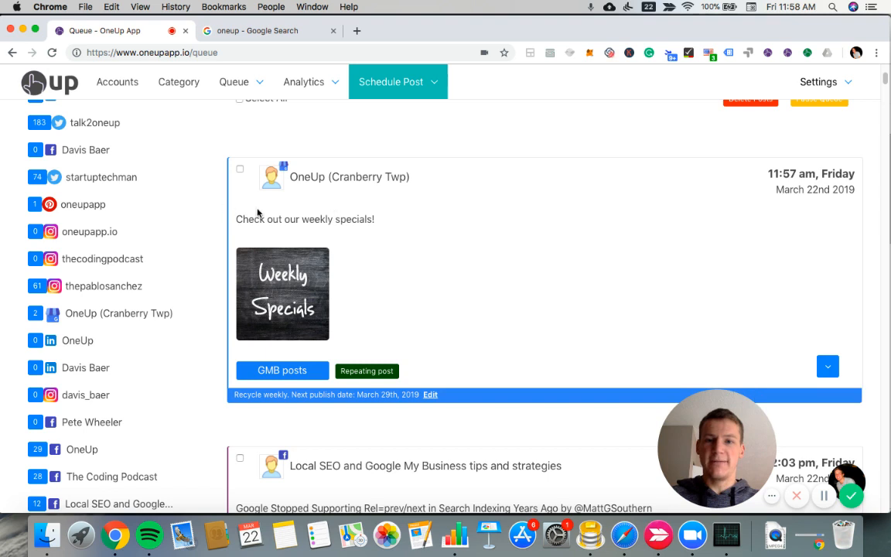
mouse_move(595, 260)
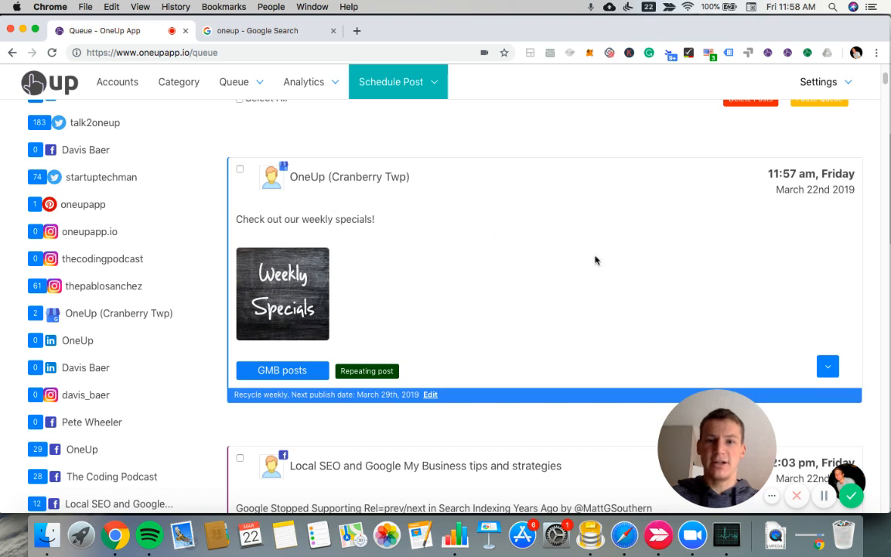
click(826, 365)
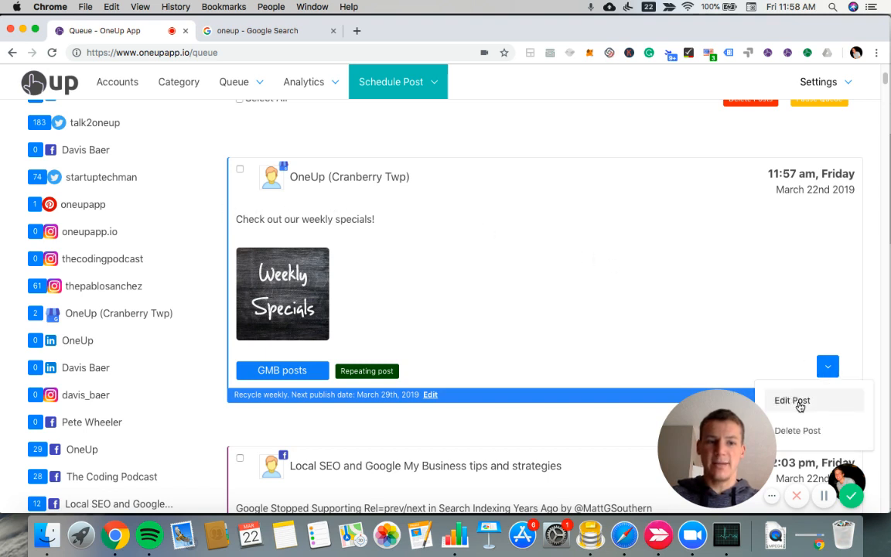
click(424, 227)
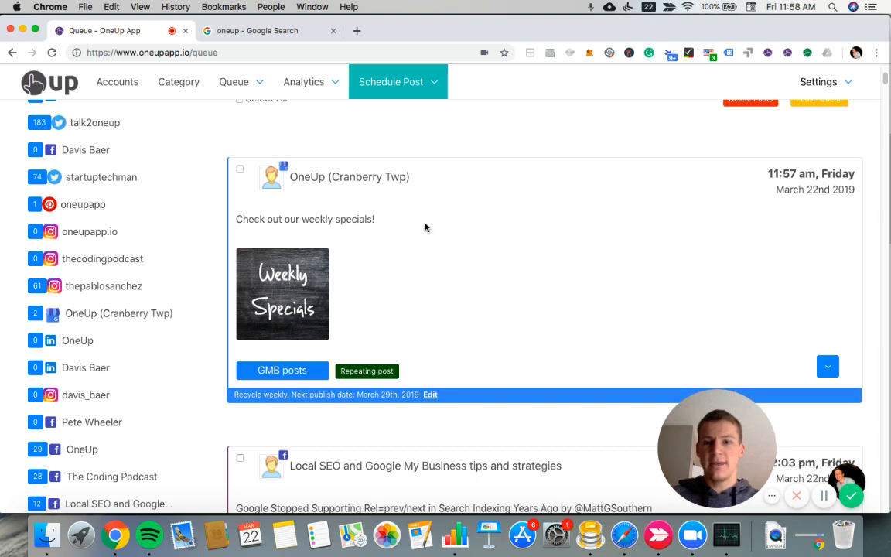
scroll(up, 3)
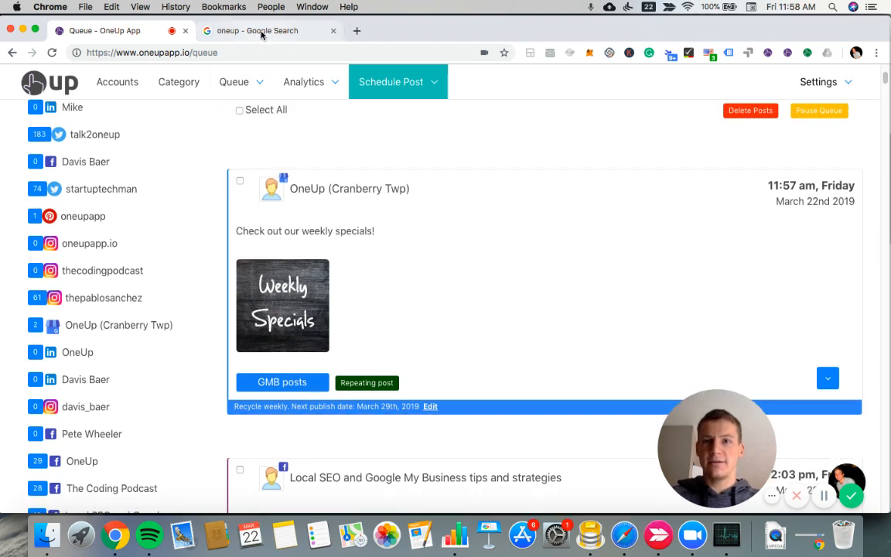
Rerun the oneup Google search and open the Weekly Specials post on OneUp's listing.
click(266, 31)
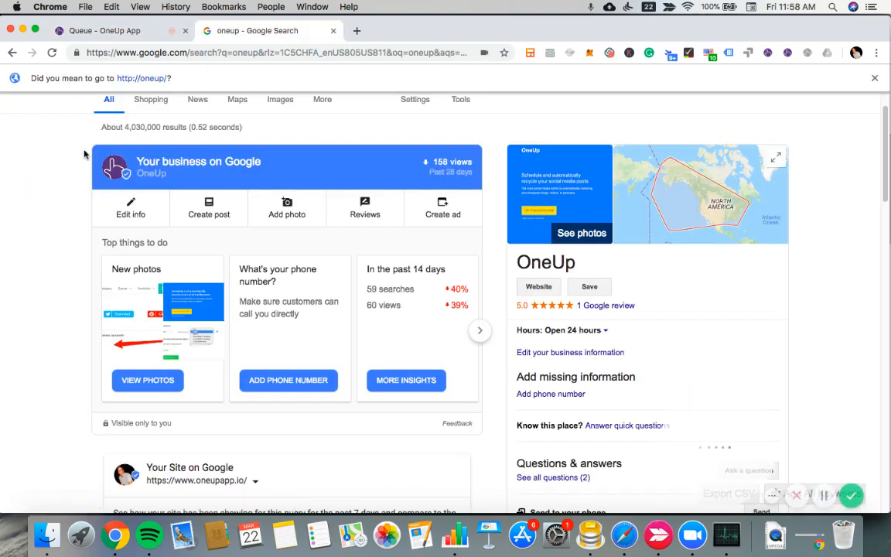
click(174, 118)
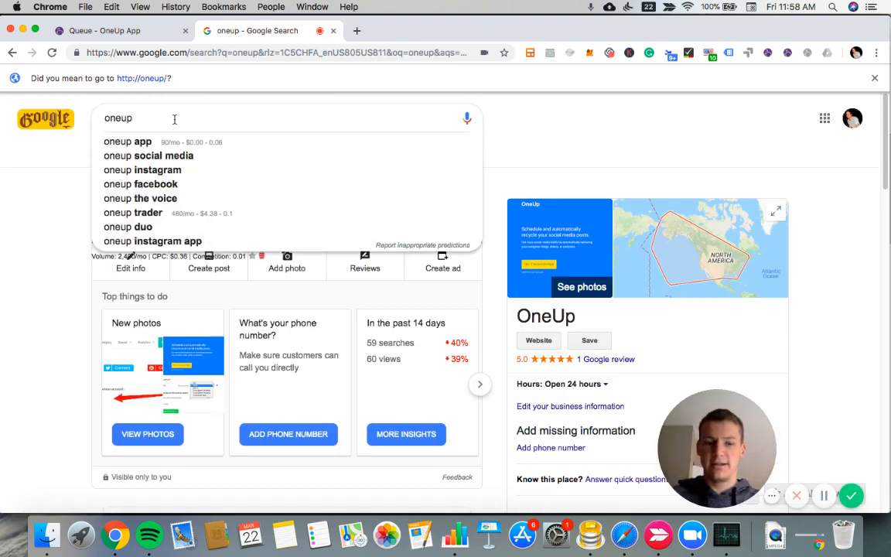
key(Return)
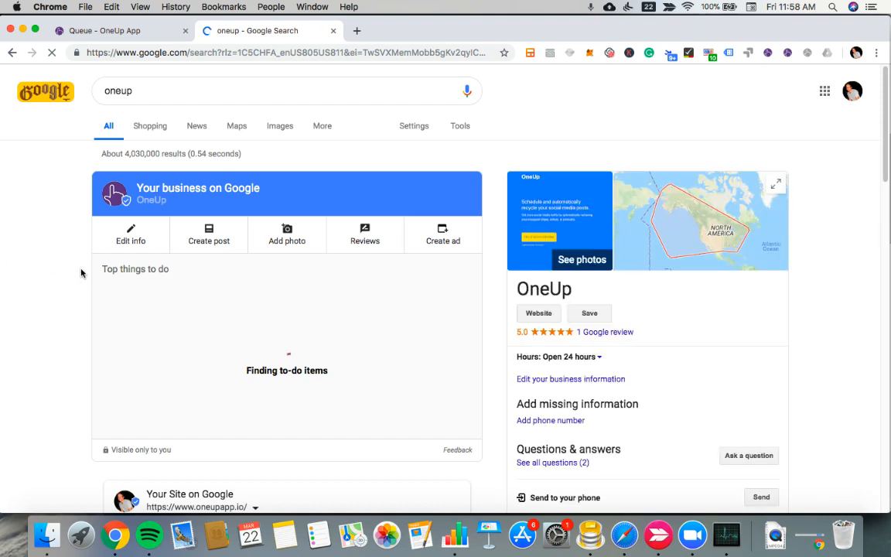
scroll(down, 3)
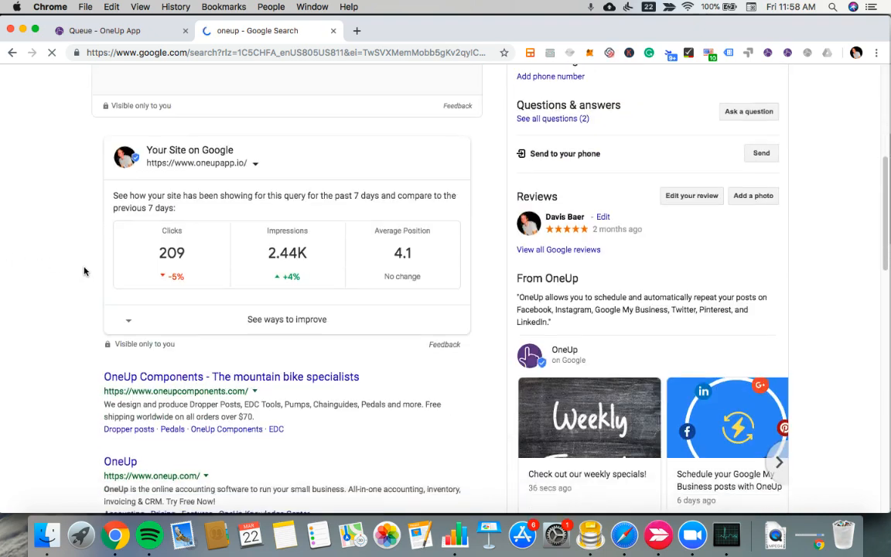
scroll(down, 3)
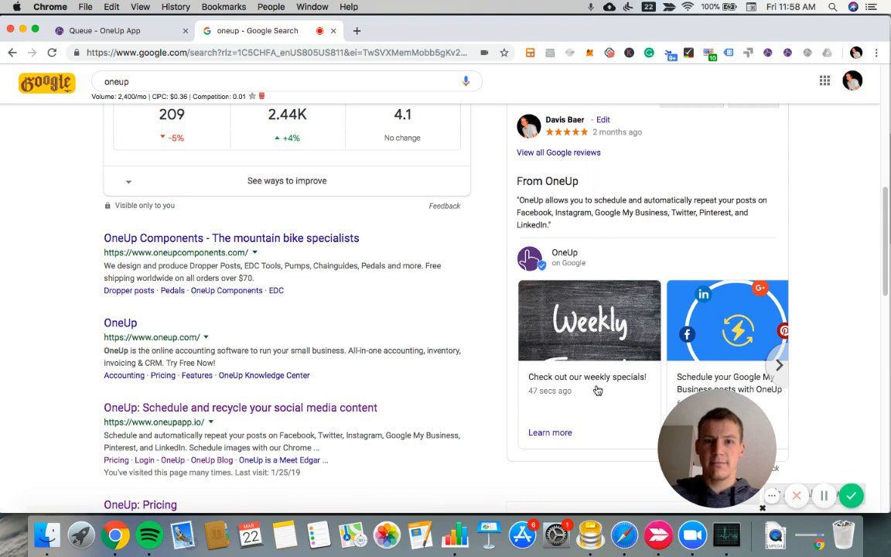
click(590, 319)
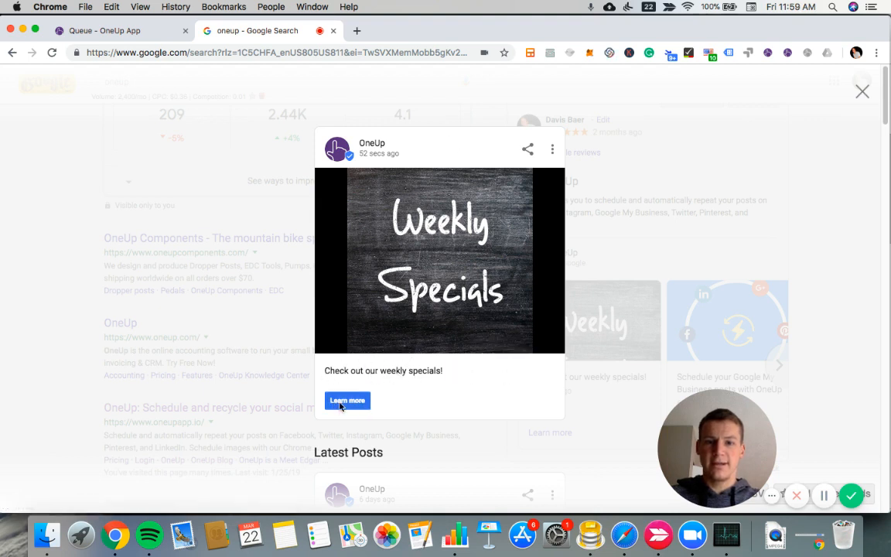
mouse_move(346, 401)
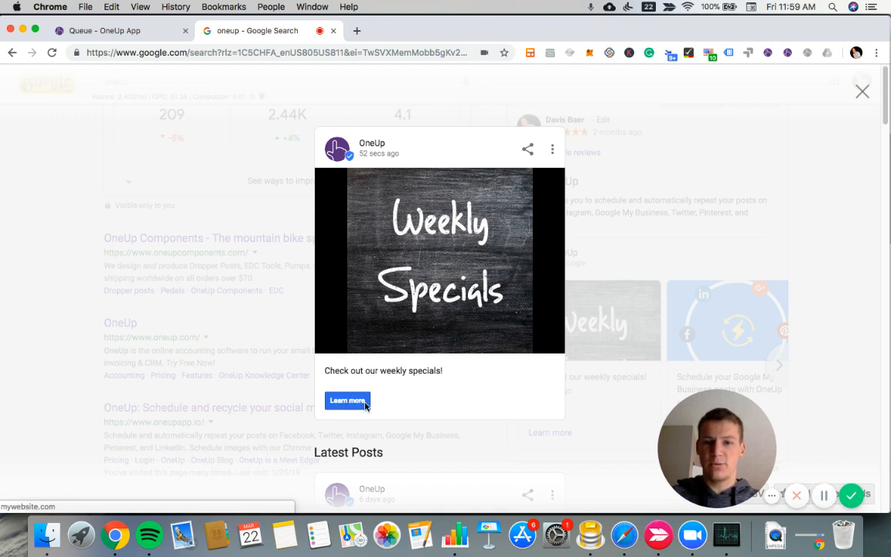
mouse_move(393, 223)
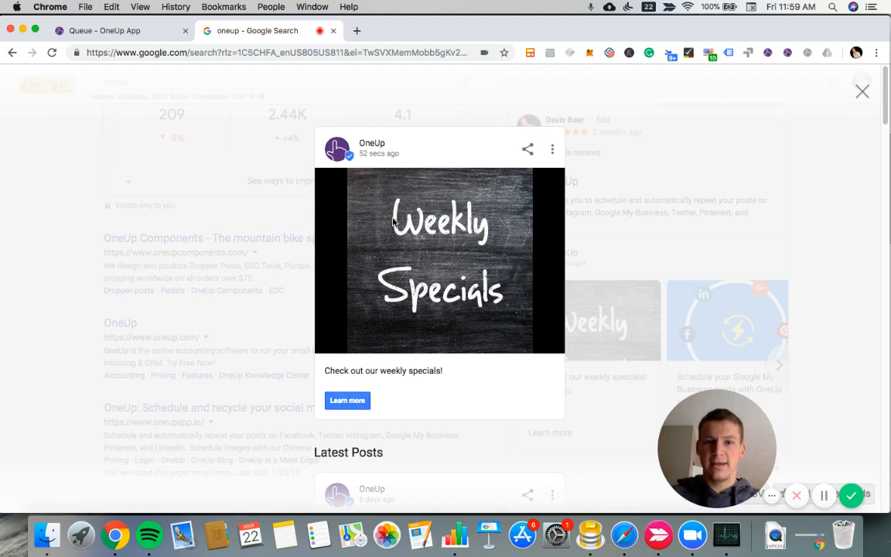
mouse_move(286, 218)
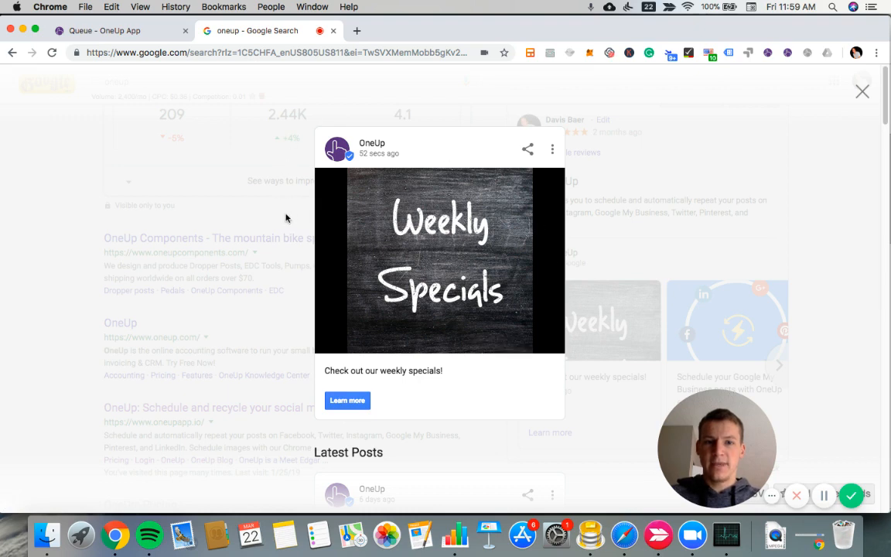
Close the Weekly Specials post preview, returning to the oneup search results.
click(862, 91)
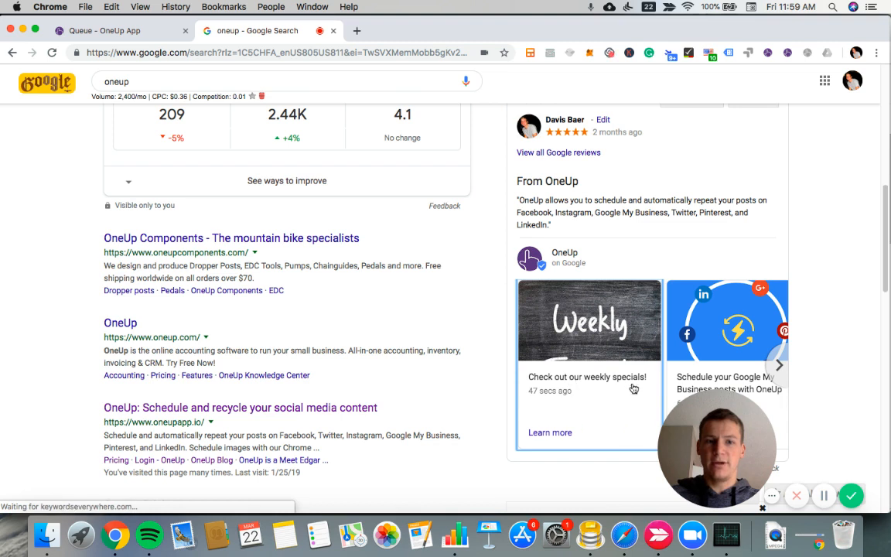
mouse_move(527, 343)
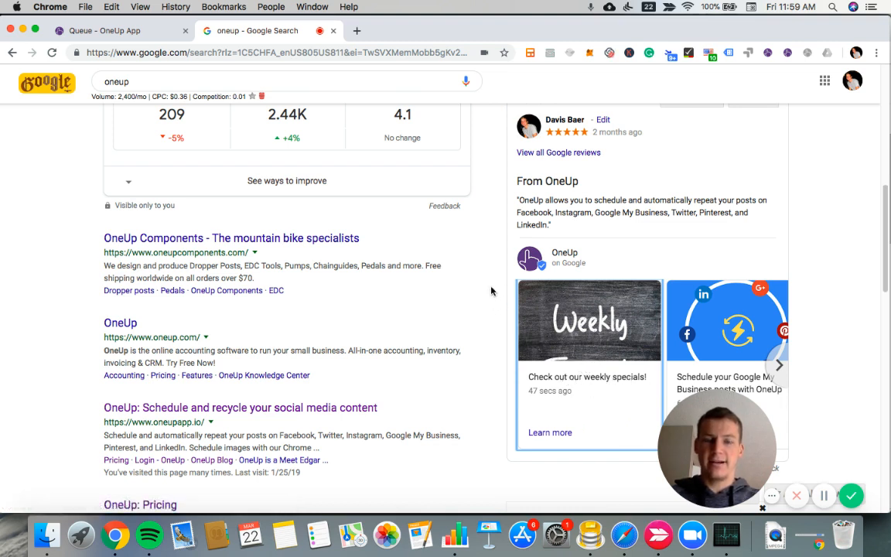
mouse_move(648, 385)
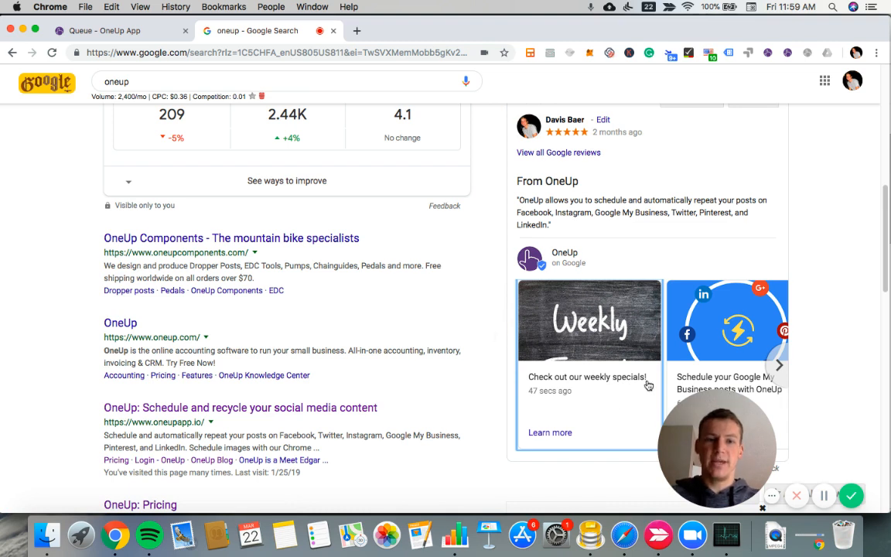
mouse_move(563, 393)
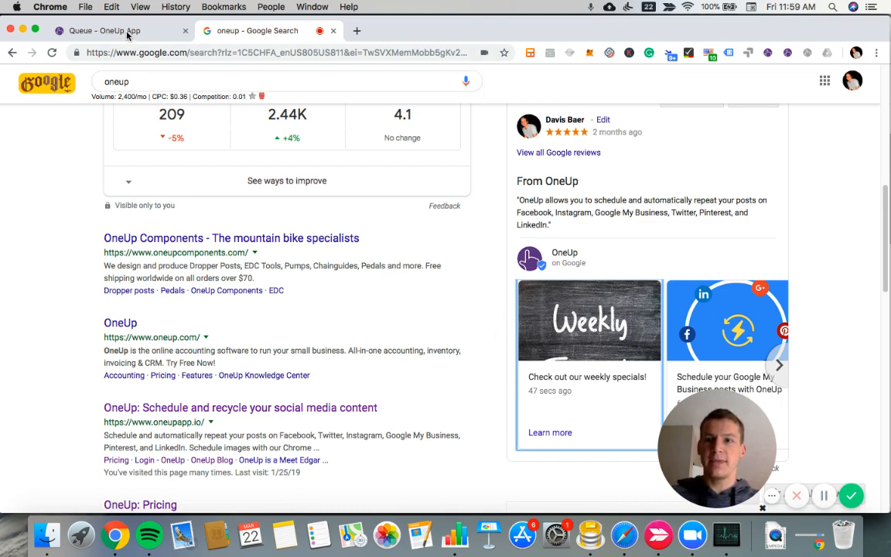
Return from the Google results to the OneUp queue tab in Chrome.
click(116, 31)
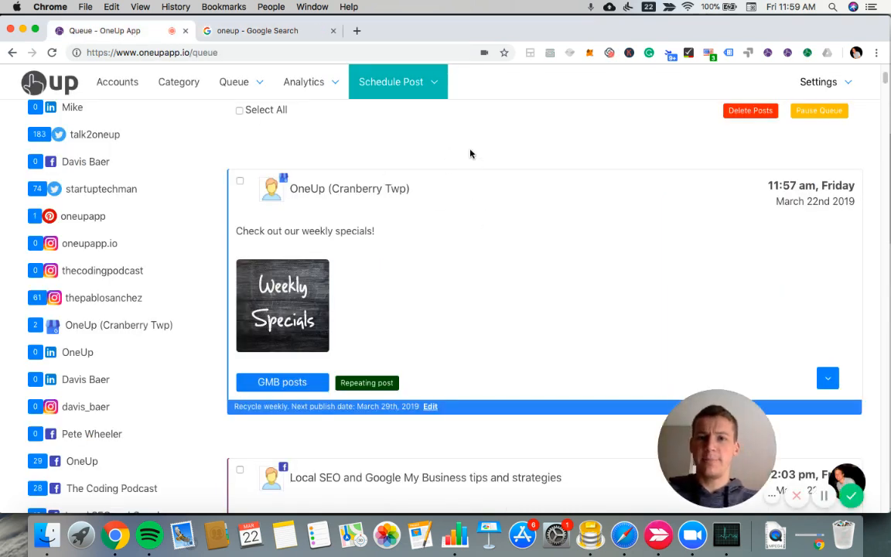
mouse_move(472, 164)
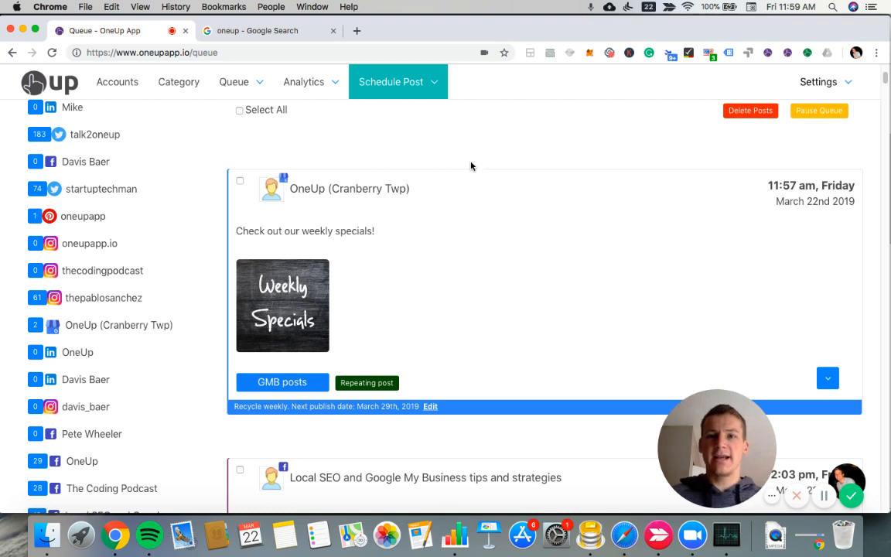
mouse_move(464, 140)
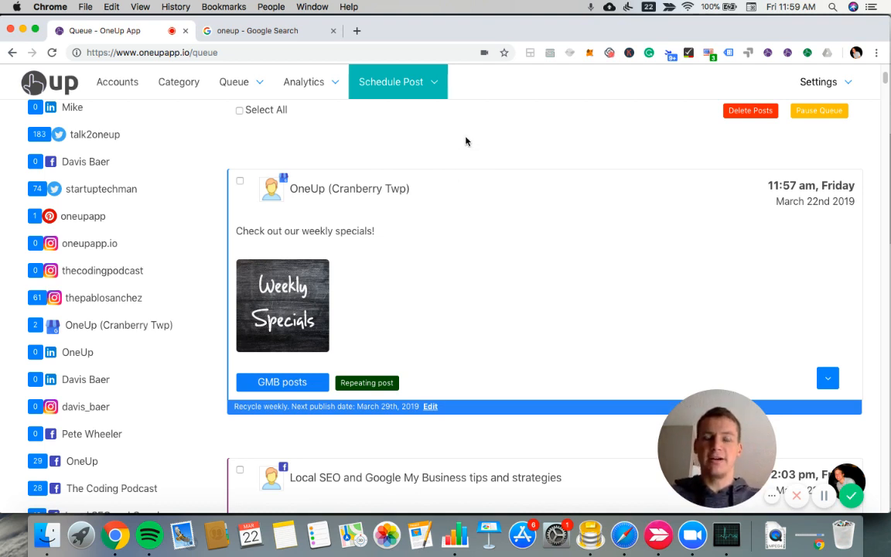
mouse_move(402, 96)
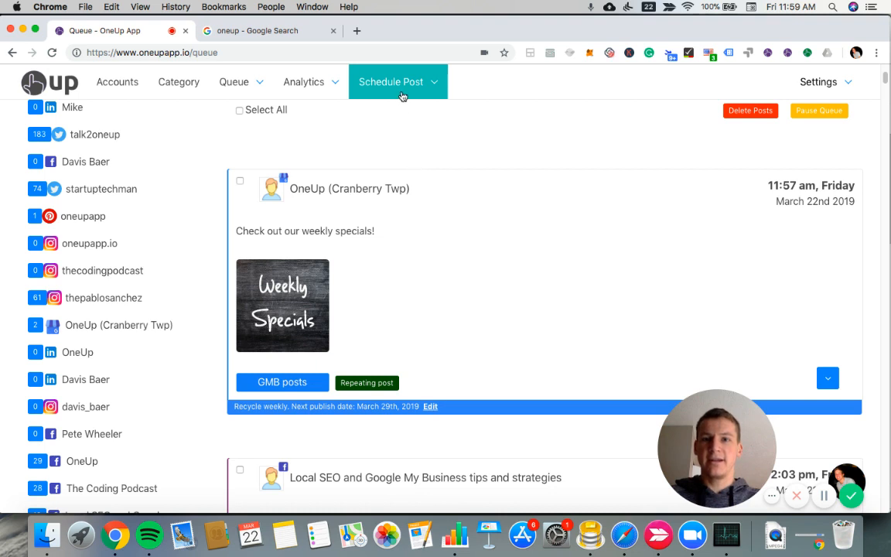
From the Schedule Post menu, go to Auto-post from RSS feeds.
click(398, 81)
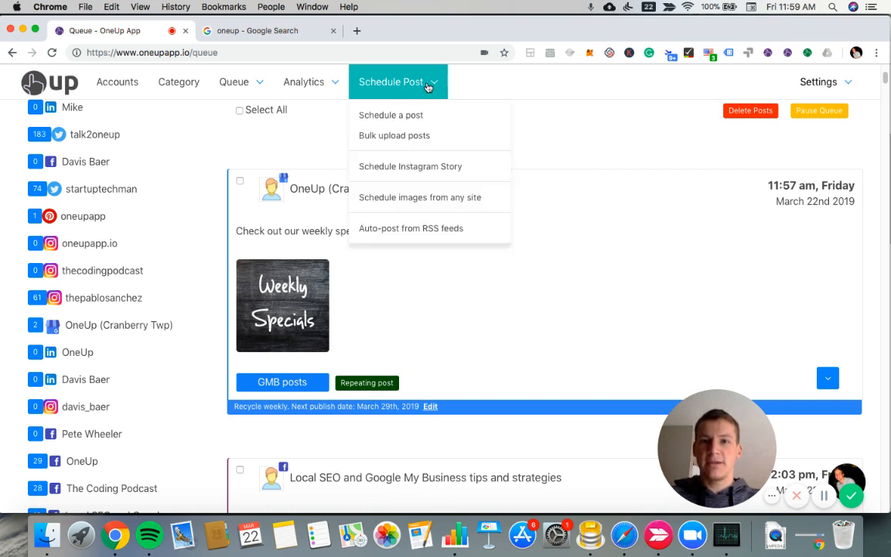
mouse_move(395, 80)
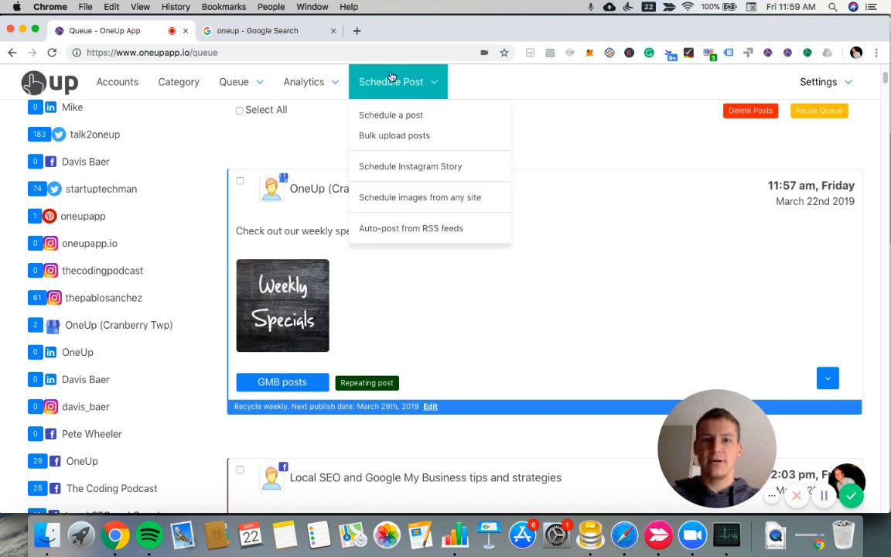
mouse_move(403, 229)
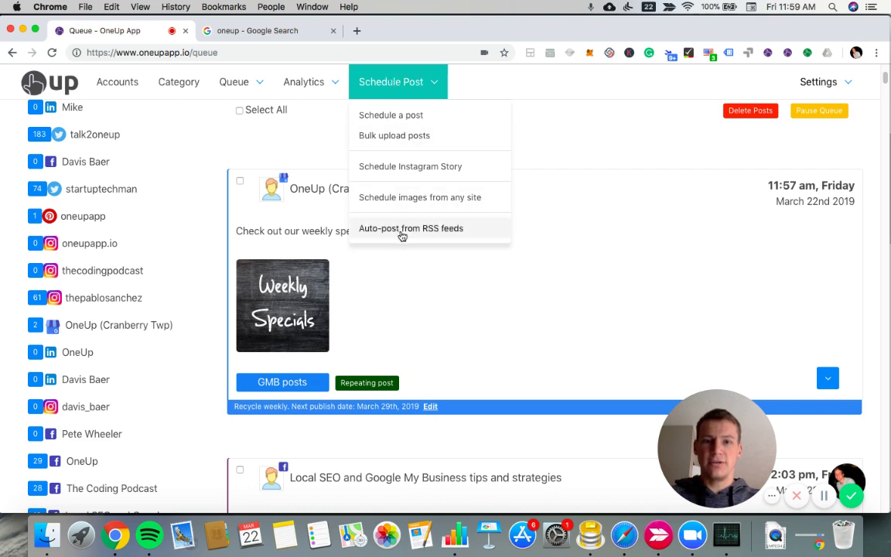
mouse_move(412, 229)
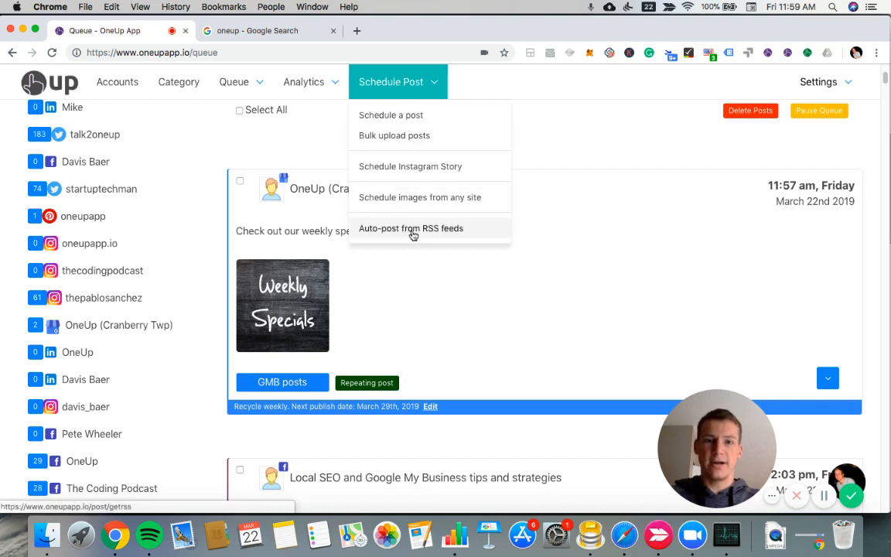
click(412, 228)
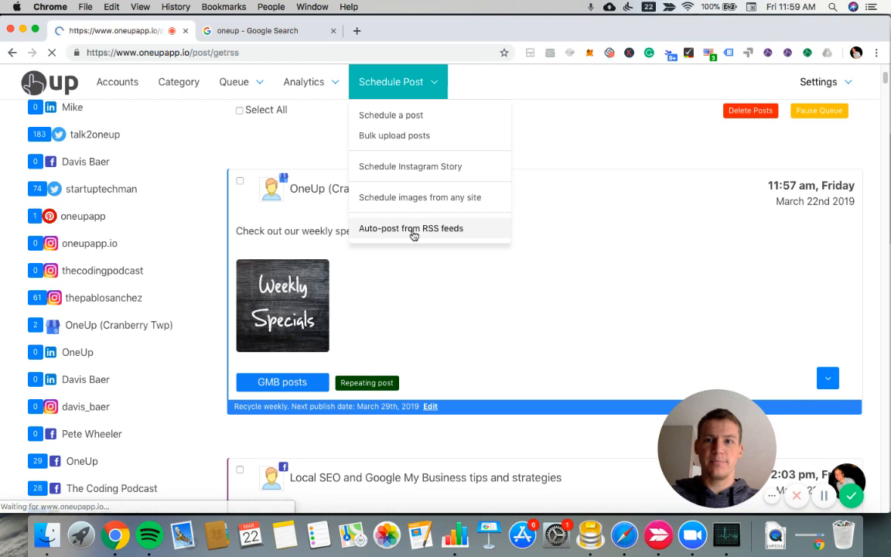
Enter hackernoon.com as the new RSS feed URL/name.
click(411, 229)
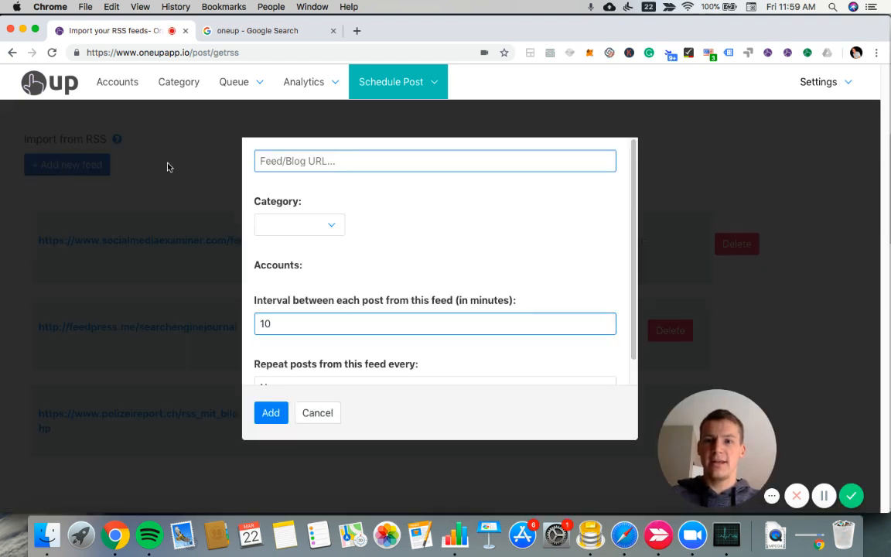
click(435, 161)
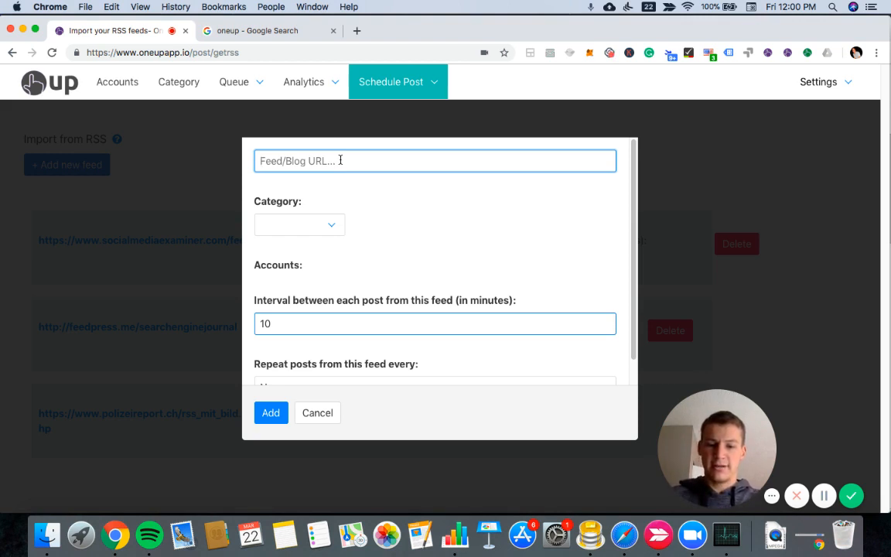
text(hacker)
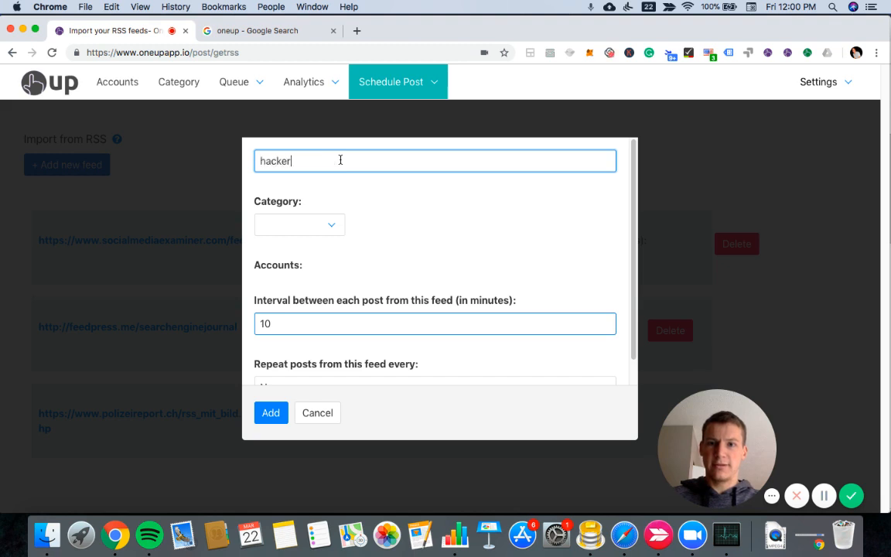
text(noon)
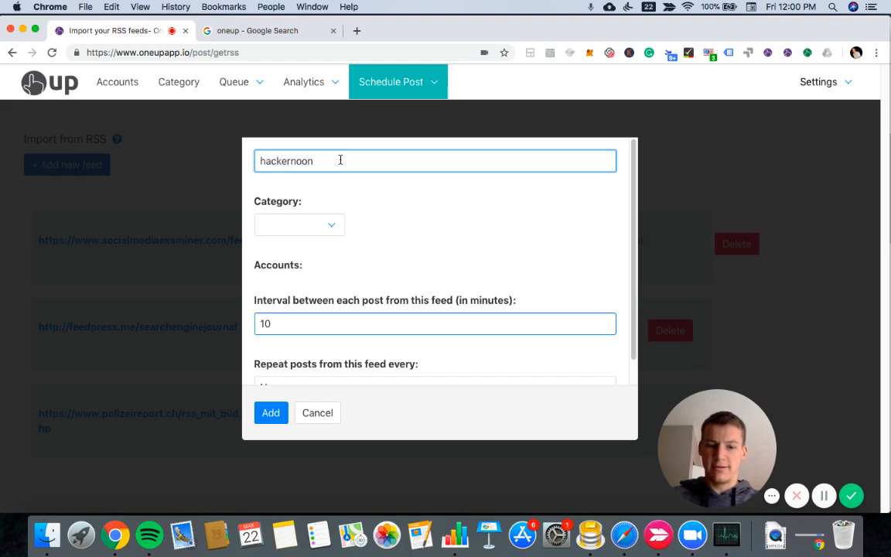
text(.com)
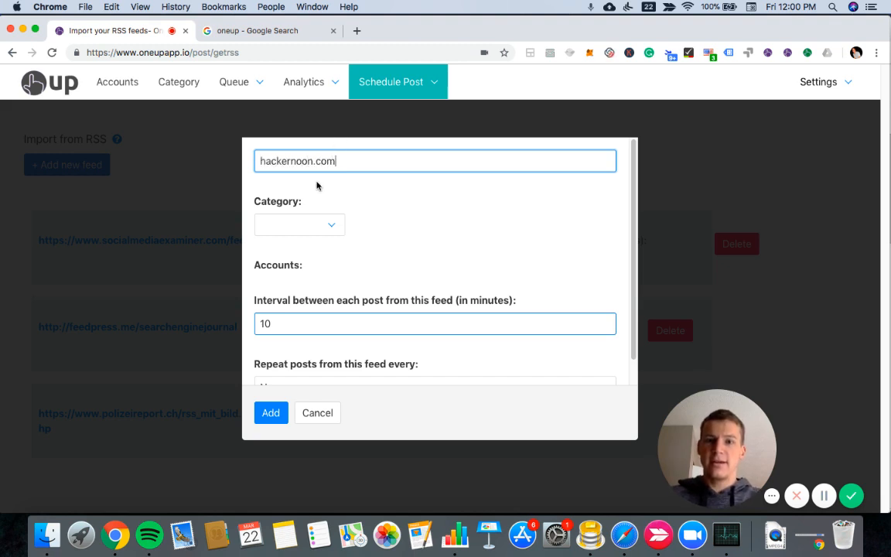
mouse_move(344, 229)
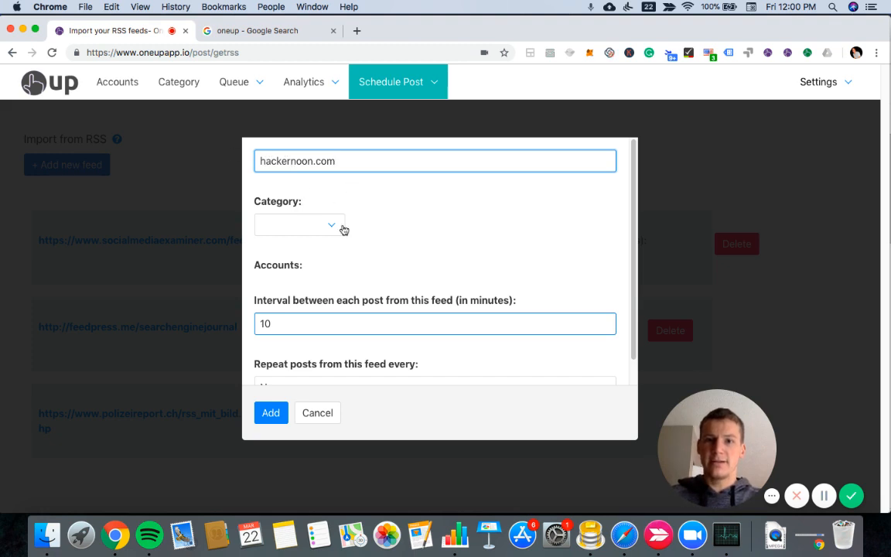
File the feed under the GMB posts category and select the first account to post to.
click(297, 226)
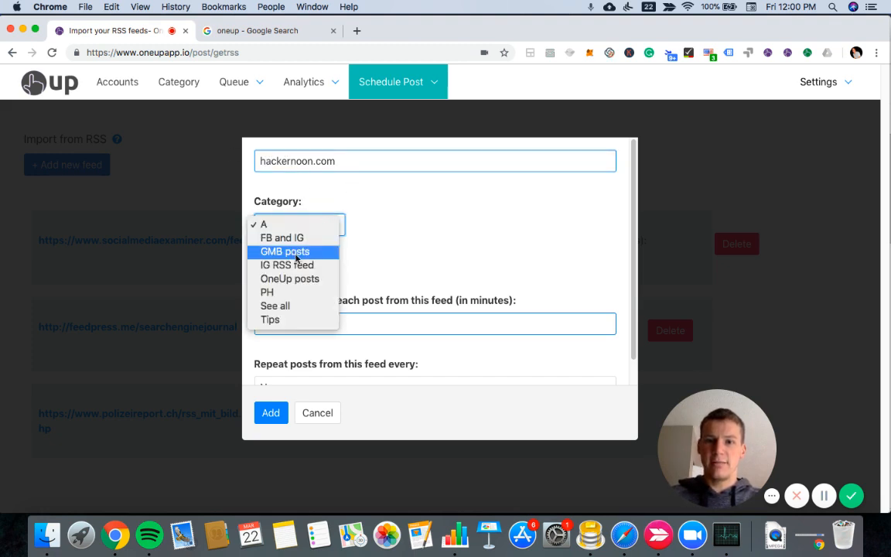
click(263, 223)
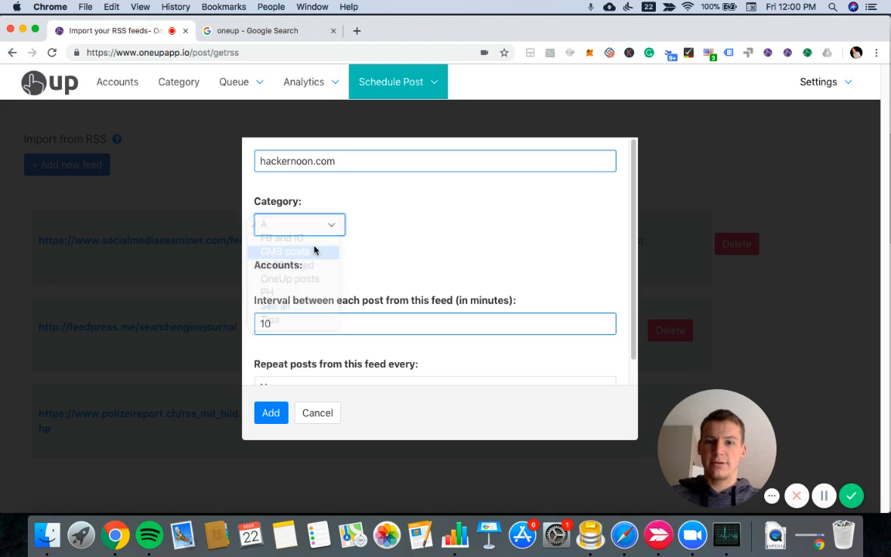
click(285, 251)
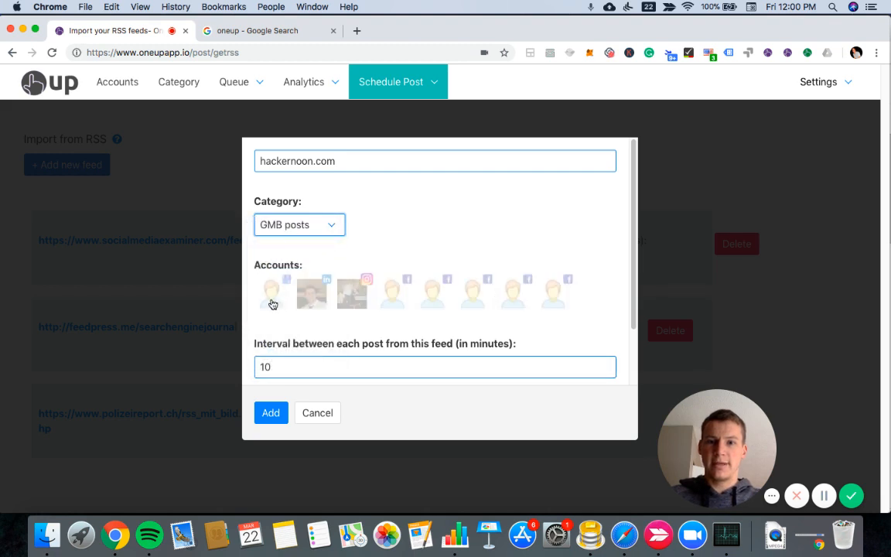
click(272, 293)
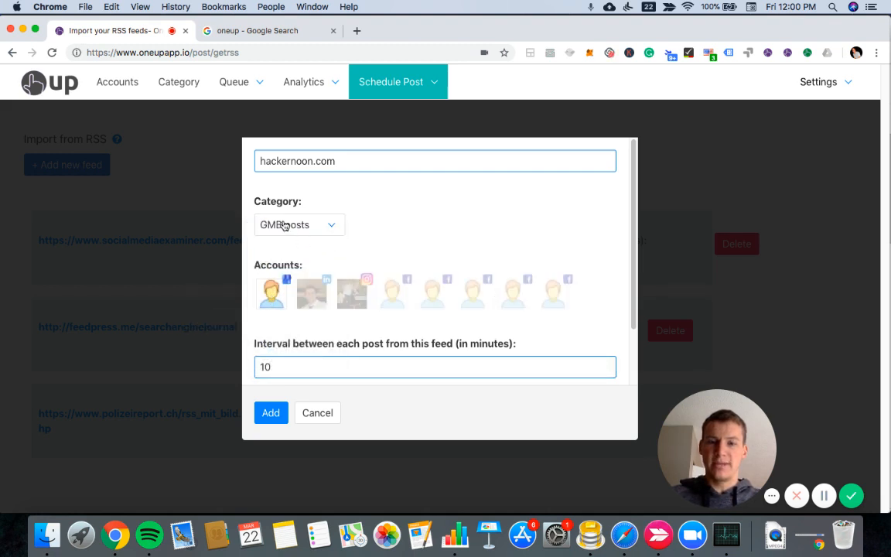
mouse_move(466, 180)
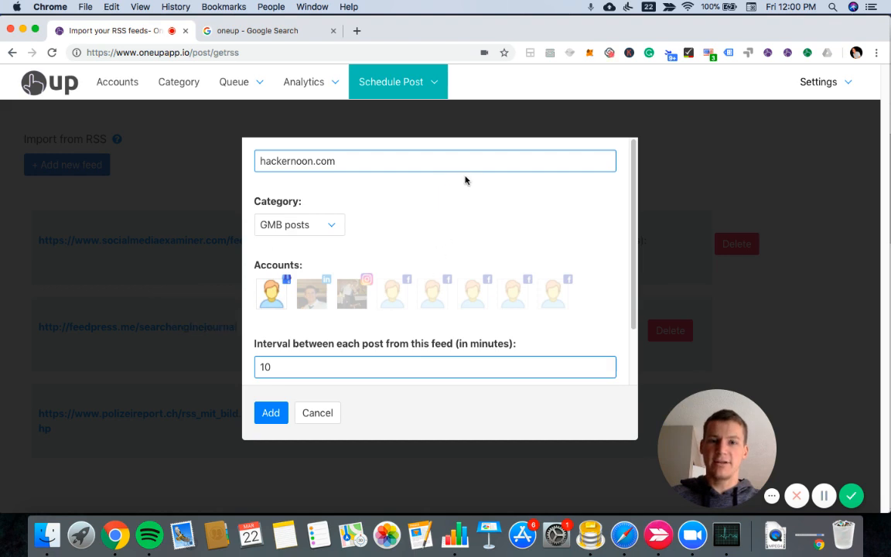
mouse_move(511, 199)
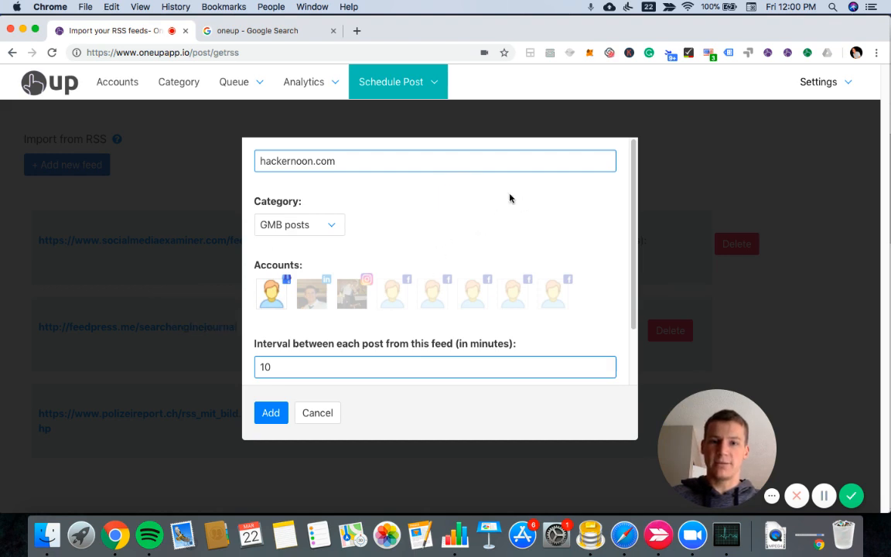
scroll(down, 3)
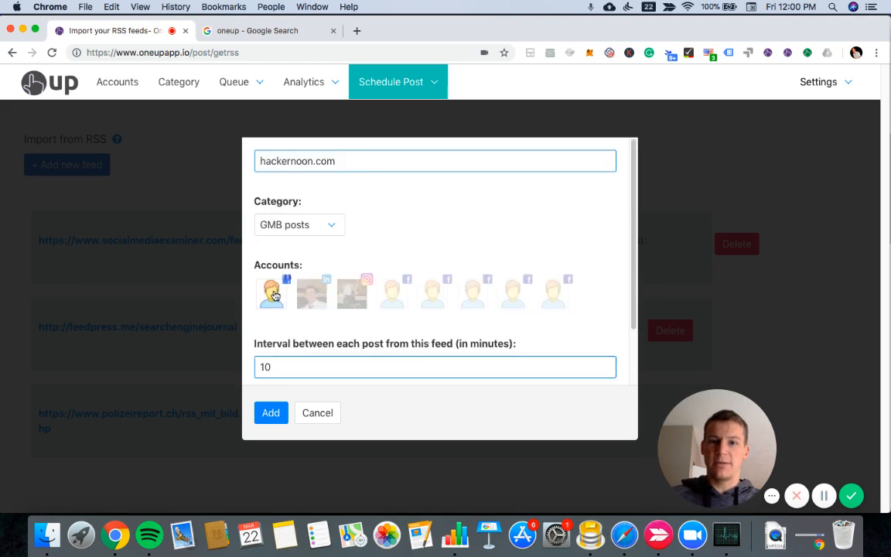
mouse_move(365, 220)
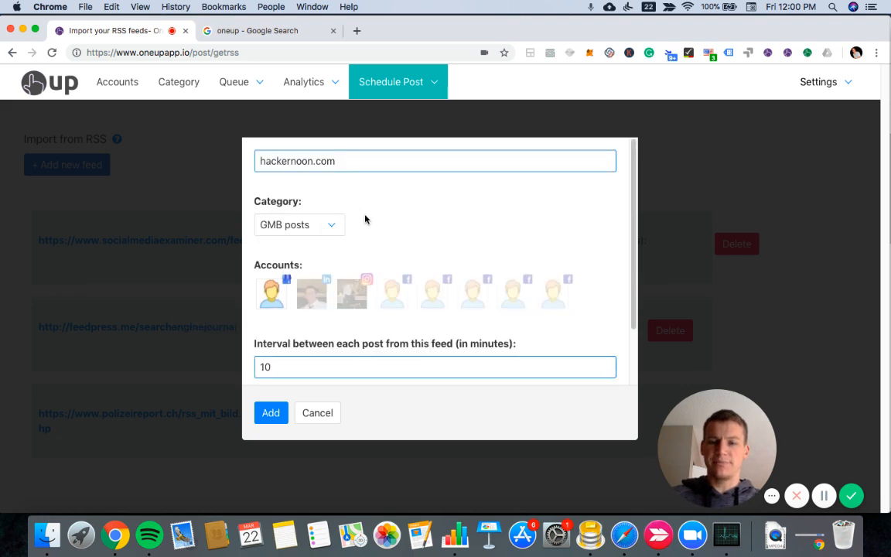
scroll(down, 3)
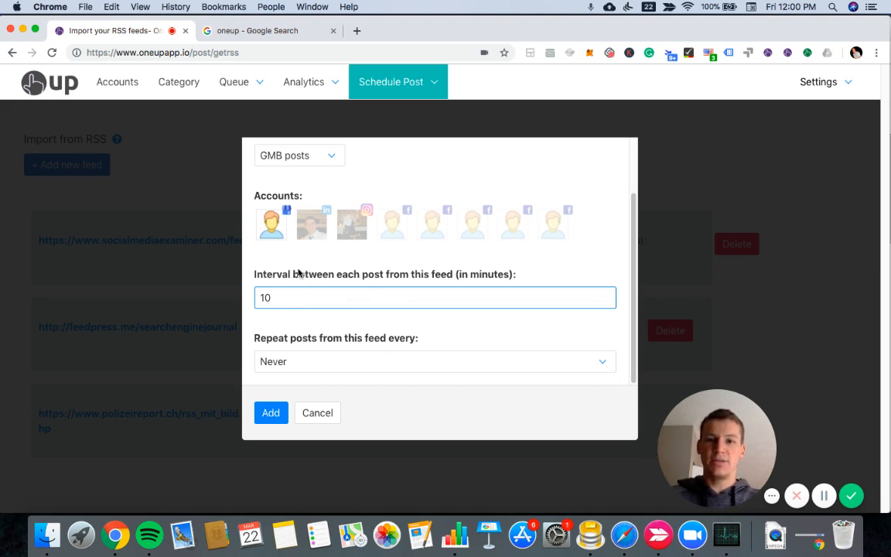
mouse_move(337, 271)
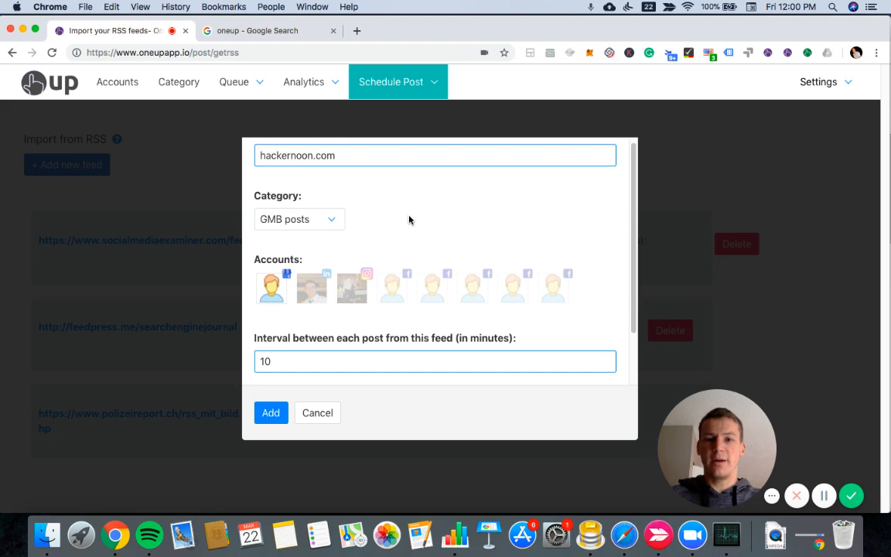
mouse_move(387, 208)
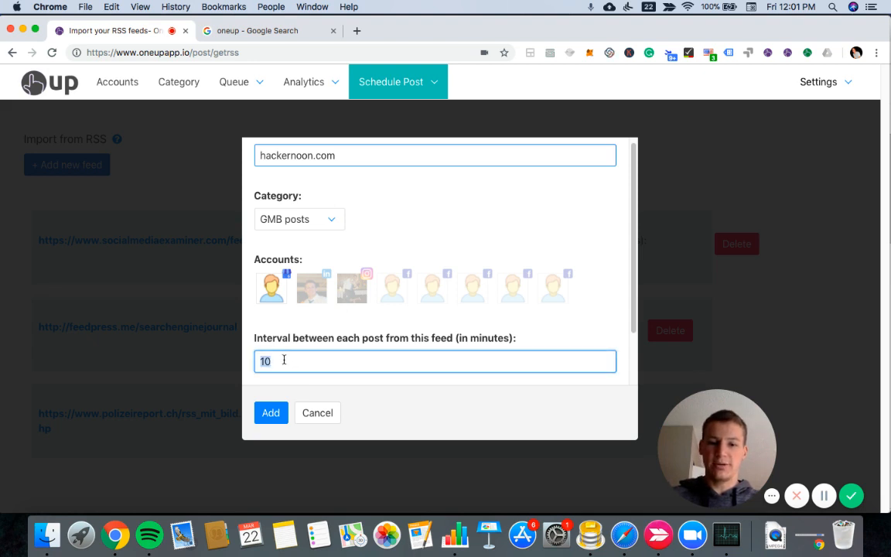
Set the interval between each post for the feed to 60 minutes.
text(60)
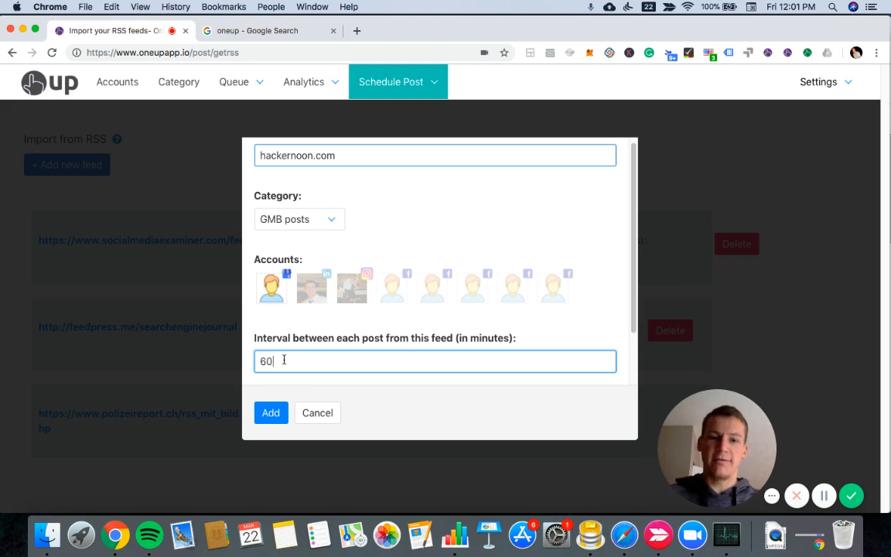
mouse_move(286, 361)
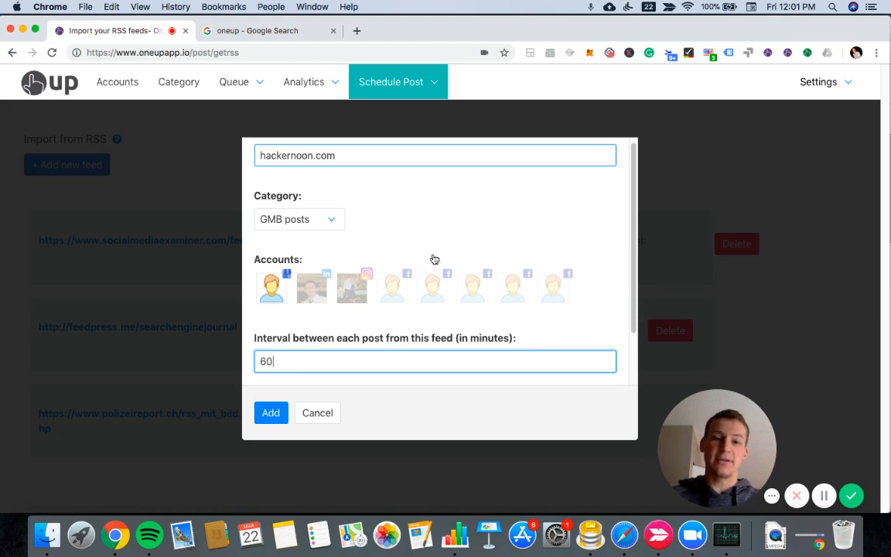
mouse_move(282, 337)
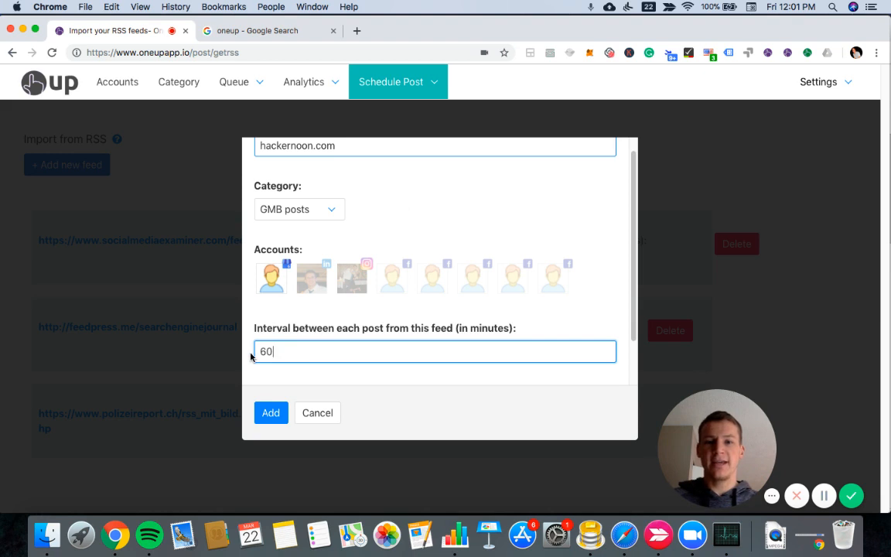
mouse_move(411, 213)
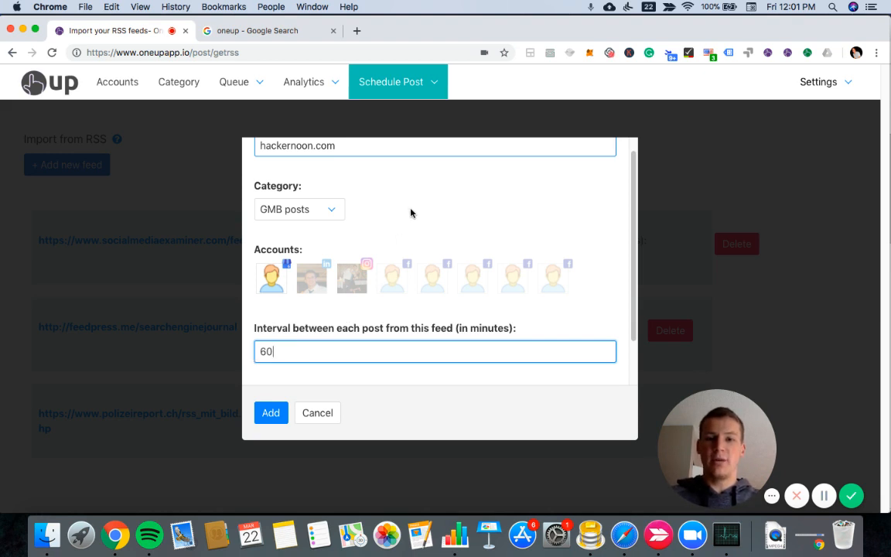
mouse_move(418, 220)
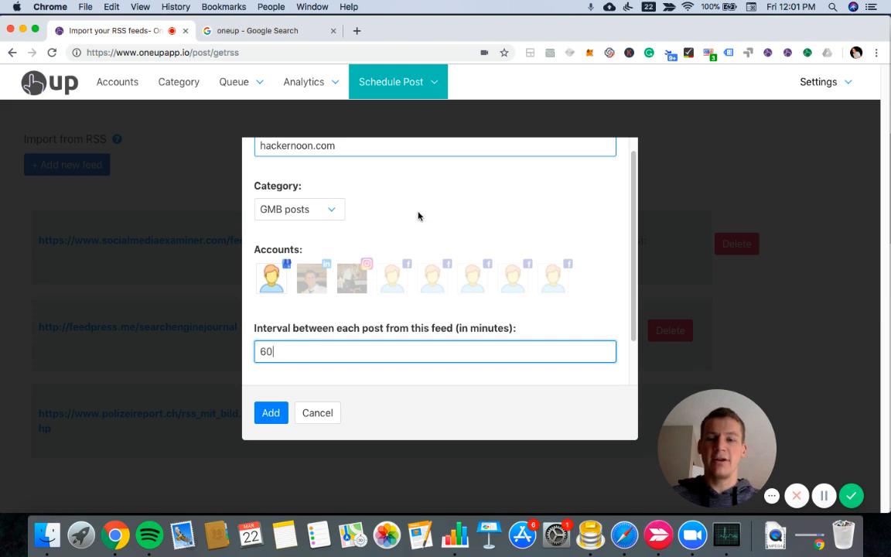
mouse_move(418, 201)
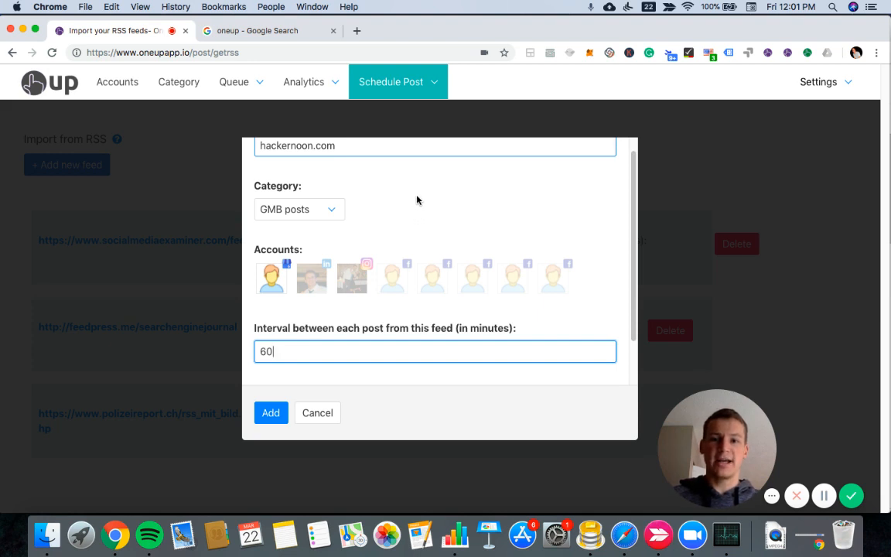
mouse_move(441, 201)
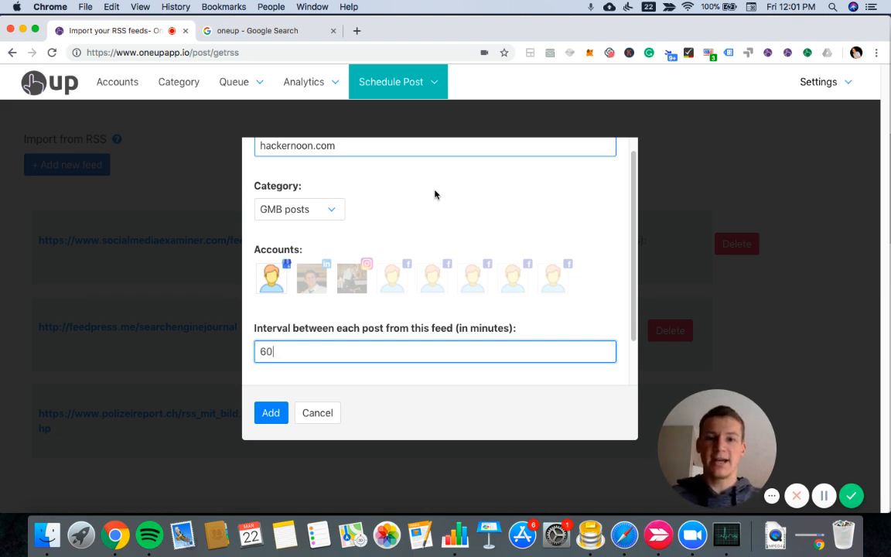
mouse_move(417, 186)
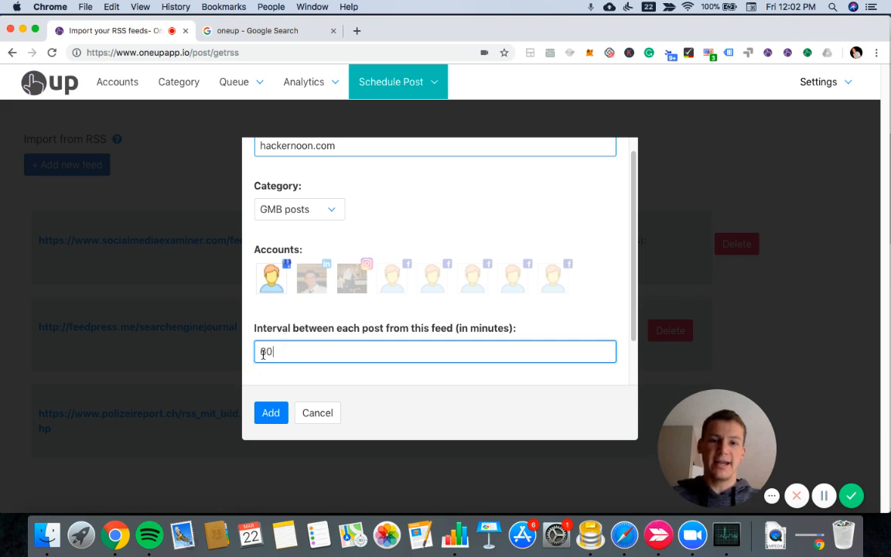
text(1)
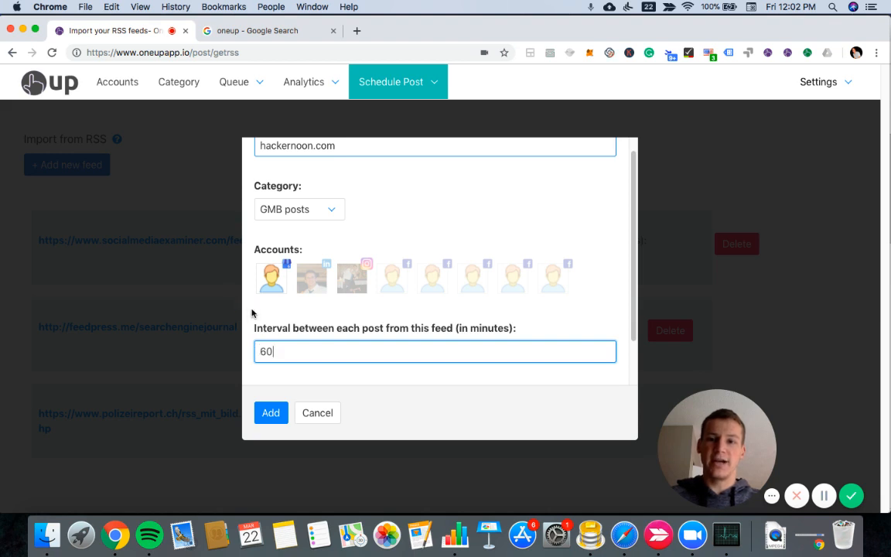
mouse_move(260, 302)
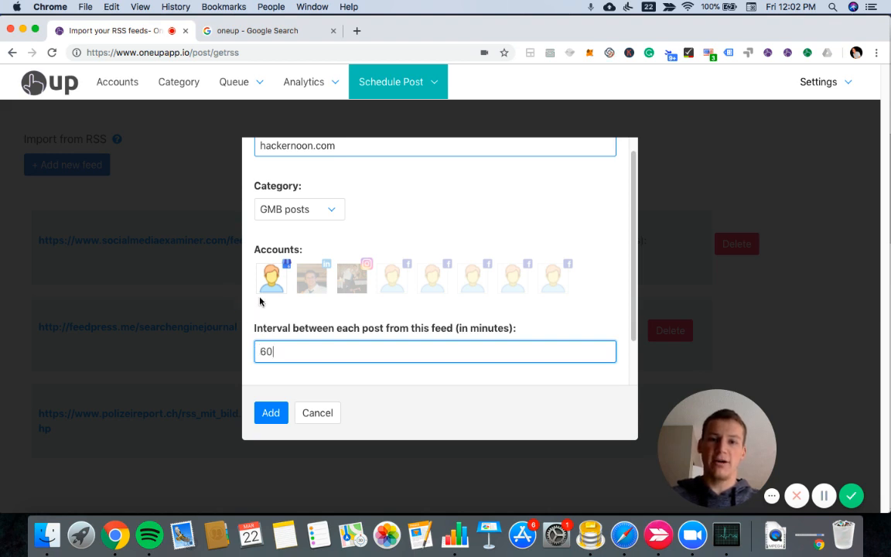
mouse_move(246, 236)
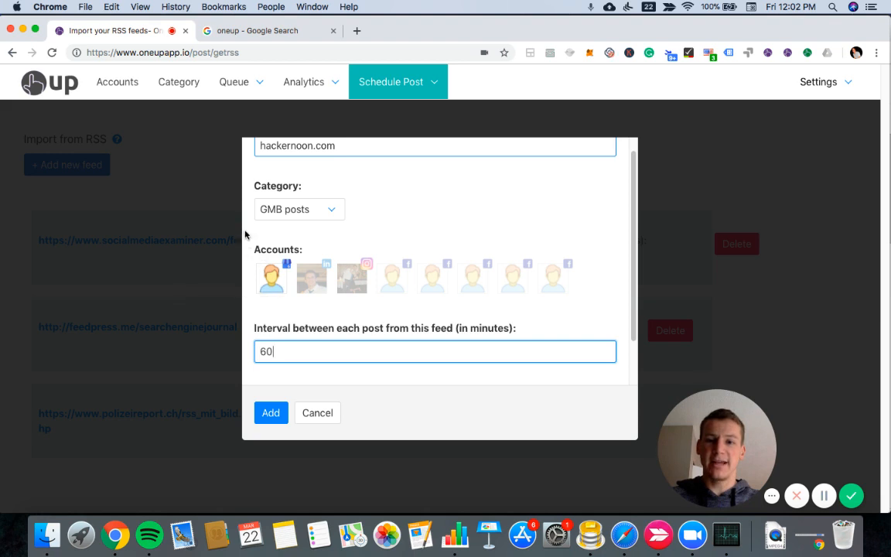
Set 'Repeat posts from this feed every' to Never and add the feed.
scroll(down, 3)
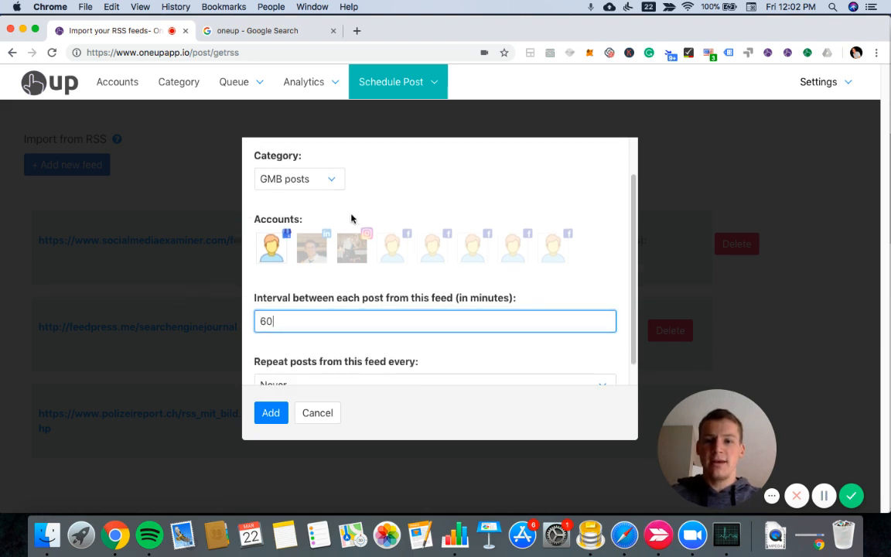
click(435, 384)
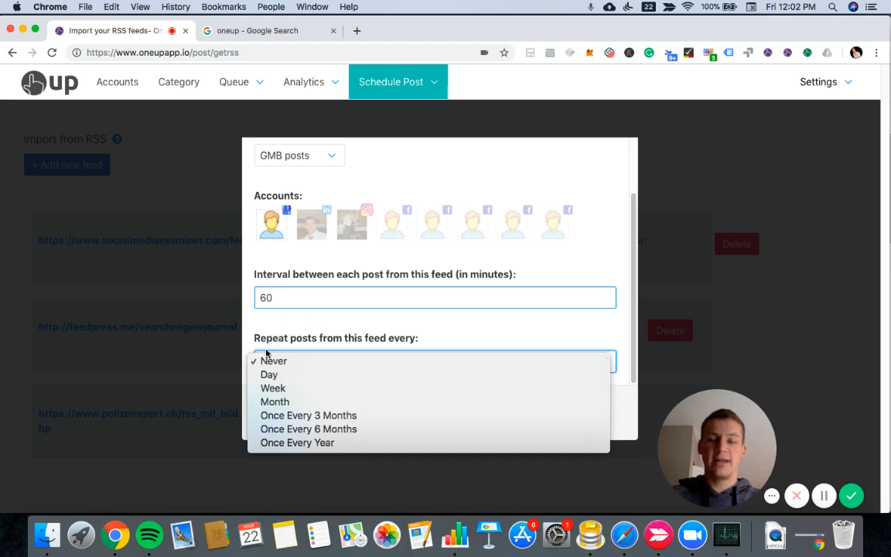
mouse_move(288, 331)
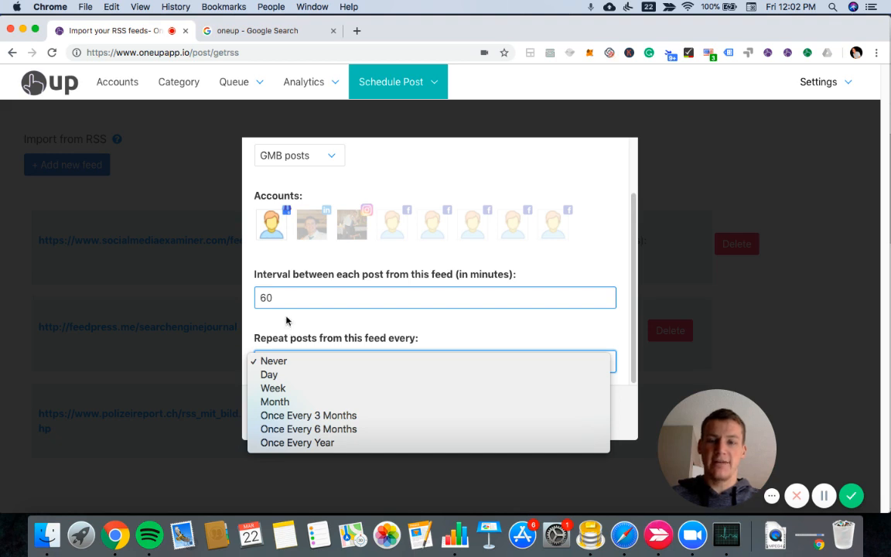
mouse_move(310, 332)
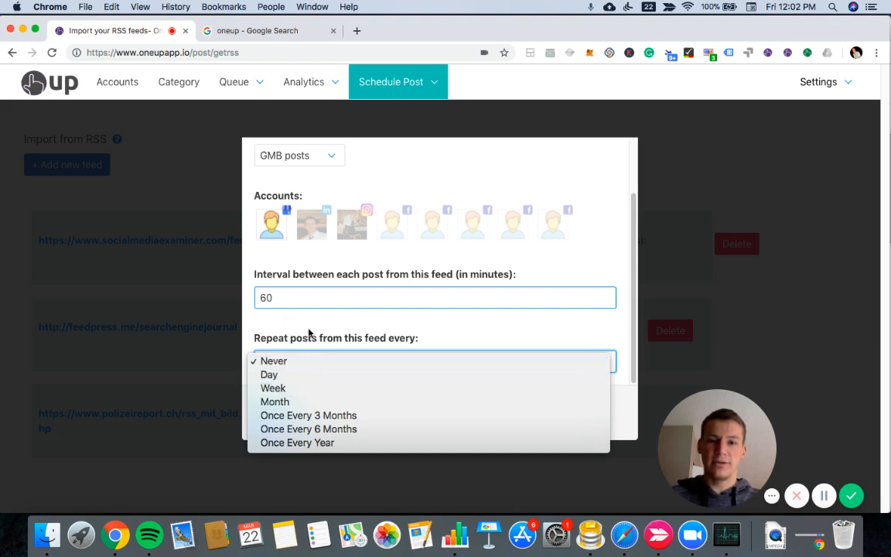
click(274, 360)
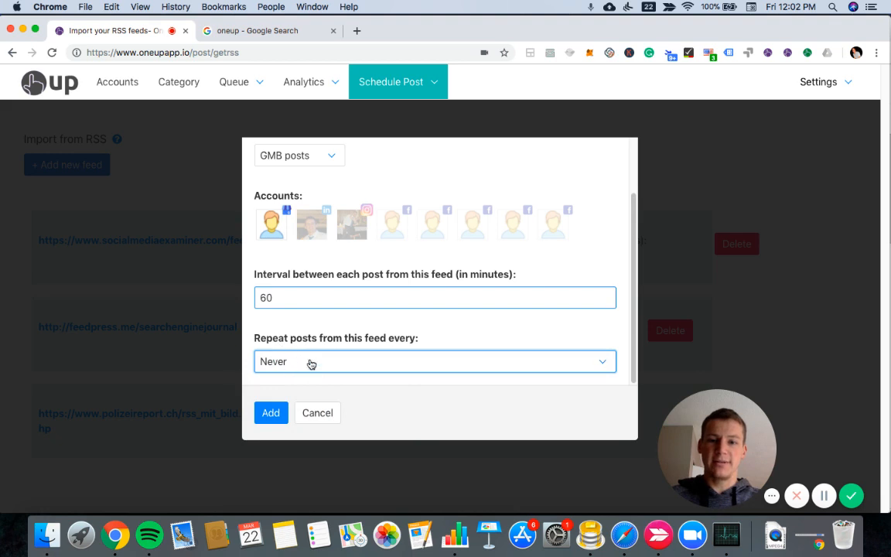
mouse_move(275, 390)
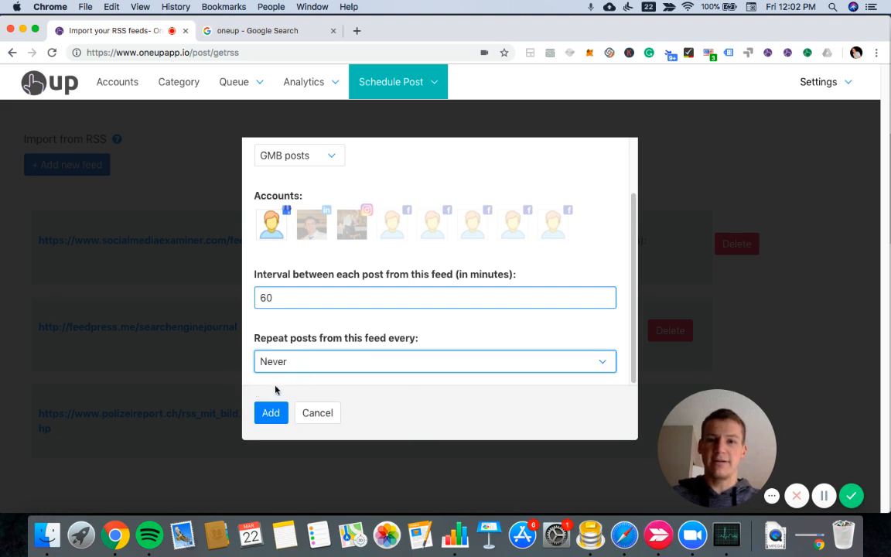
scroll(up, 3)
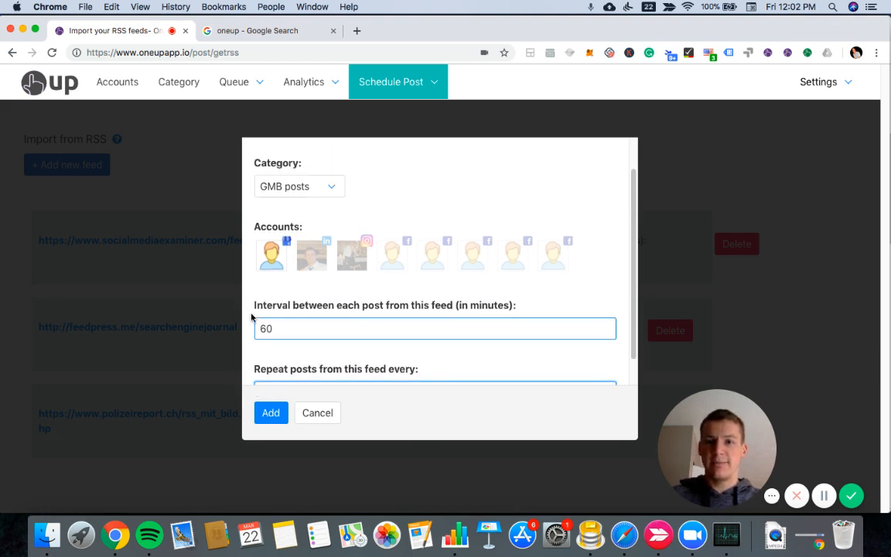
click(271, 411)
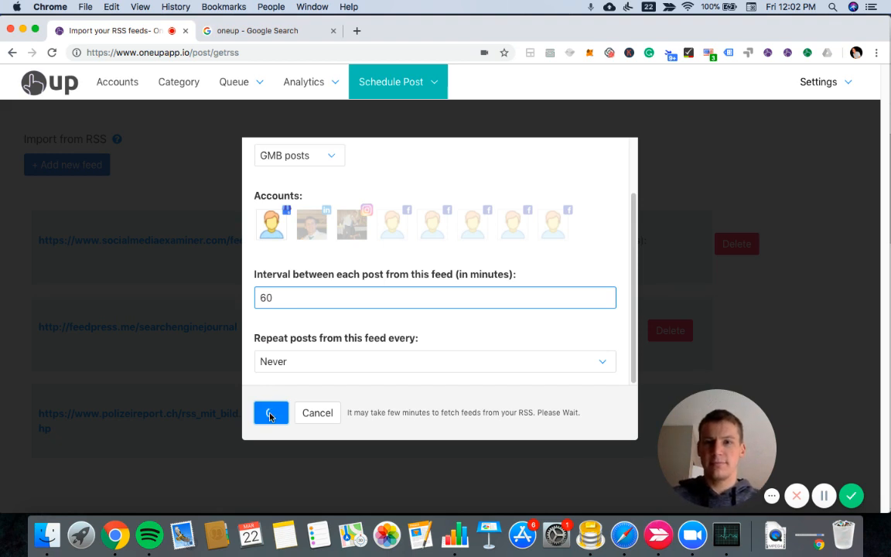
Save the feed and check the hackernoon.com entry in the Import from RSS list.
click(270, 412)
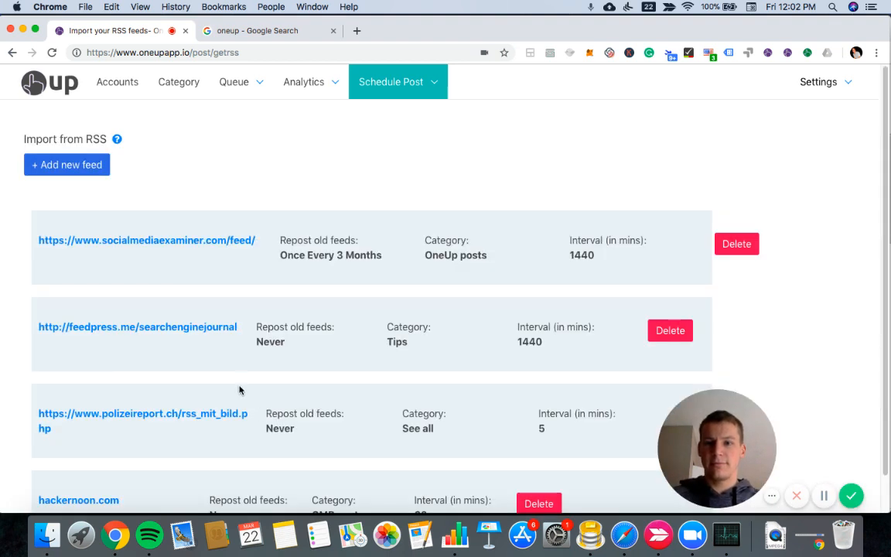
scroll(down, 3)
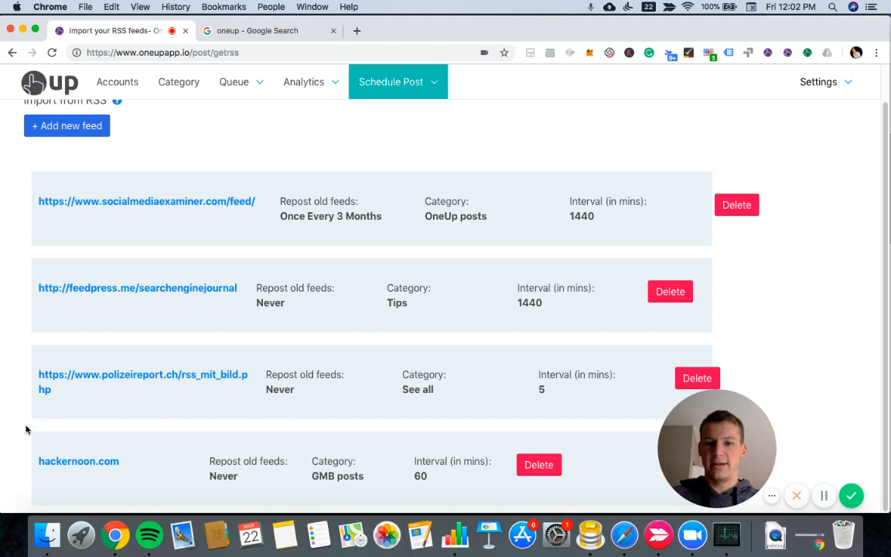
mouse_move(192, 495)
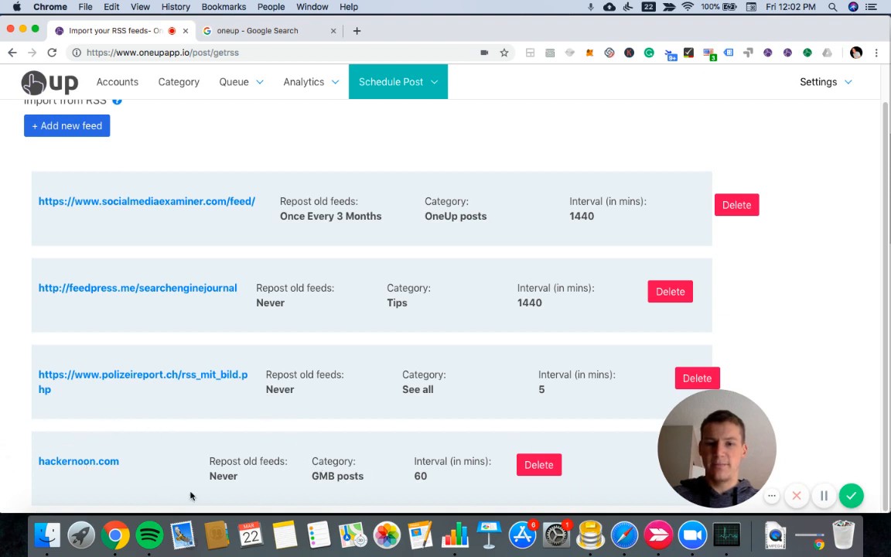
click(303, 80)
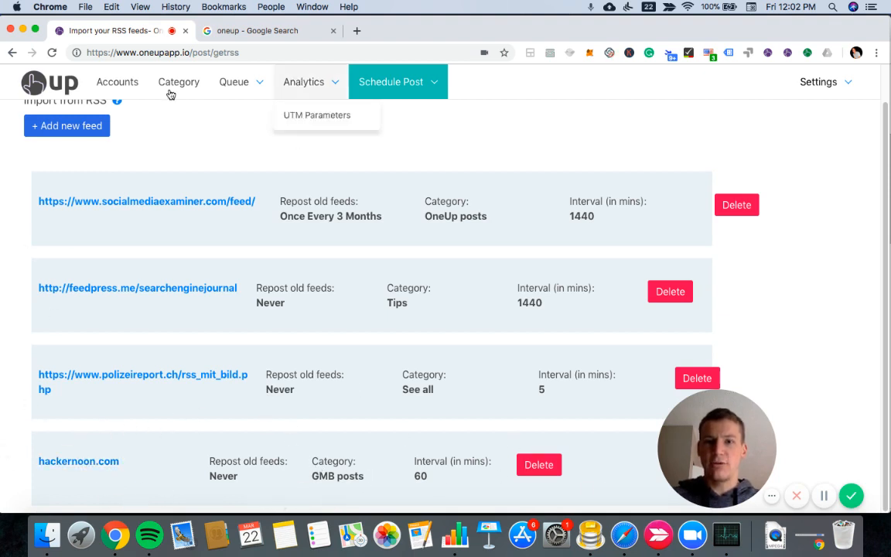
Switch the queue to Normal View to list the scheduled posts.
click(234, 80)
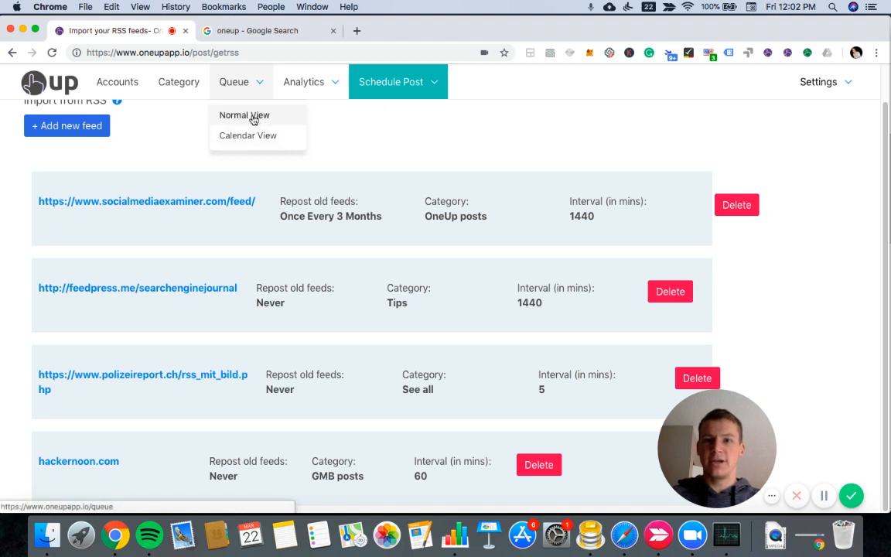
click(245, 115)
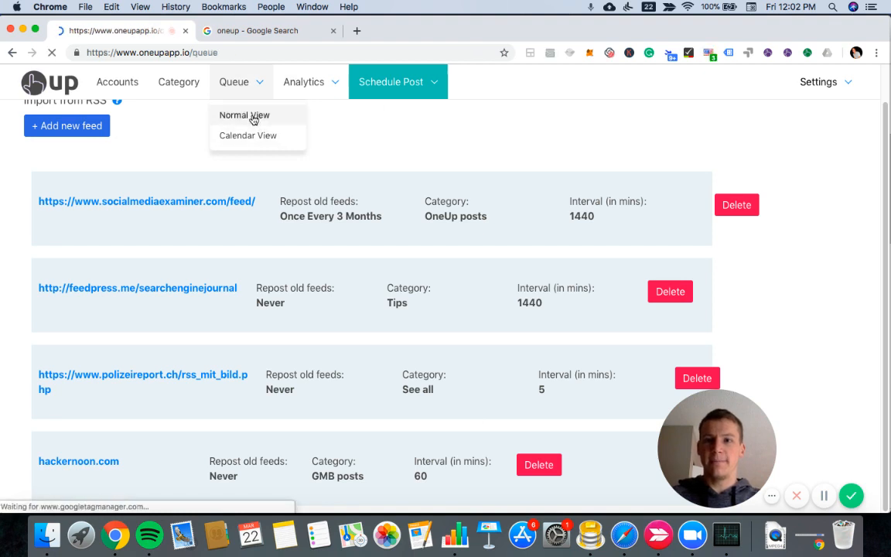
click(245, 114)
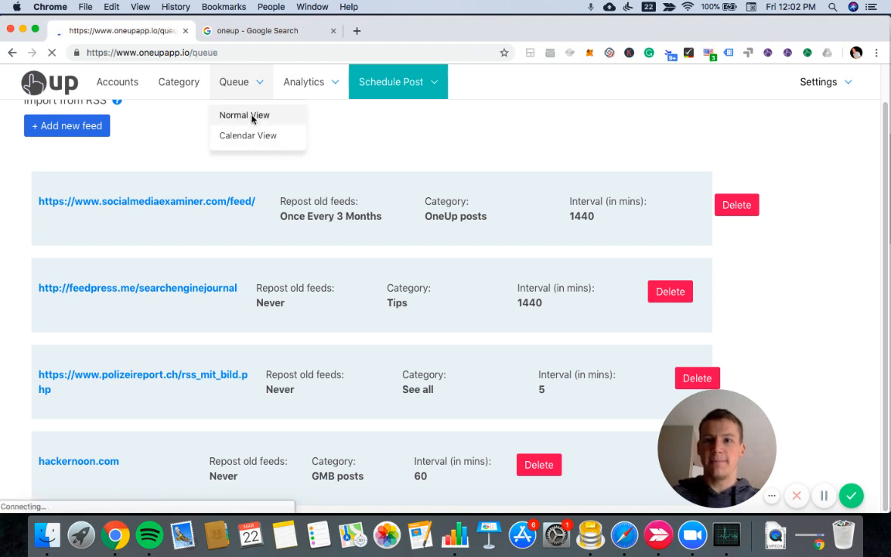
click(245, 115)
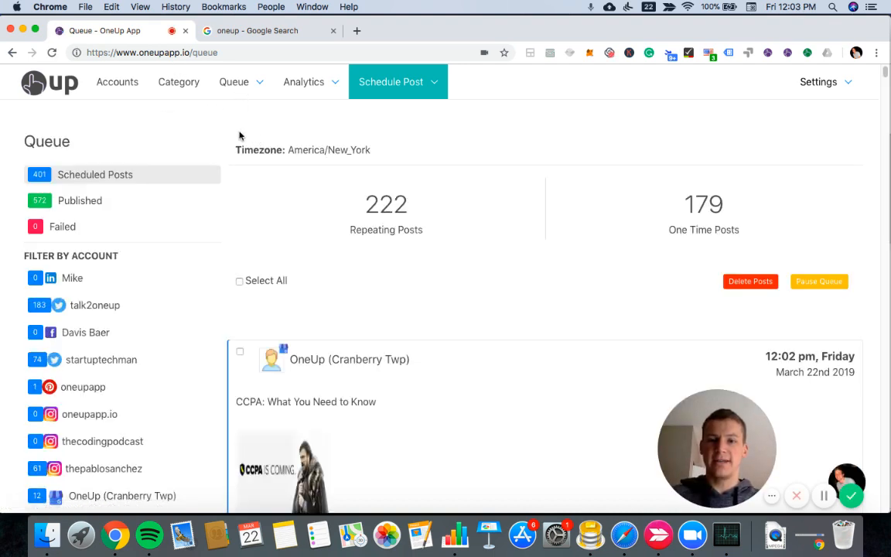
mouse_move(254, 271)
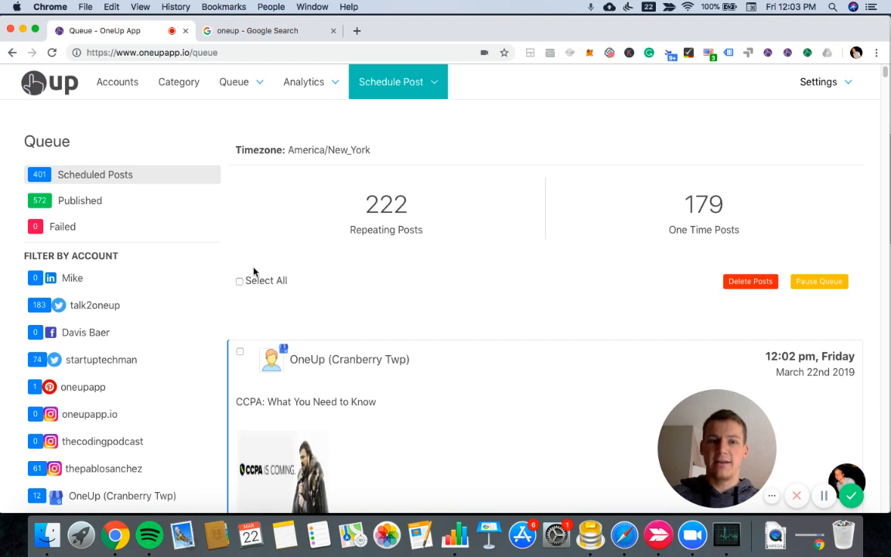
Scroll through the queued hackernoon.com articles to the 'CCPA: What You Need to Know' GMB post.
scroll(down, 3)
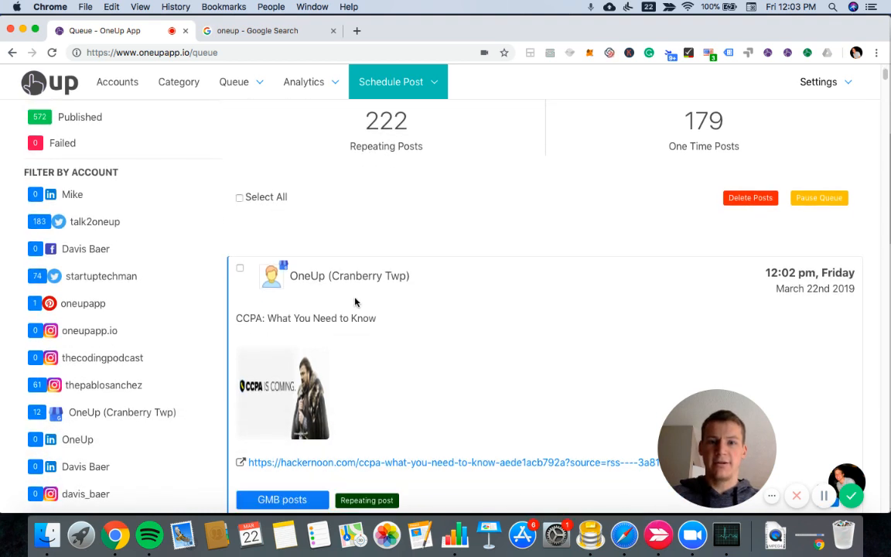
mouse_move(529, 312)
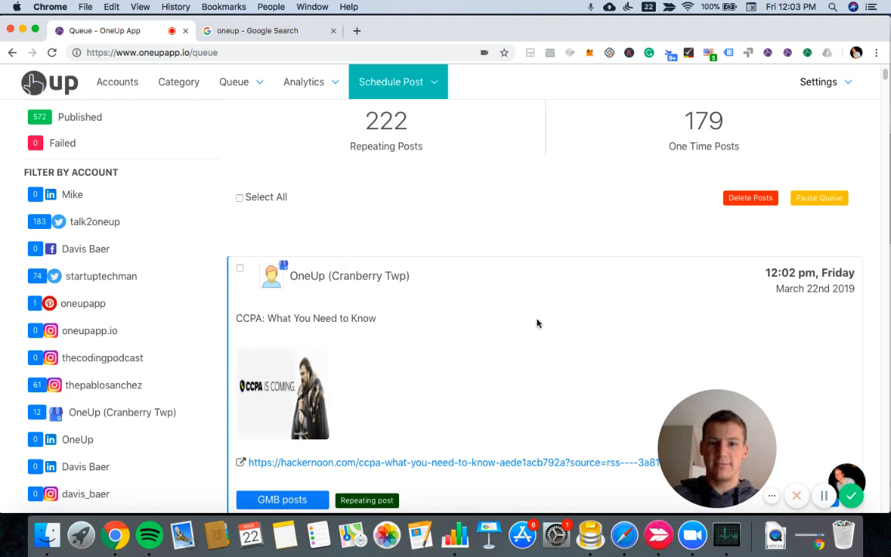
scroll(down, 3)
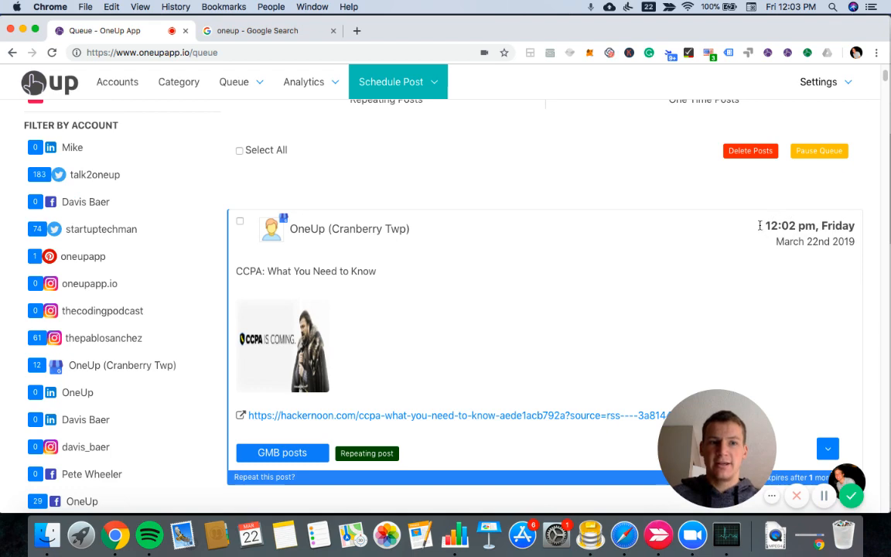
scroll(down, 3)
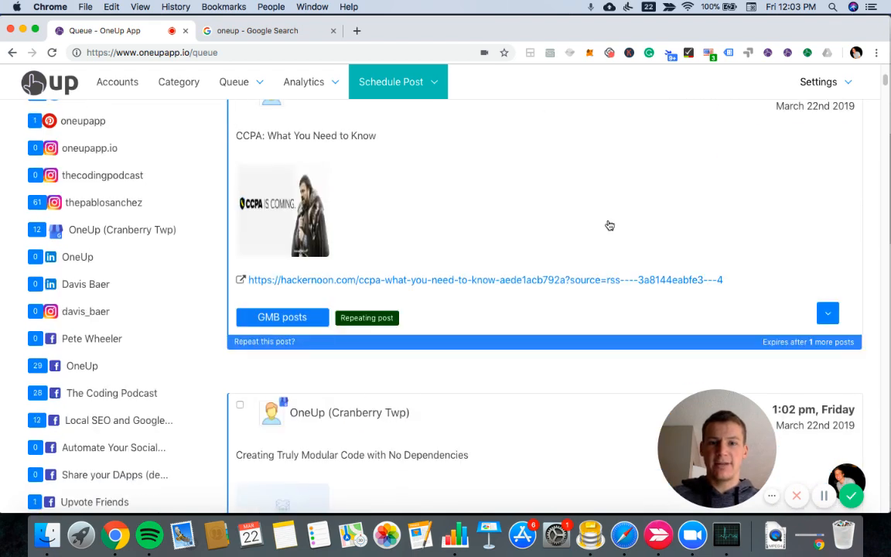
scroll(down, 3)
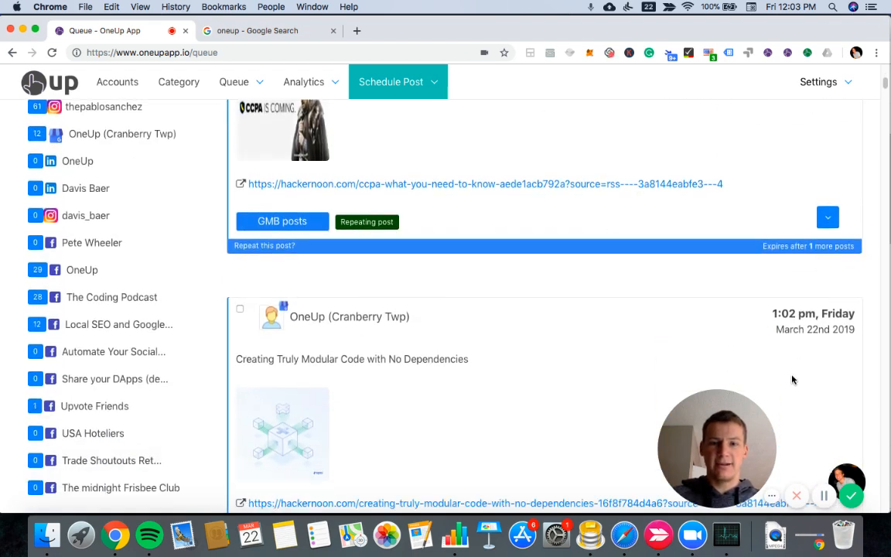
mouse_move(275, 429)
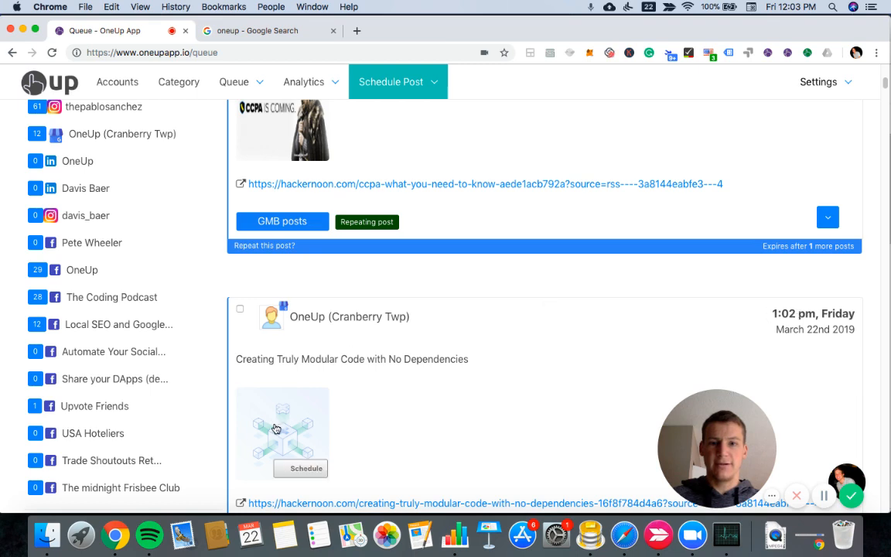
scroll(down, 3)
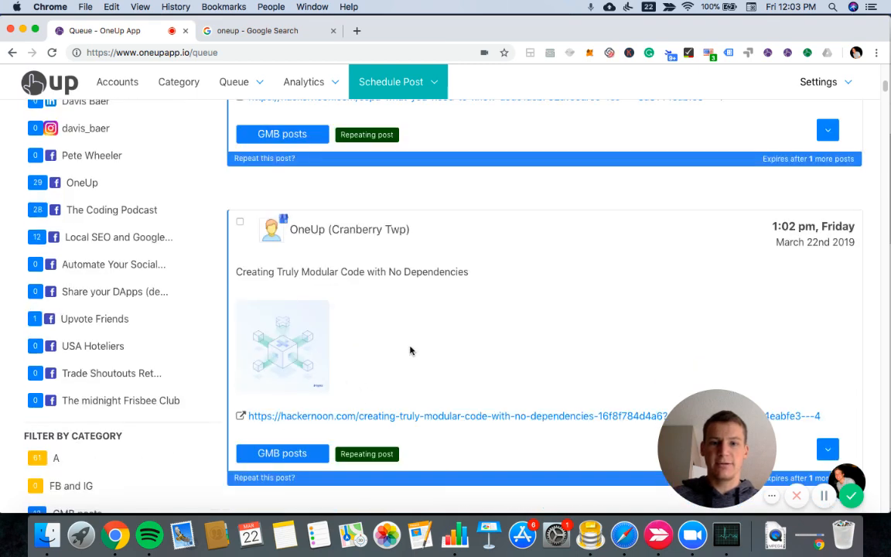
scroll(down, 3)
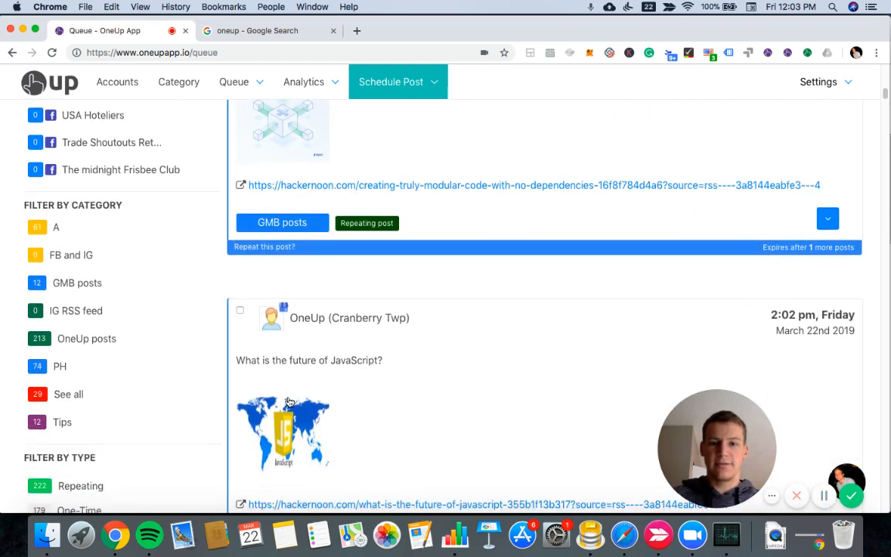
scroll(down, 3)
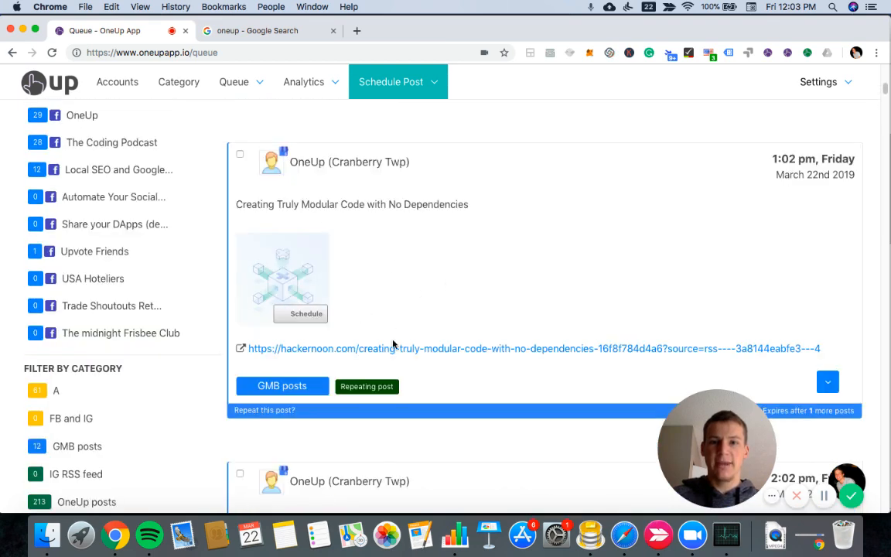
scroll(up, 3)
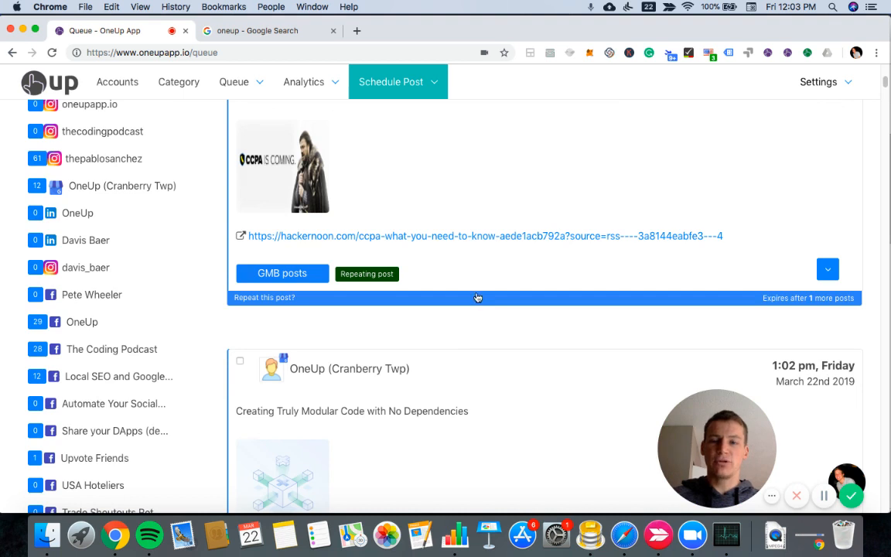
mouse_move(474, 223)
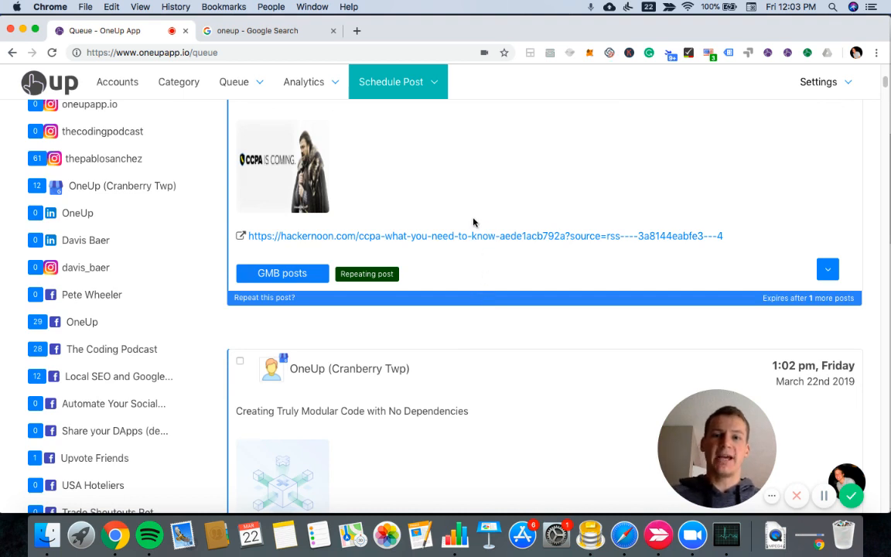
scroll(up, 3)
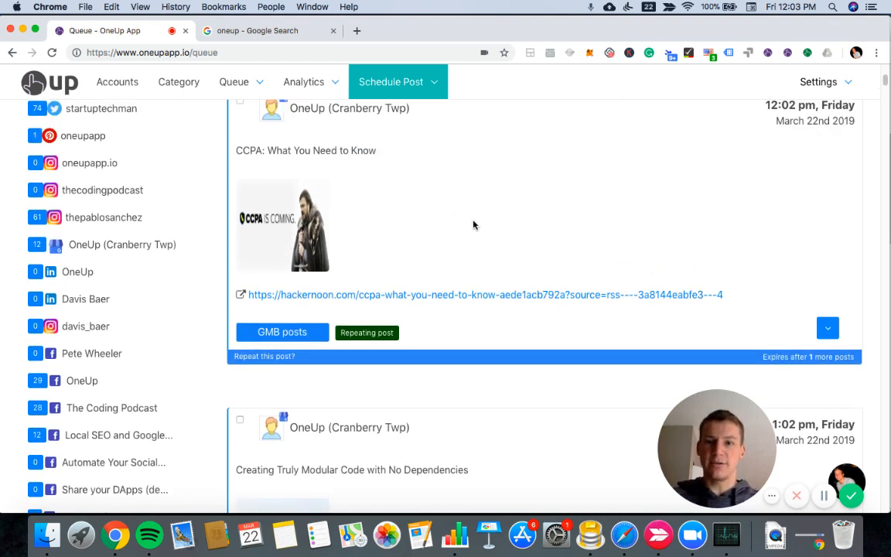
scroll(up, 3)
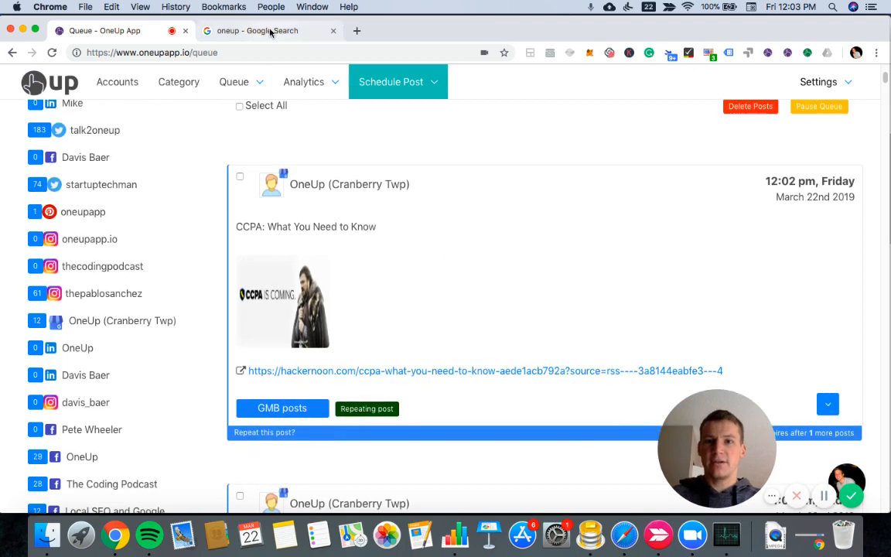
Rerun the Google search for oneup in the results tab.
click(266, 31)
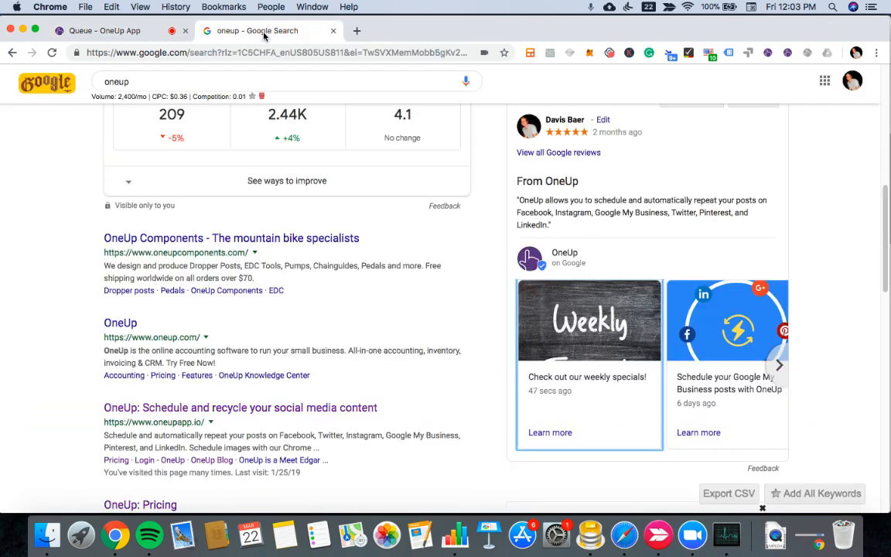
click(189, 80)
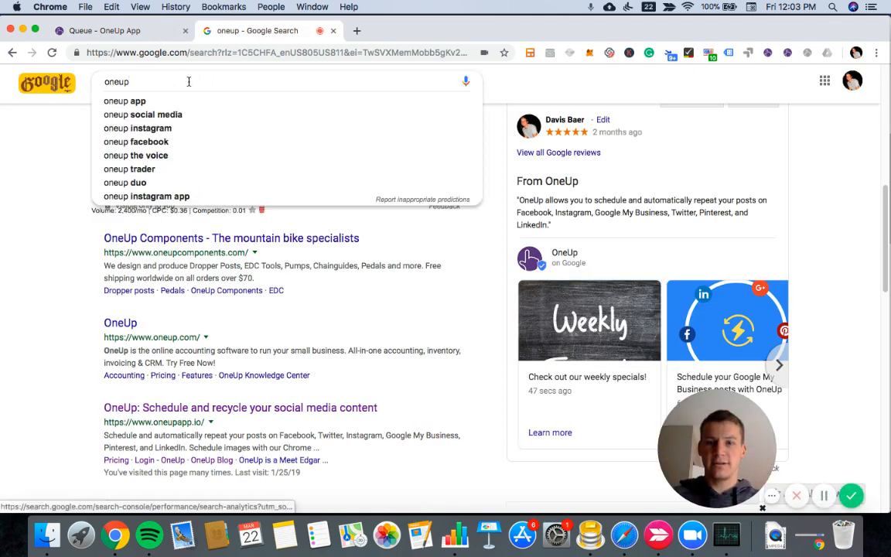
key(Return)
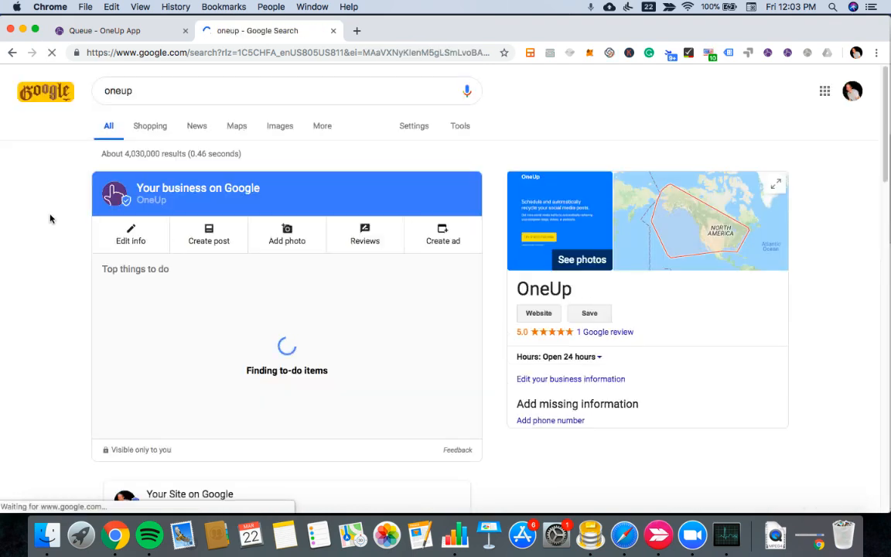
Scroll to the 'From OneUp' updates showing the live CCPA article on the business profile.
scroll(down, 3)
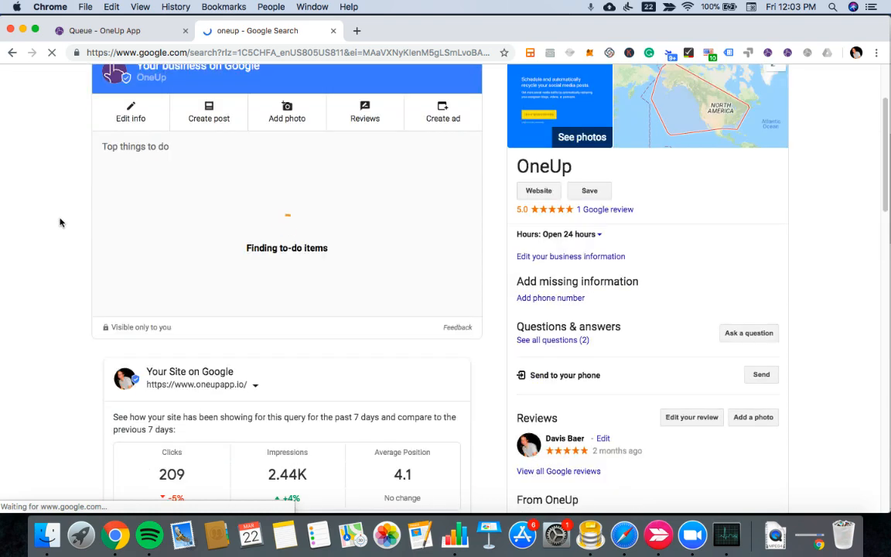
scroll(down, 3)
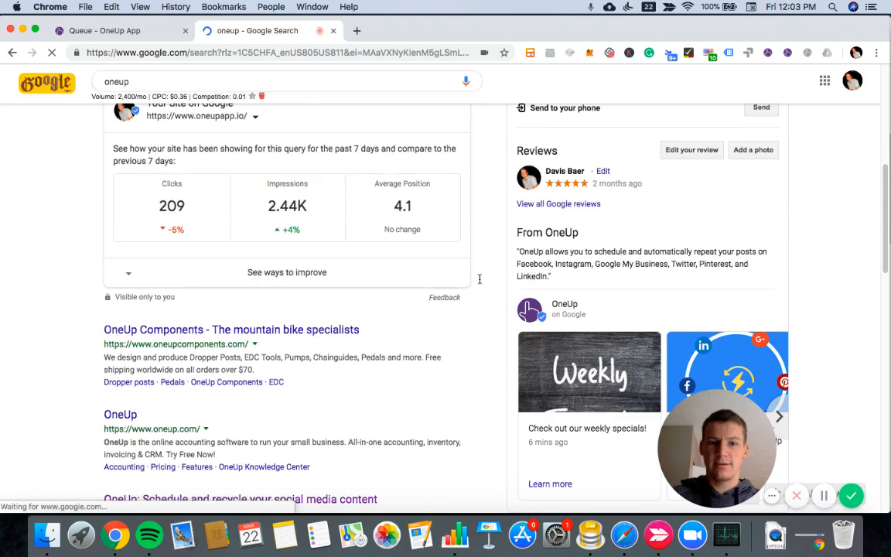
scroll(down, 3)
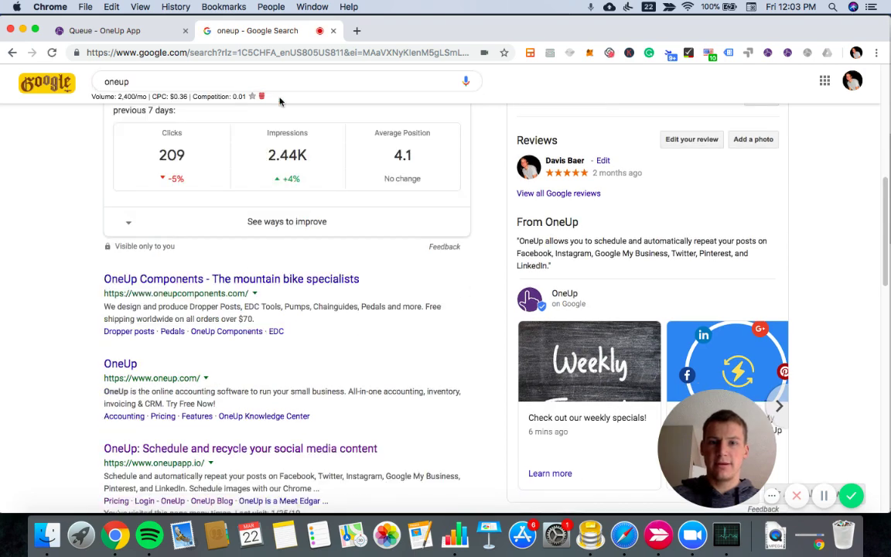
mouse_move(235, 111)
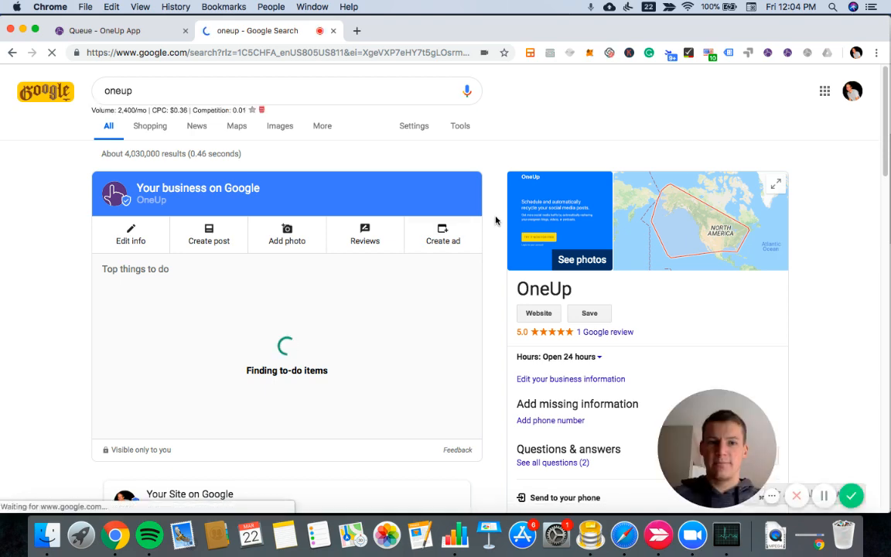
scroll(down, 3)
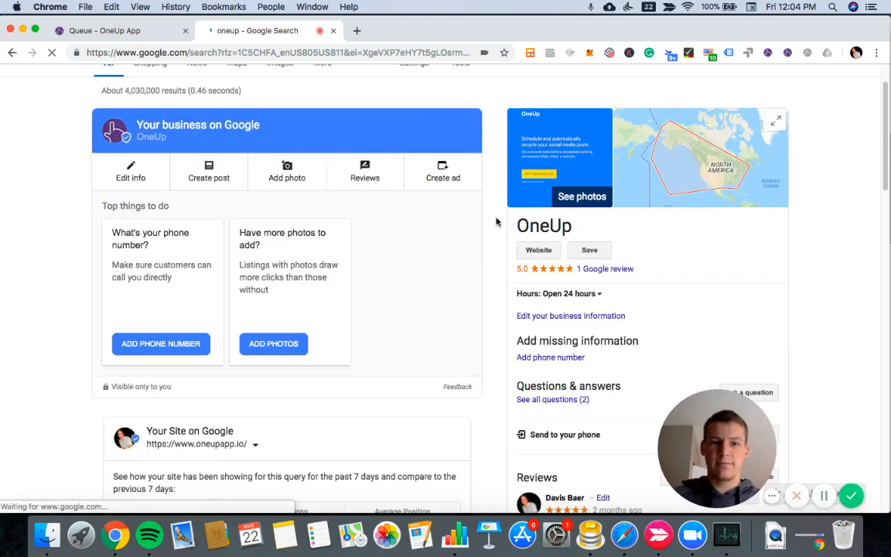
scroll(down, 3)
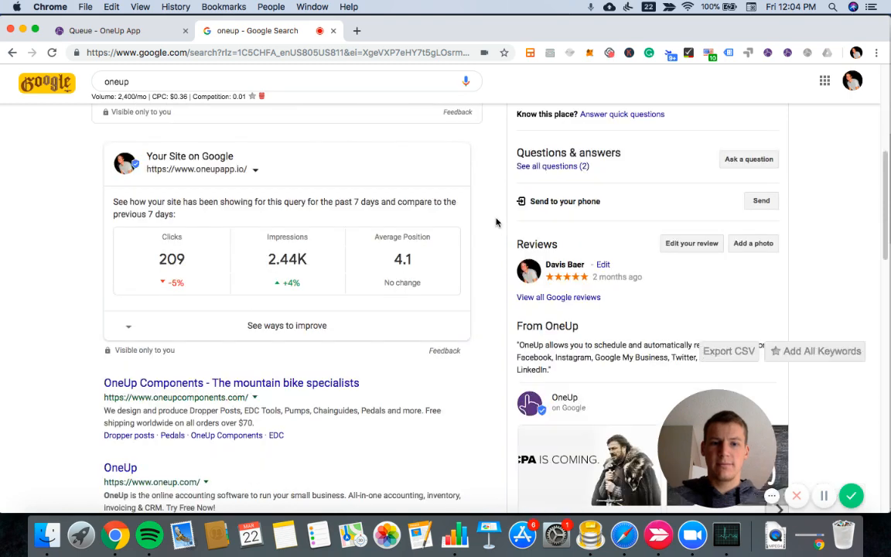
scroll(down, 3)
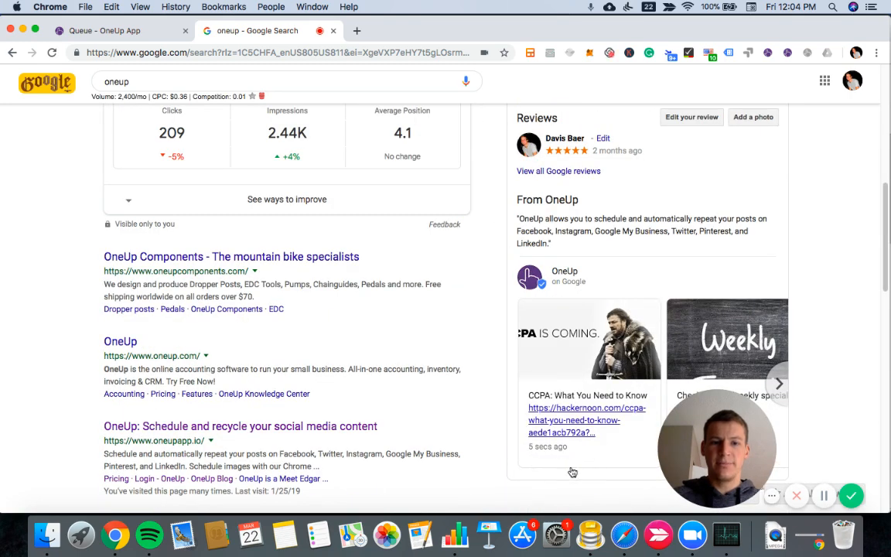
scroll(down, 3)
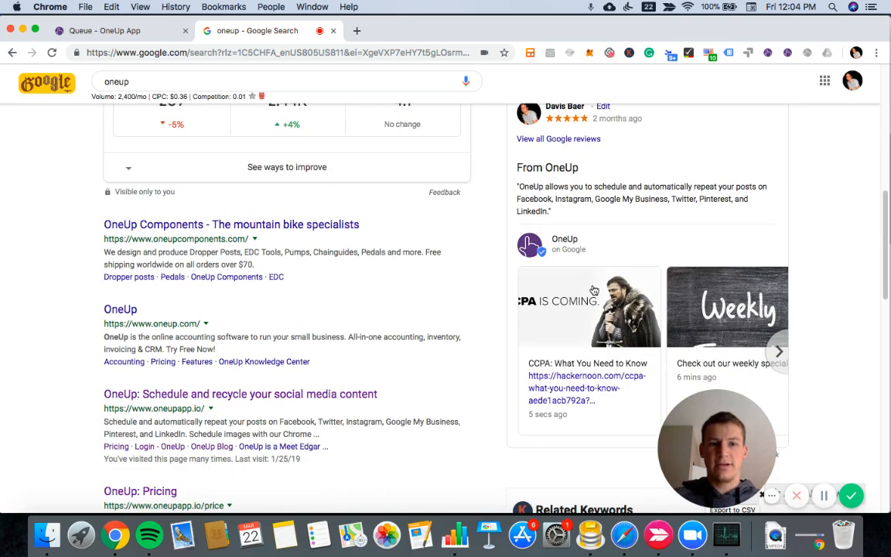
mouse_move(637, 353)
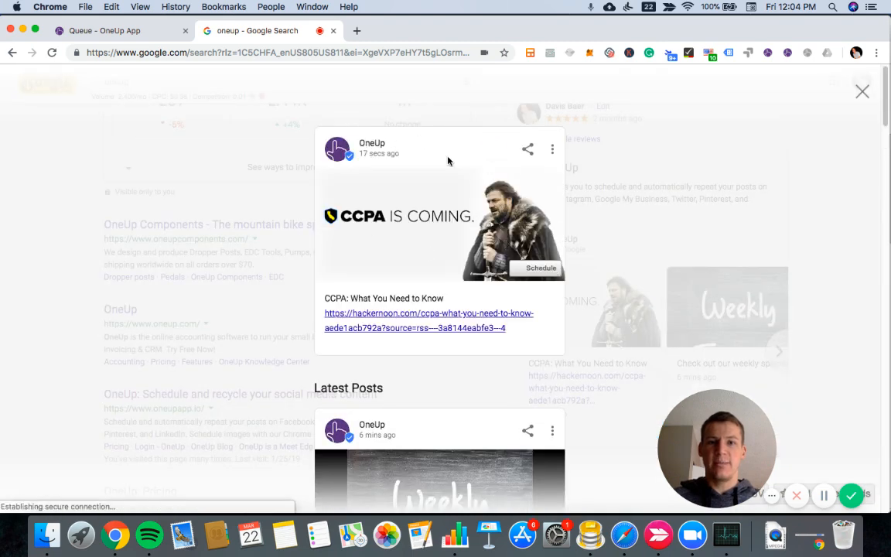
mouse_move(475, 204)
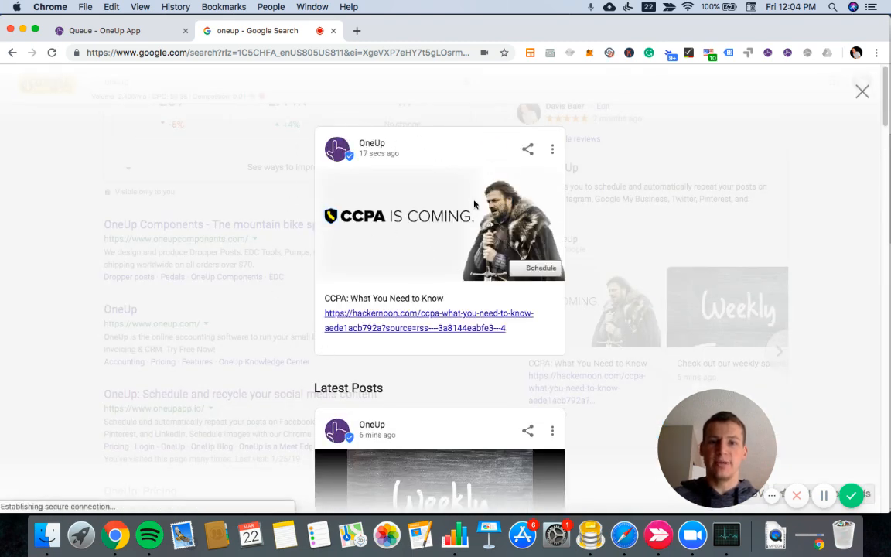
mouse_move(432, 147)
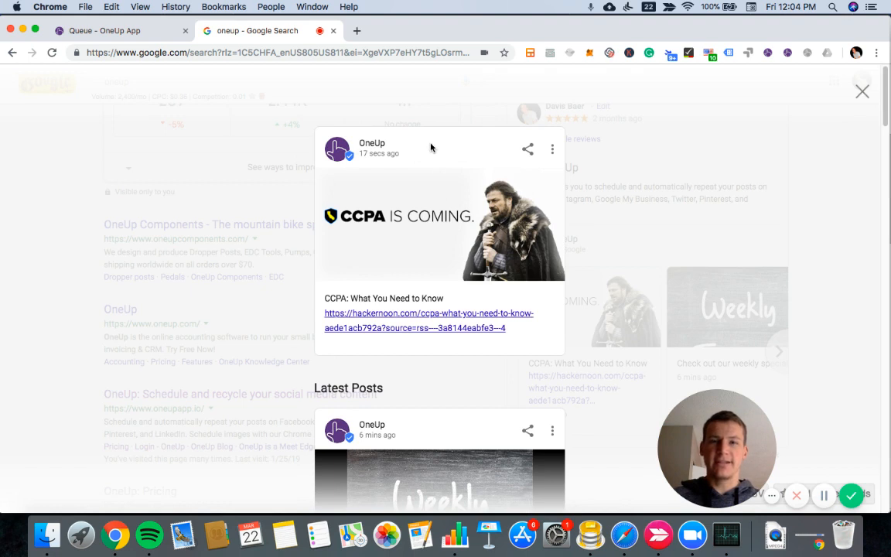
mouse_move(364, 304)
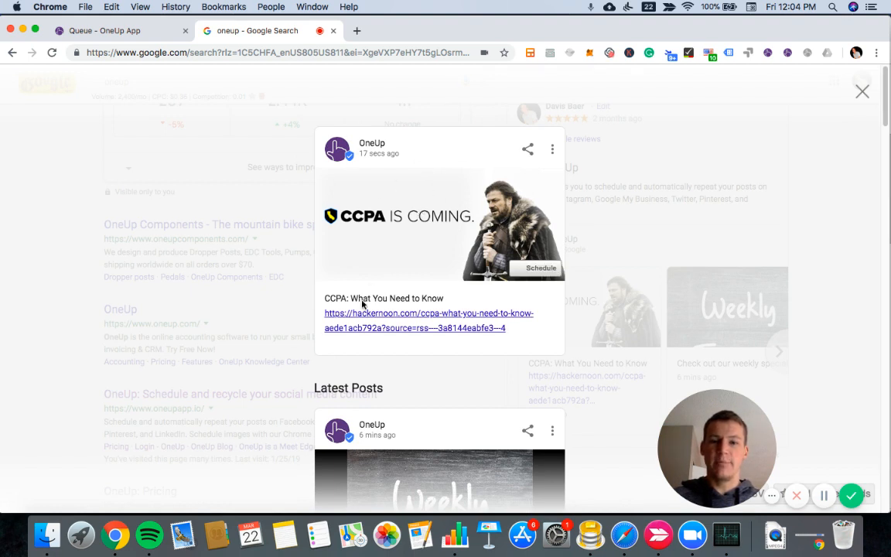
mouse_move(482, 251)
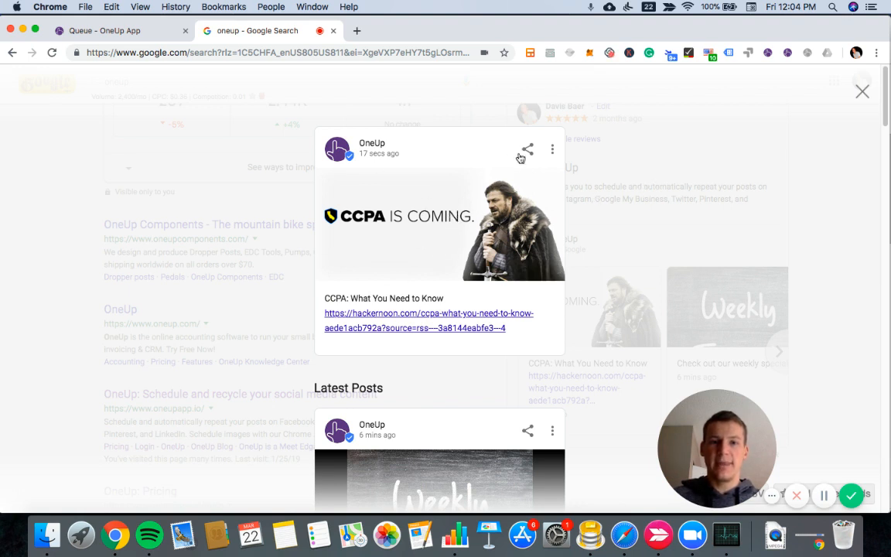
mouse_move(581, 211)
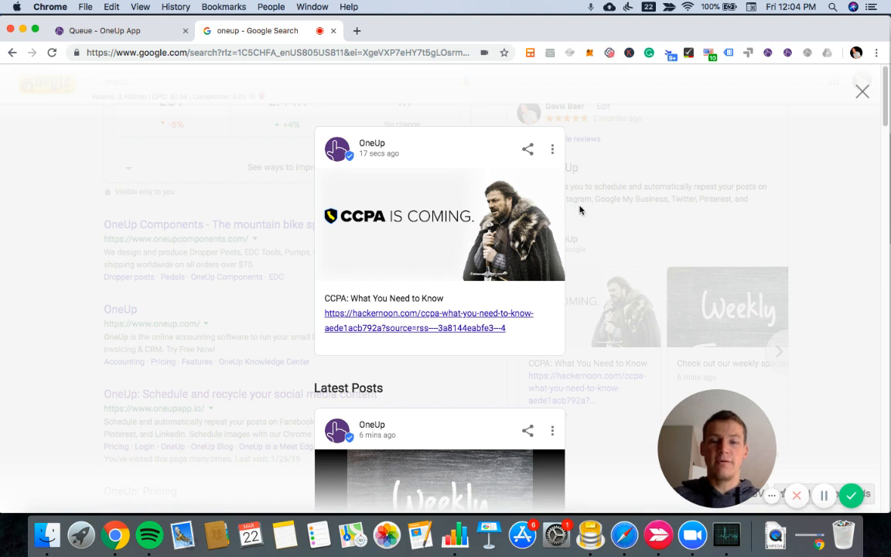
mouse_move(542, 204)
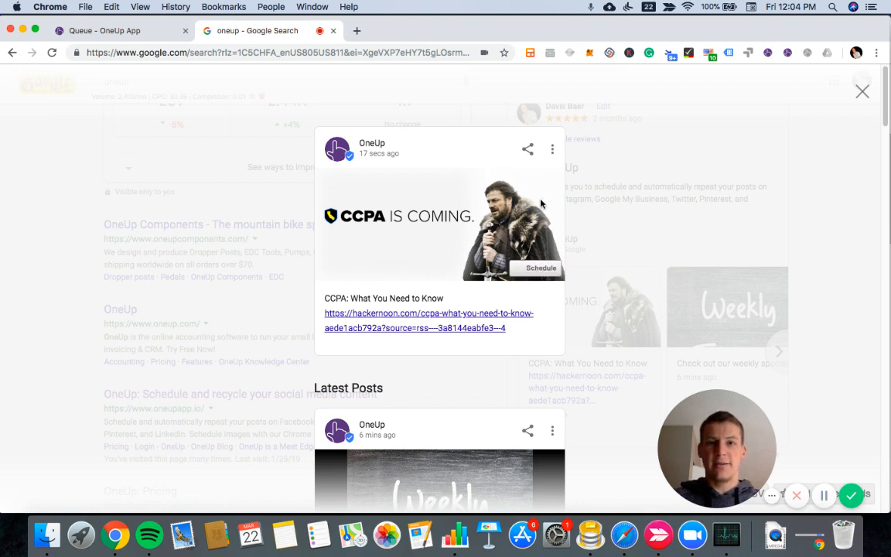
mouse_move(474, 158)
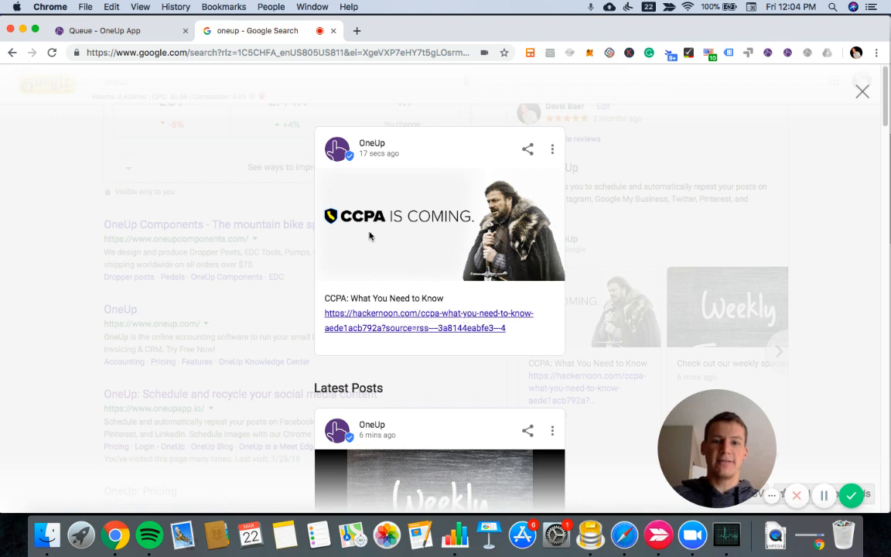
mouse_move(372, 246)
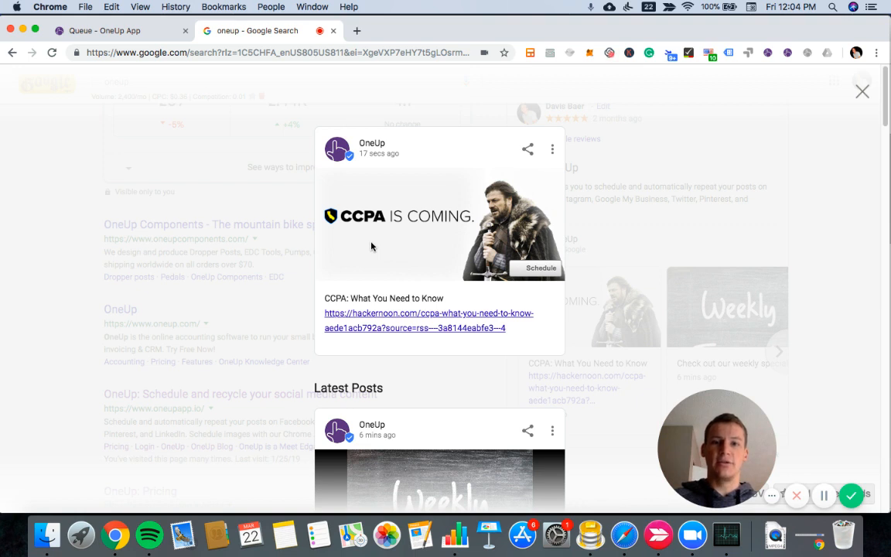
mouse_move(440, 238)
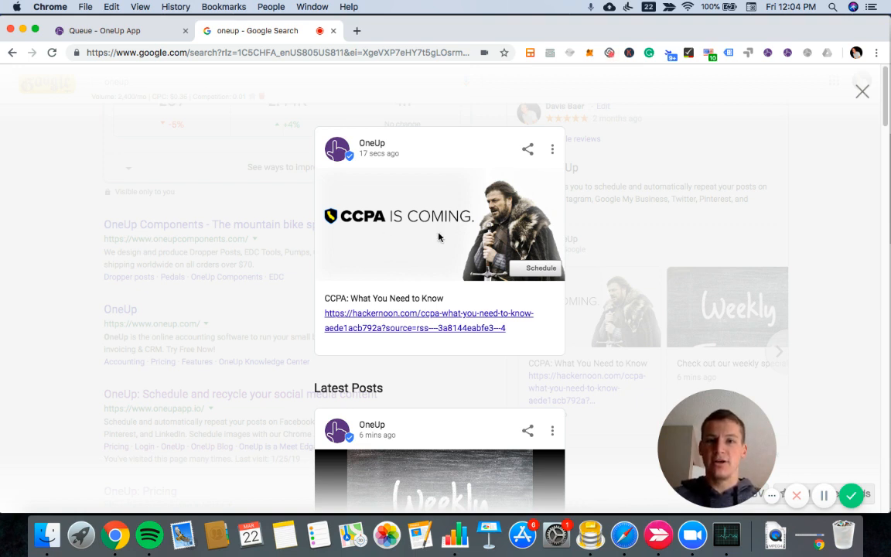
mouse_move(461, 204)
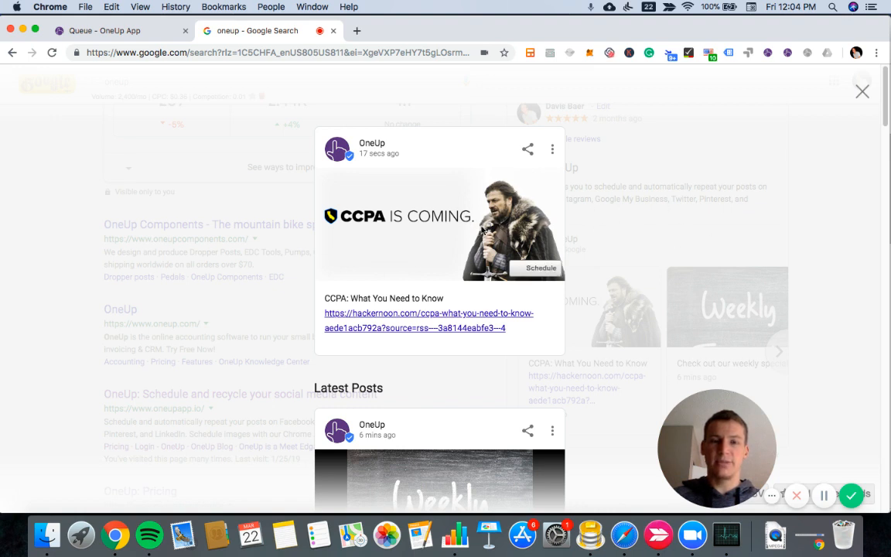
mouse_move(255, 183)
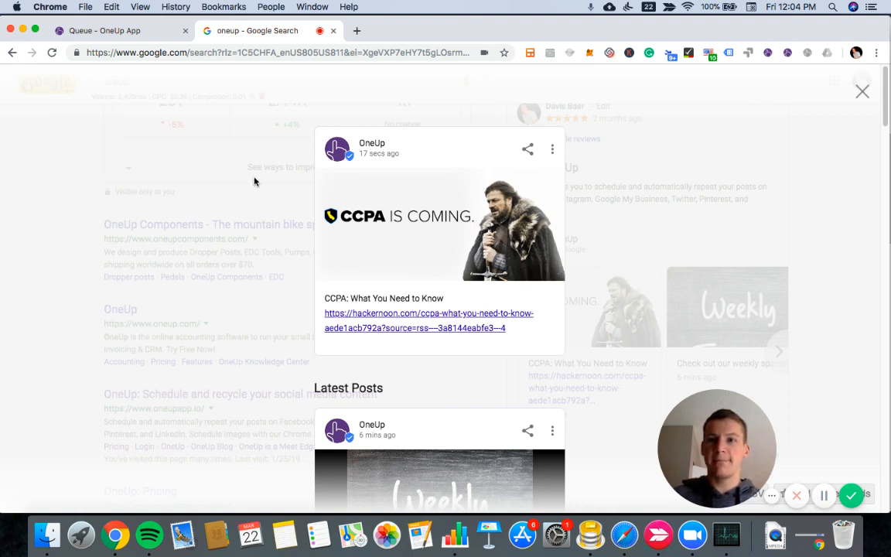
mouse_move(406, 191)
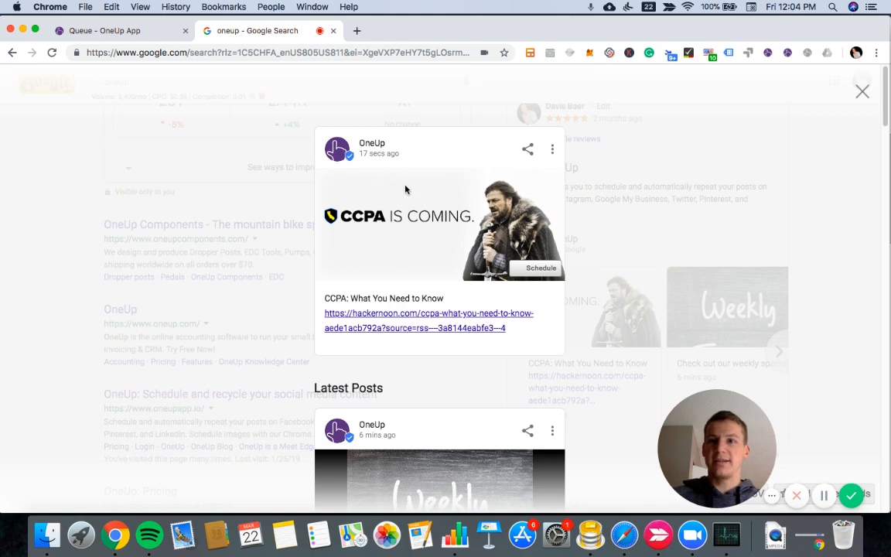
After reviewing the CCPA post overlay, return to the OneUp queue tab.
click(116, 31)
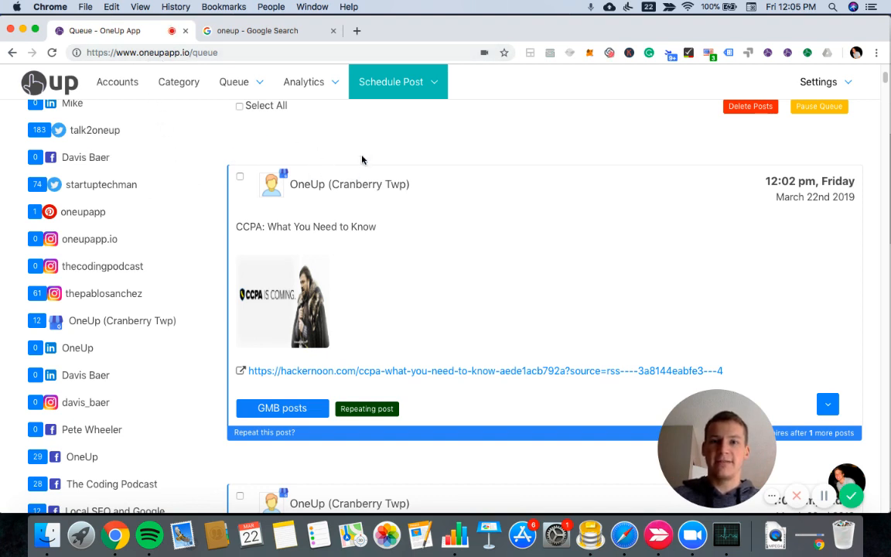
mouse_move(369, 163)
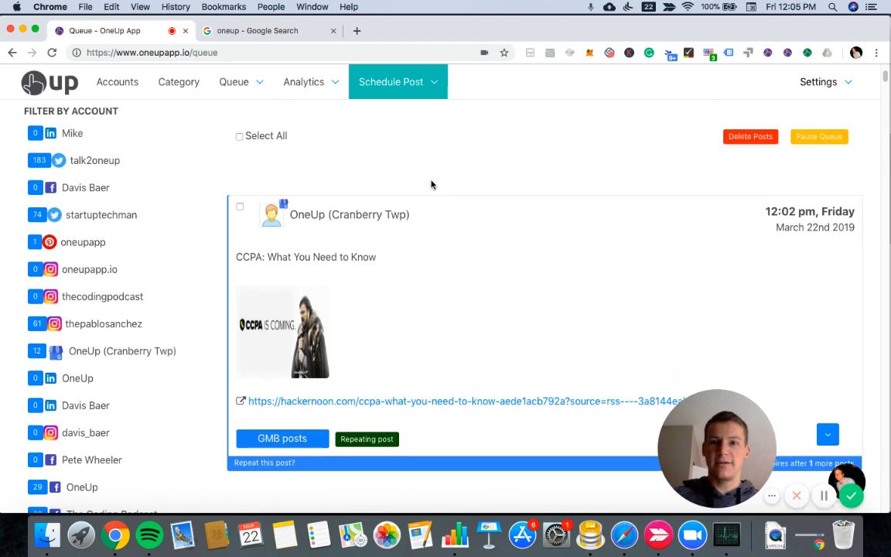
mouse_move(755, 326)
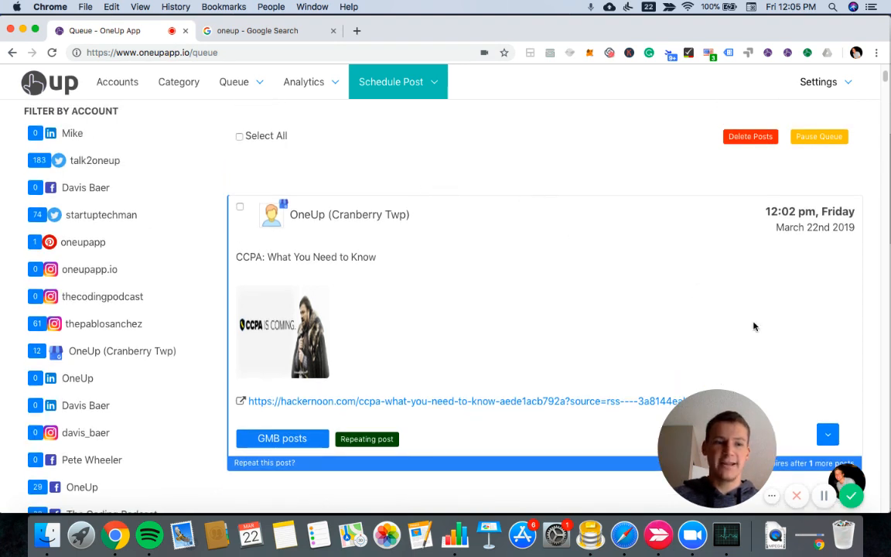